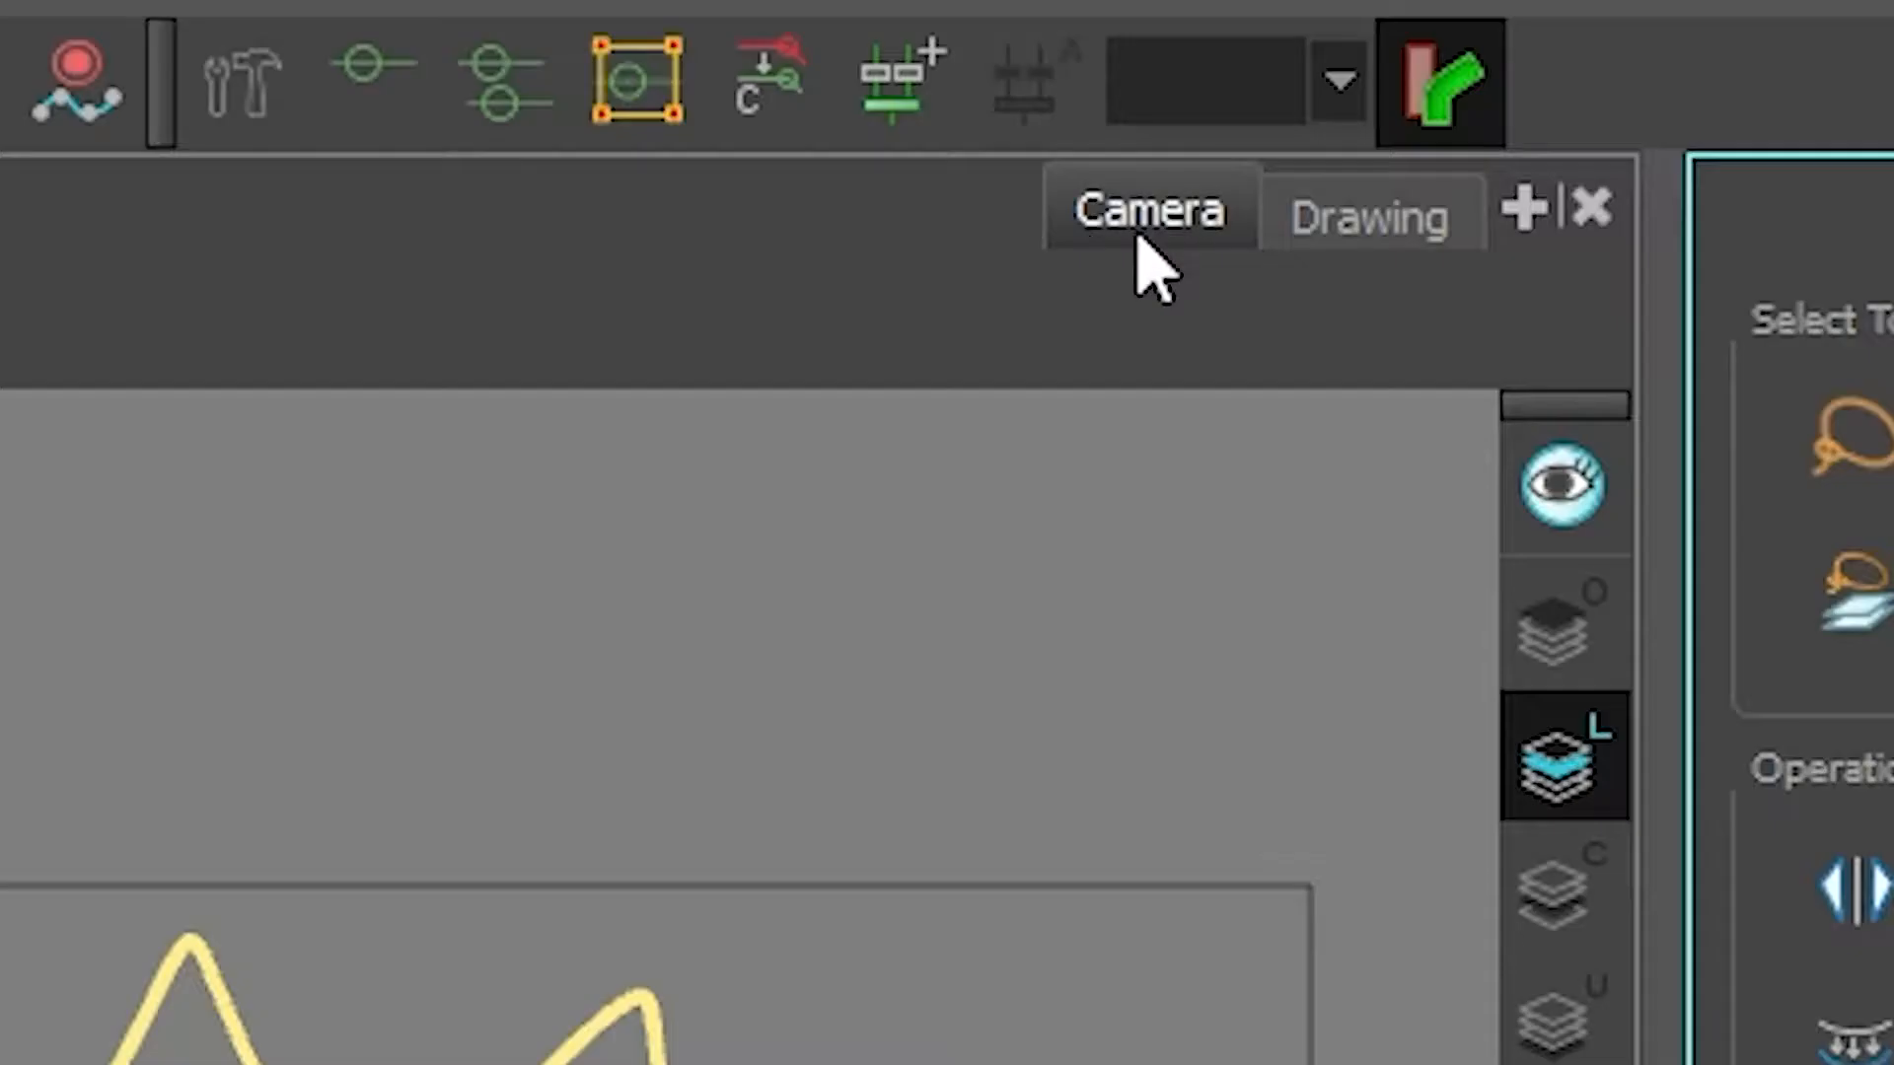
Browse the list of views that can be added to a panel.
left_click(1371, 217)
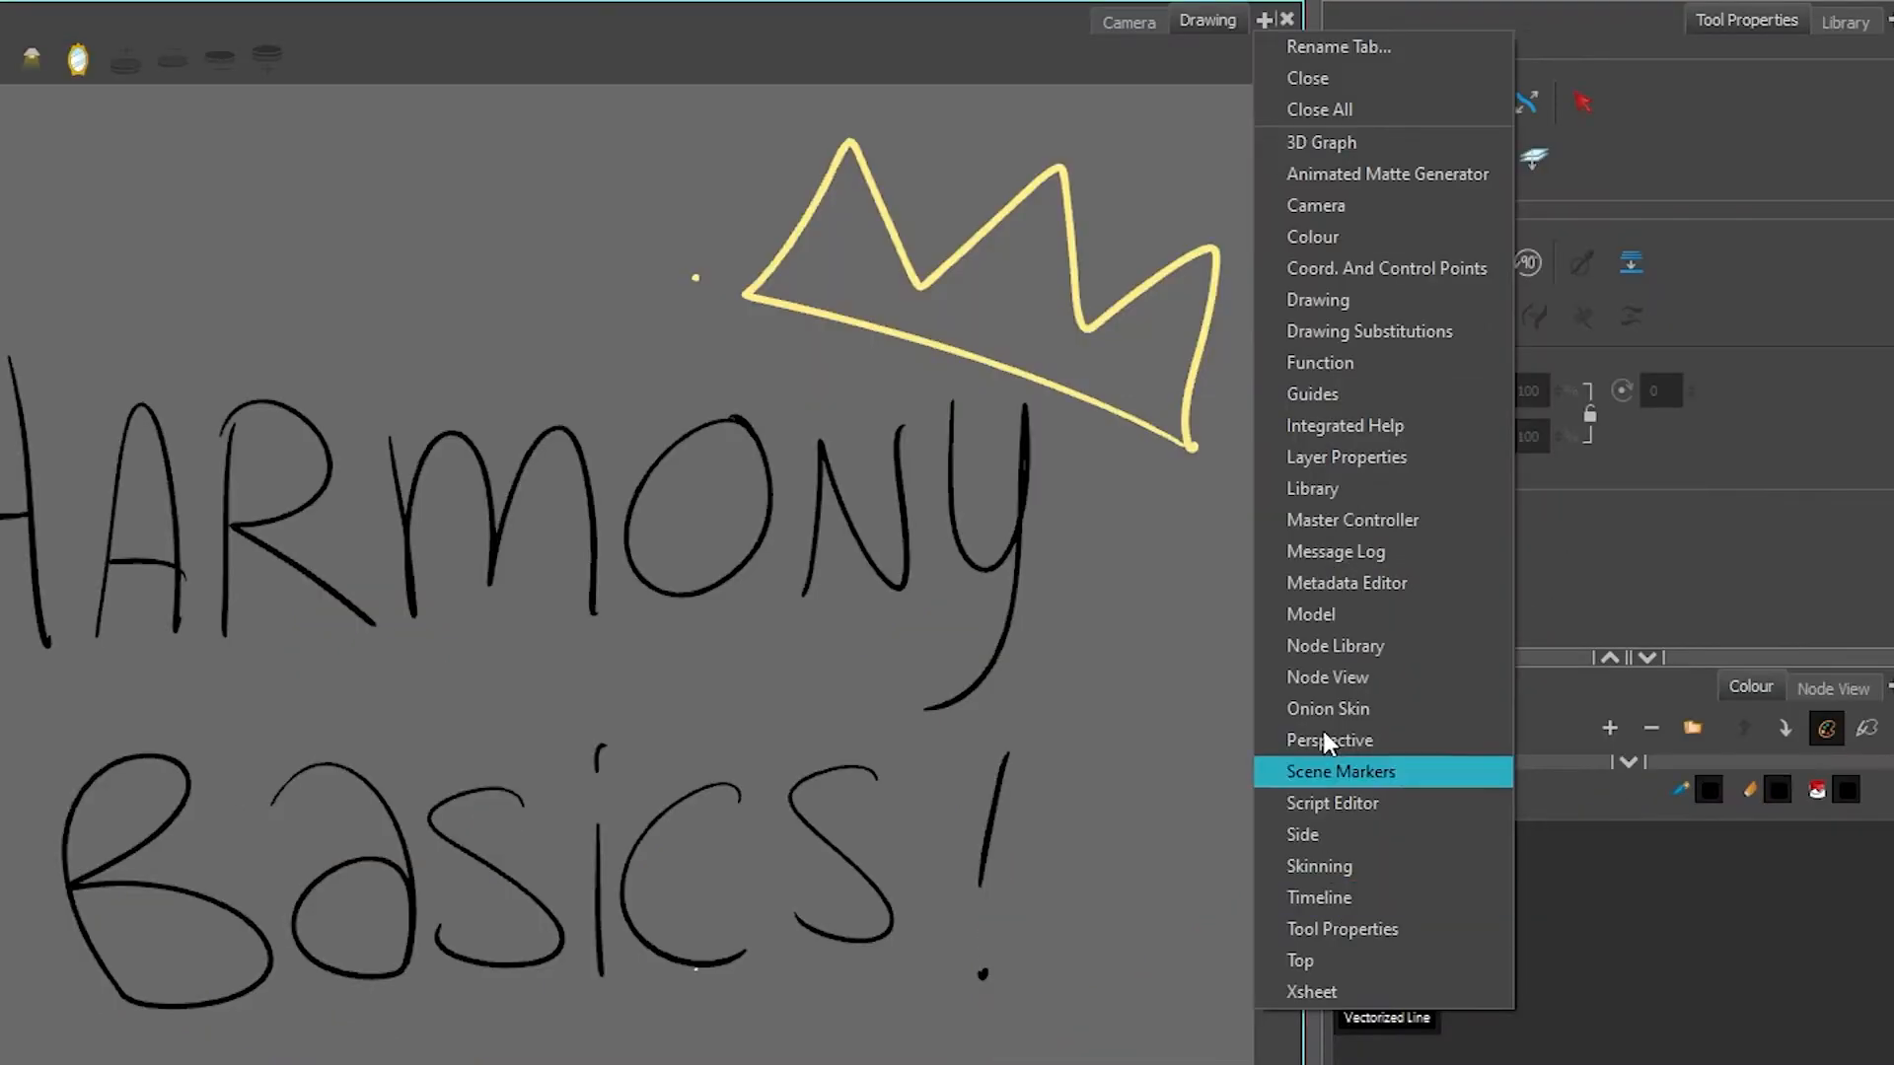
mouse_move(1327, 609)
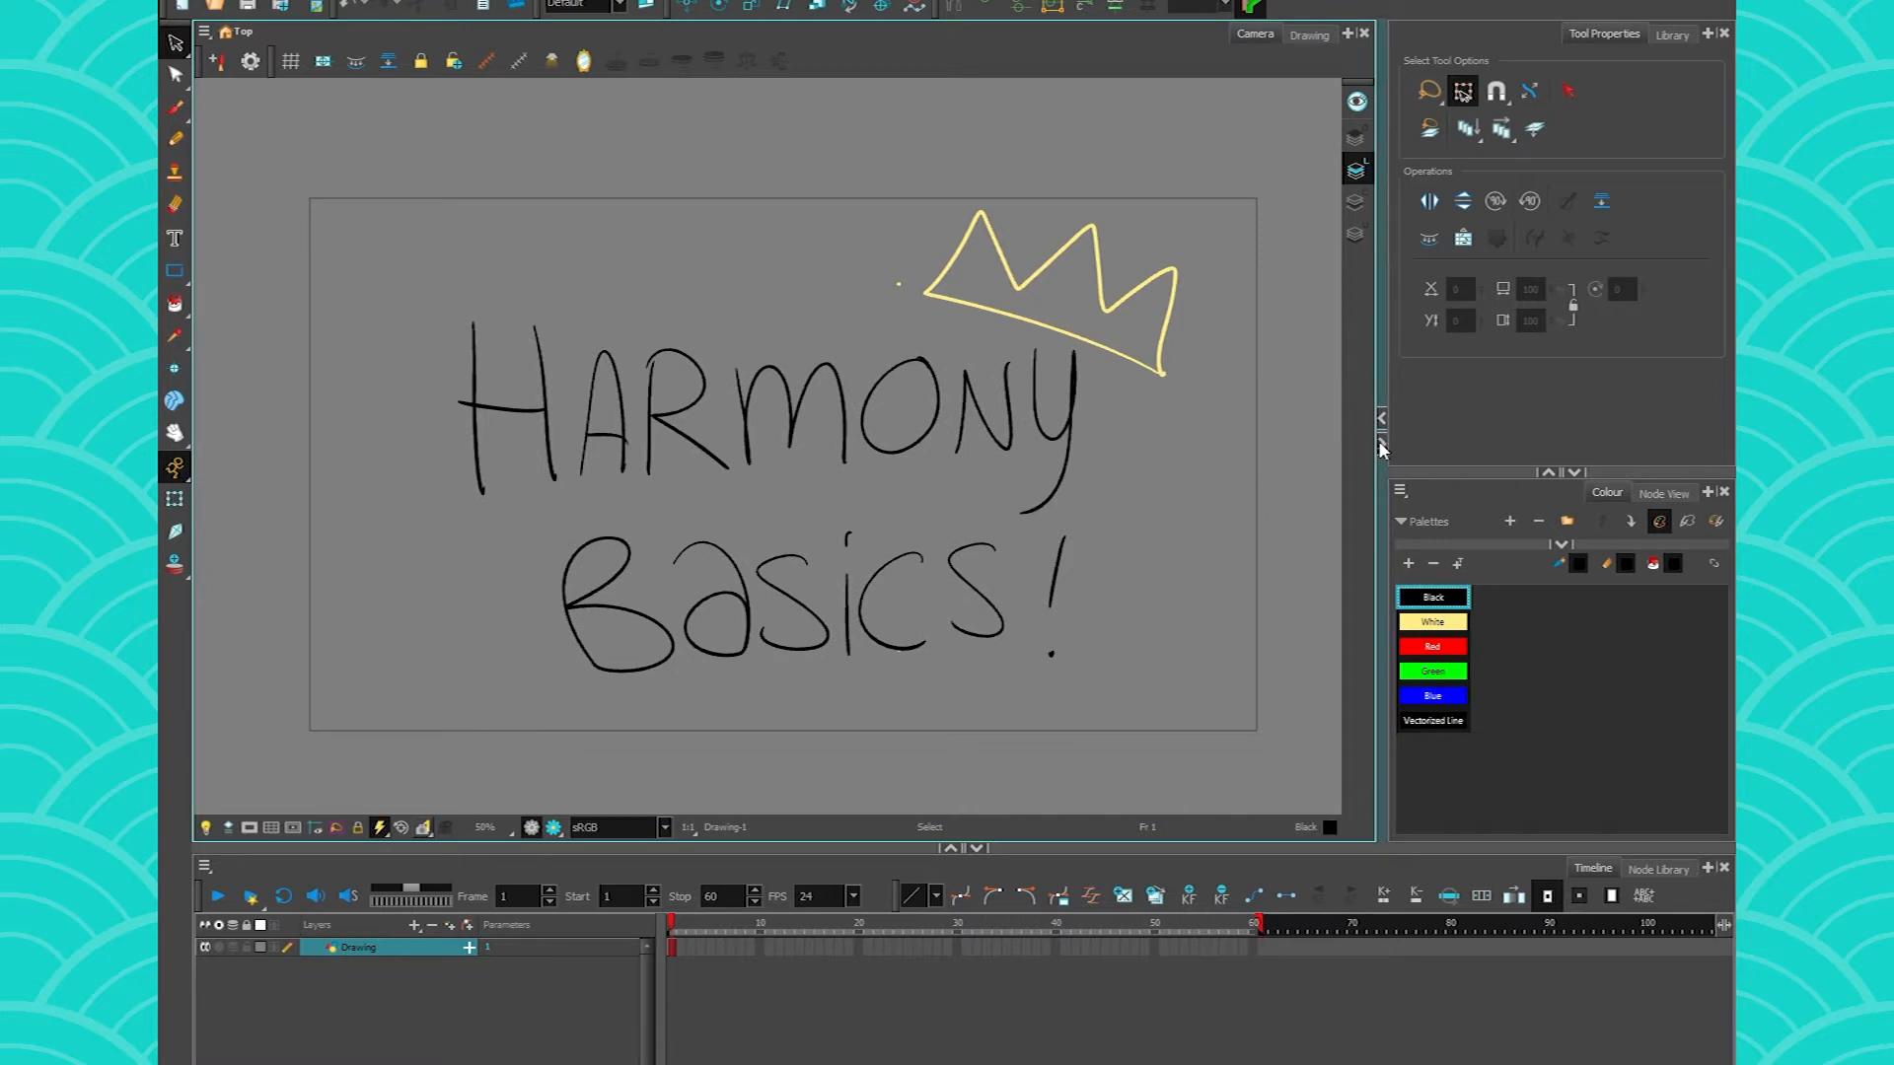
left_click(1381, 419)
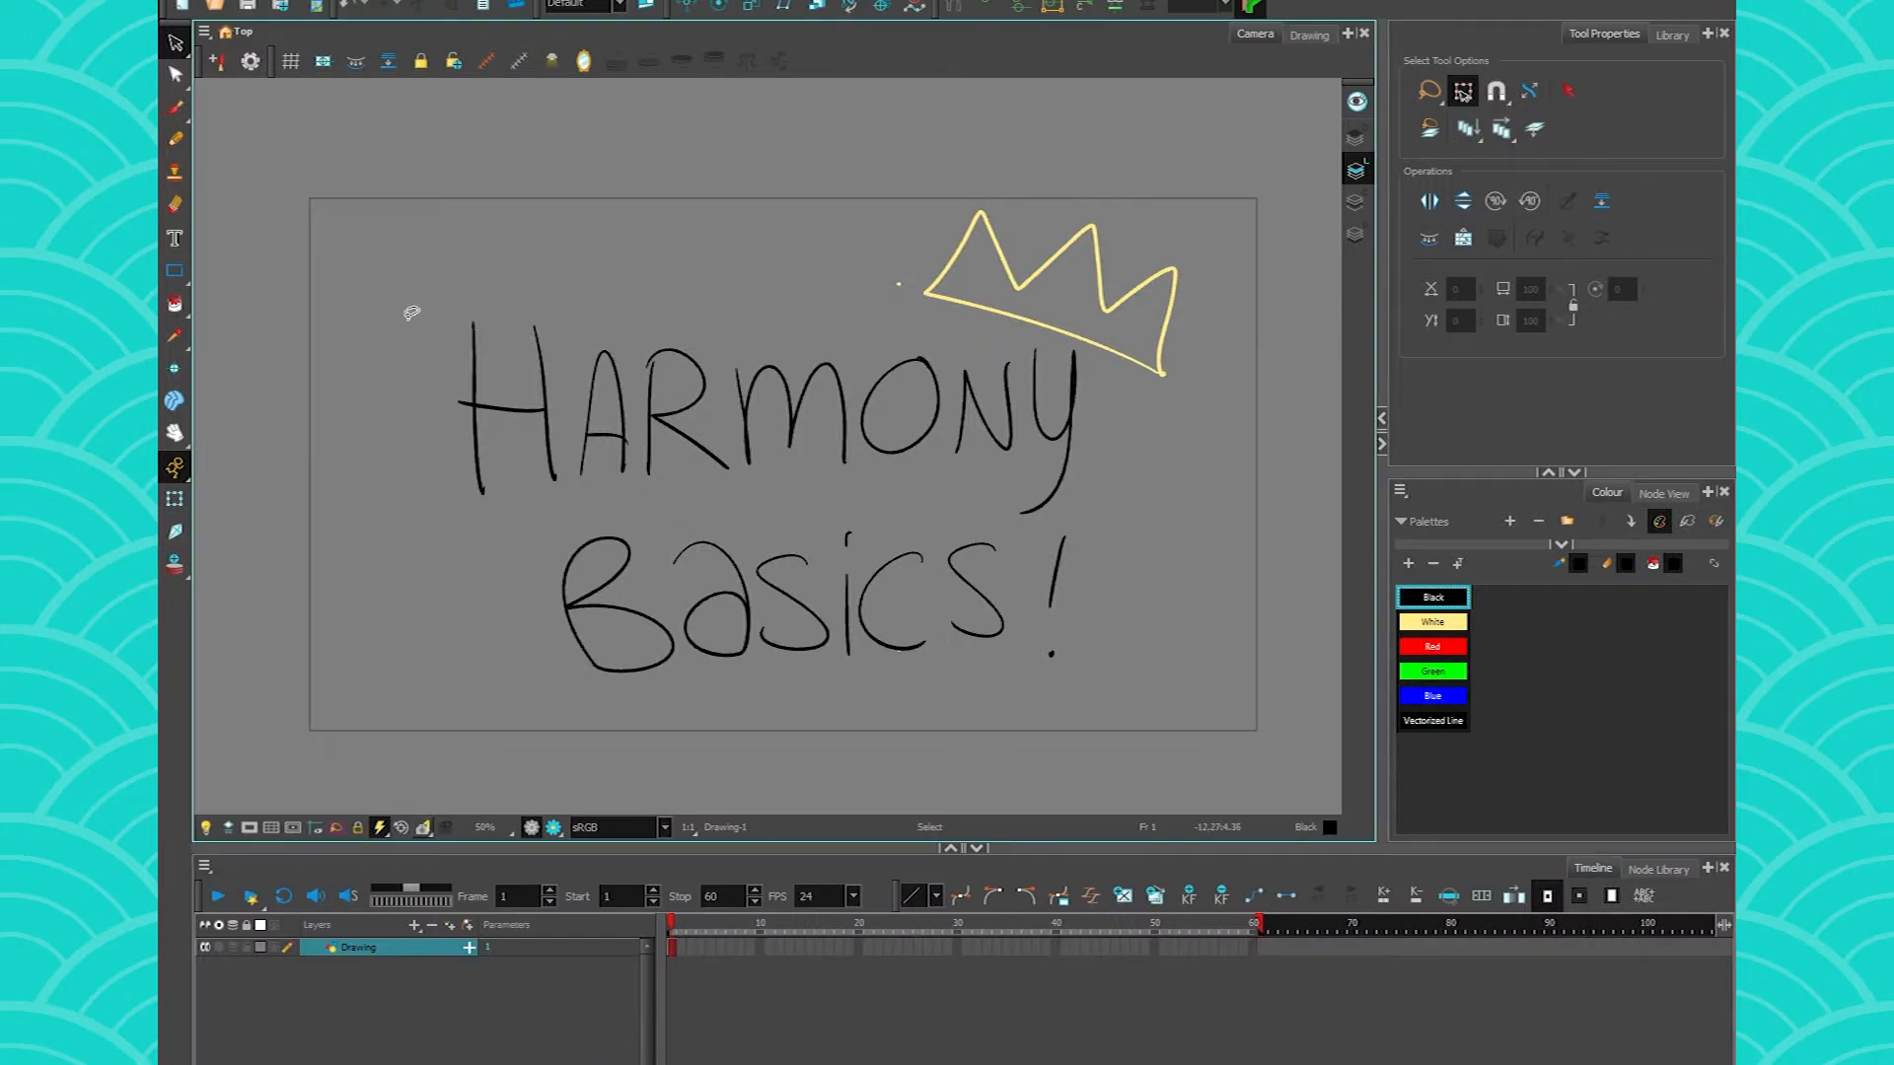
mouse_move(583, 272)
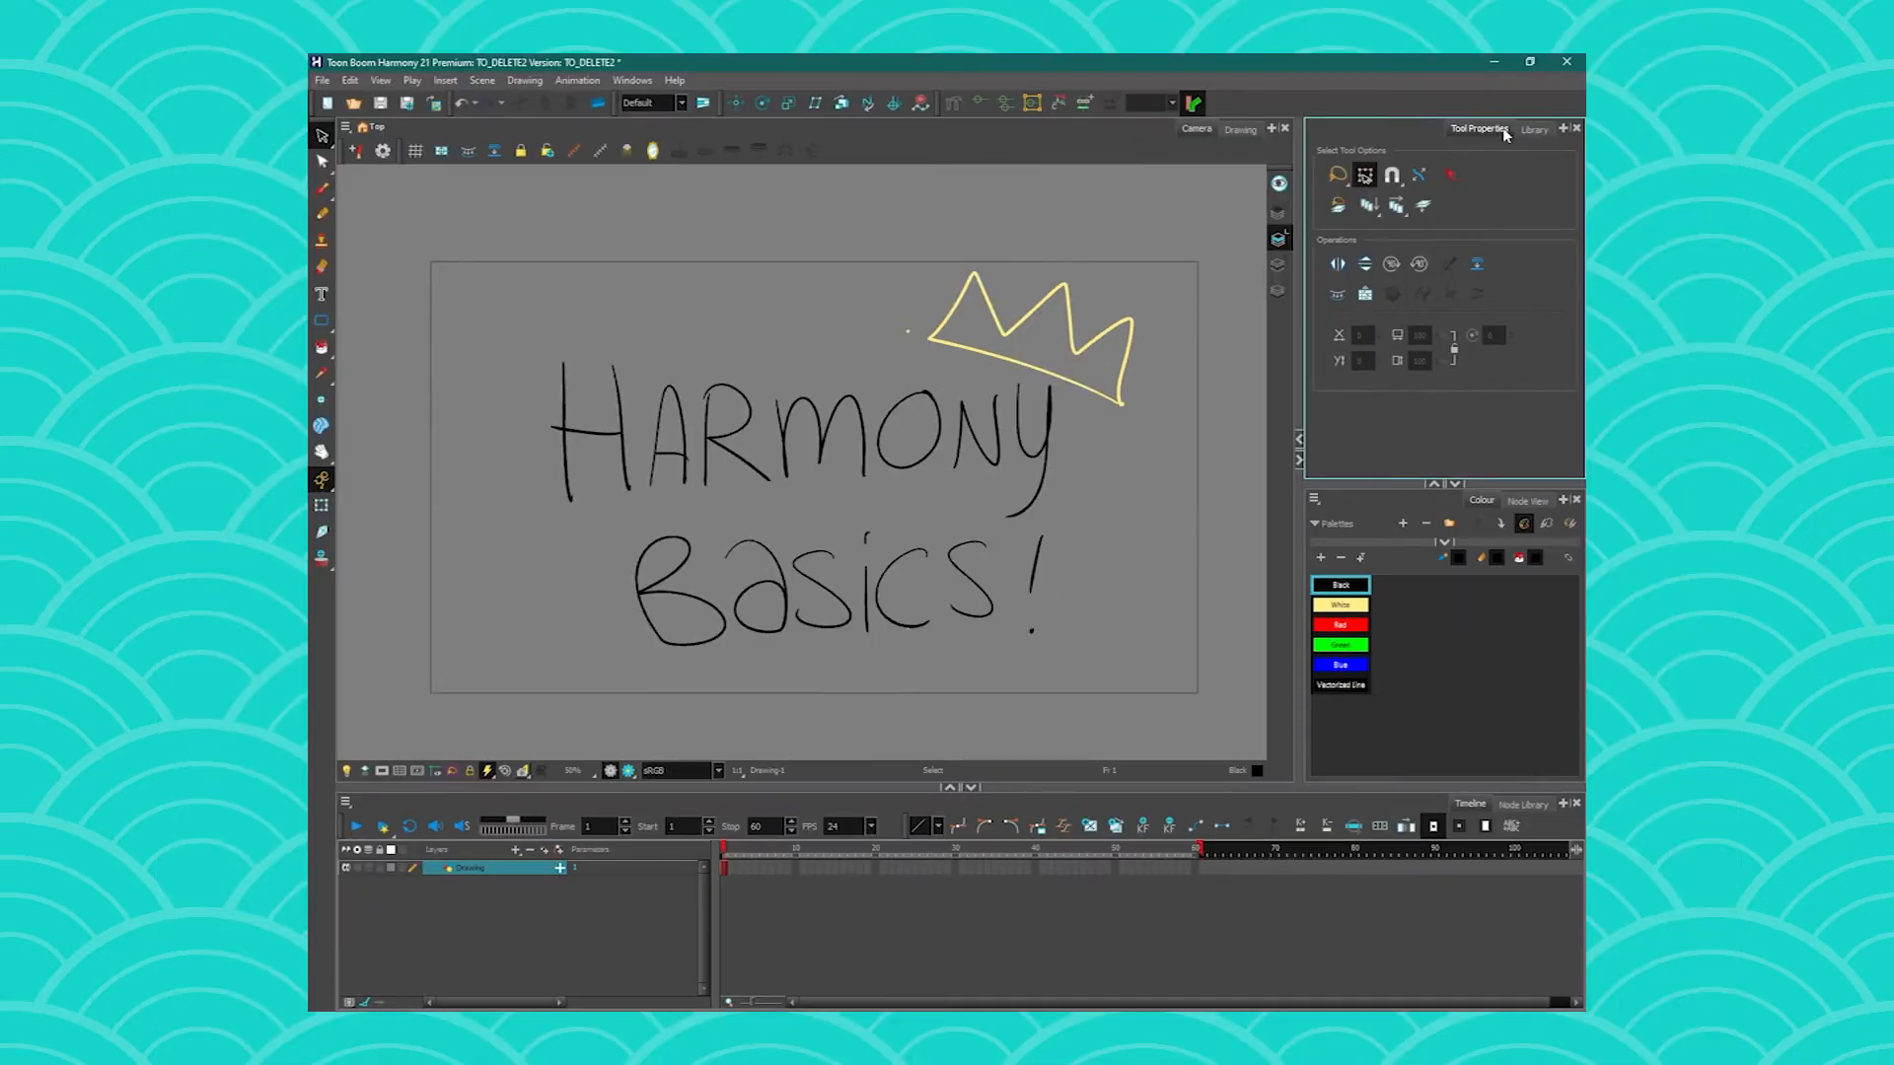
mouse_move(721, 74)
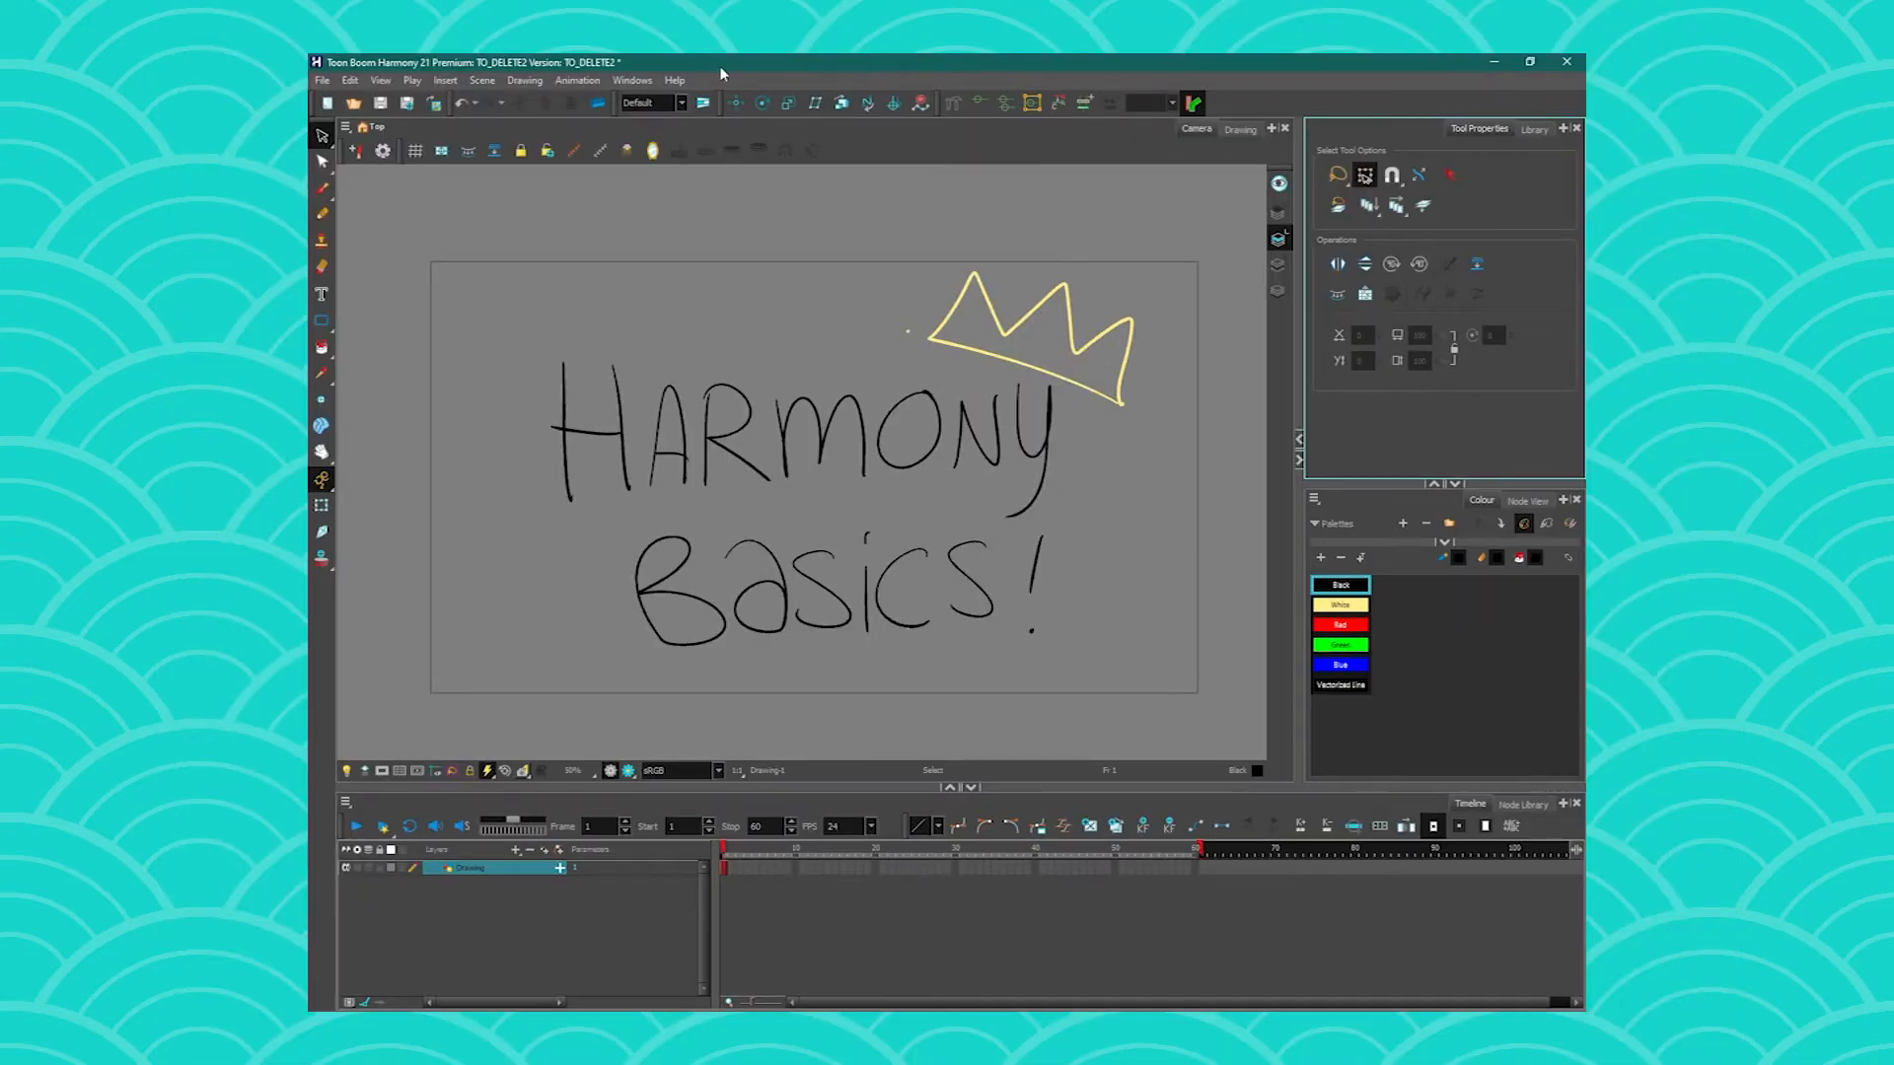
mouse_move(310, 642)
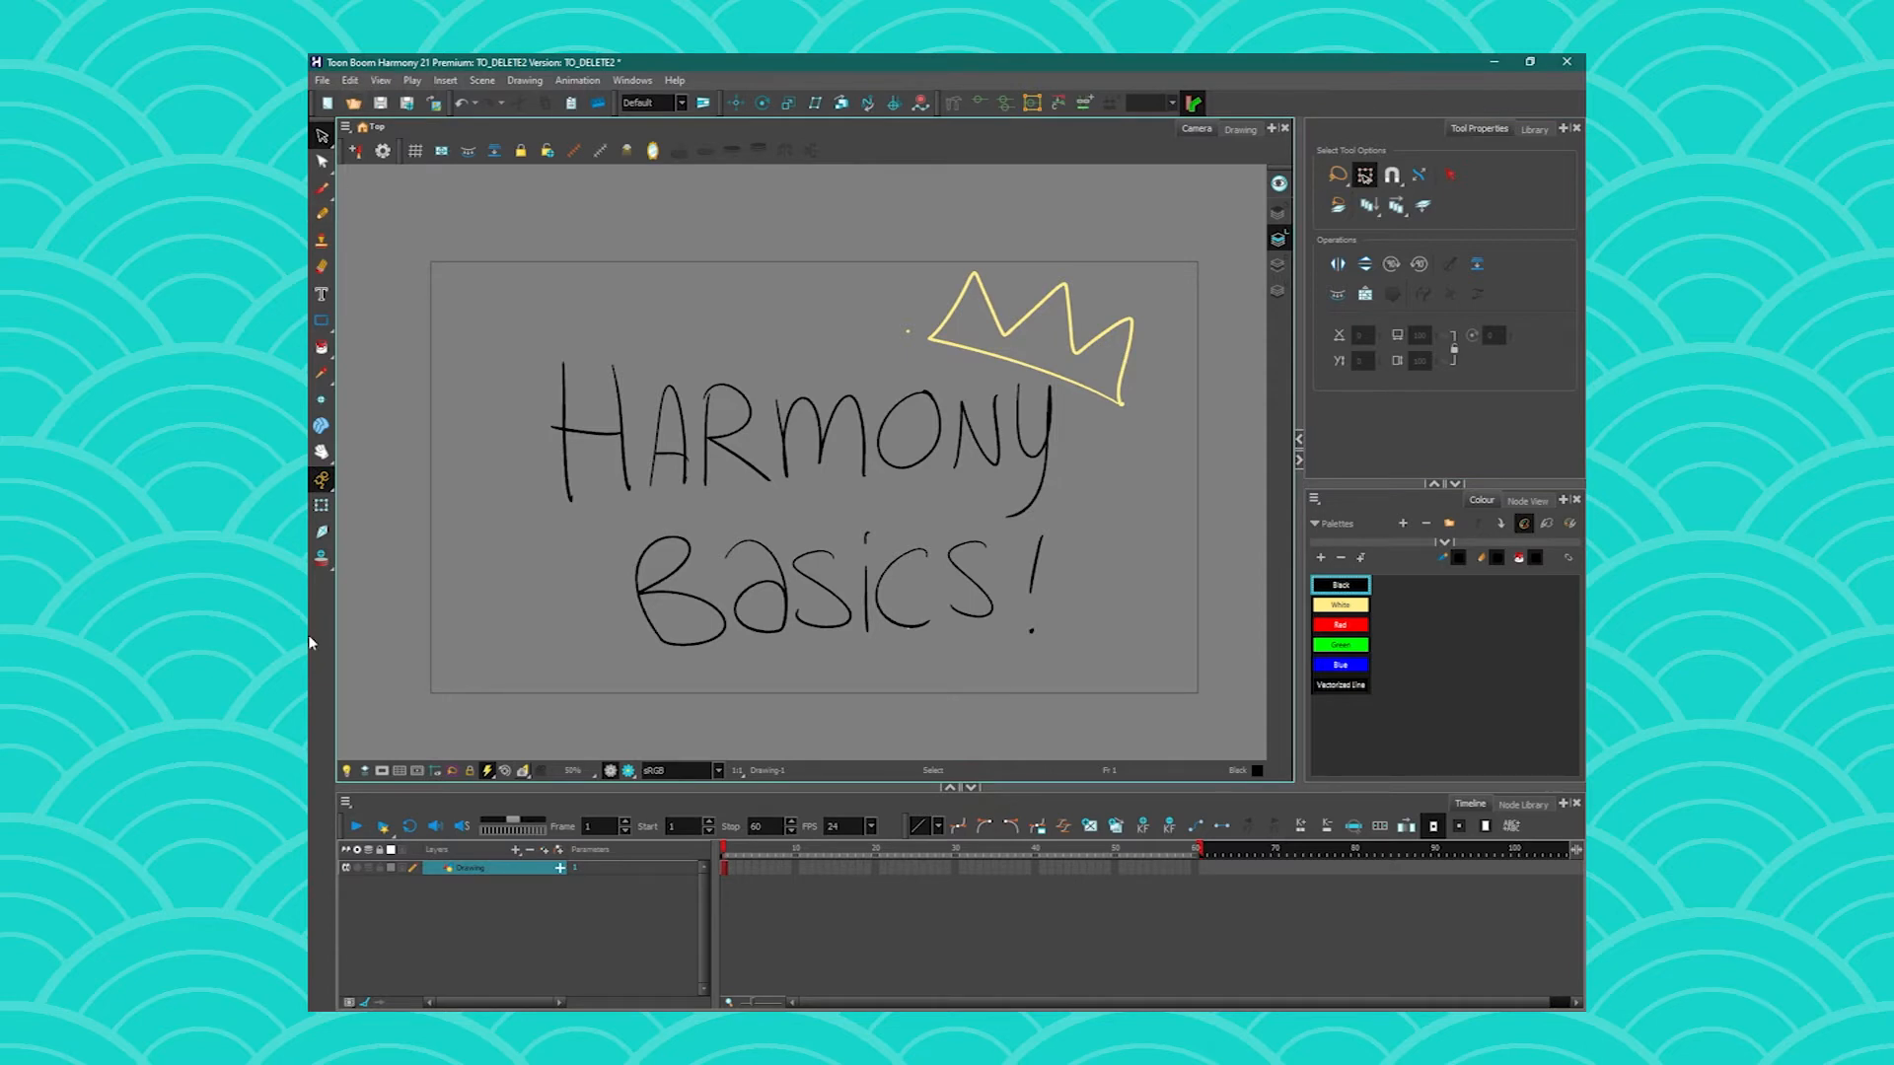
mouse_move(1393, 112)
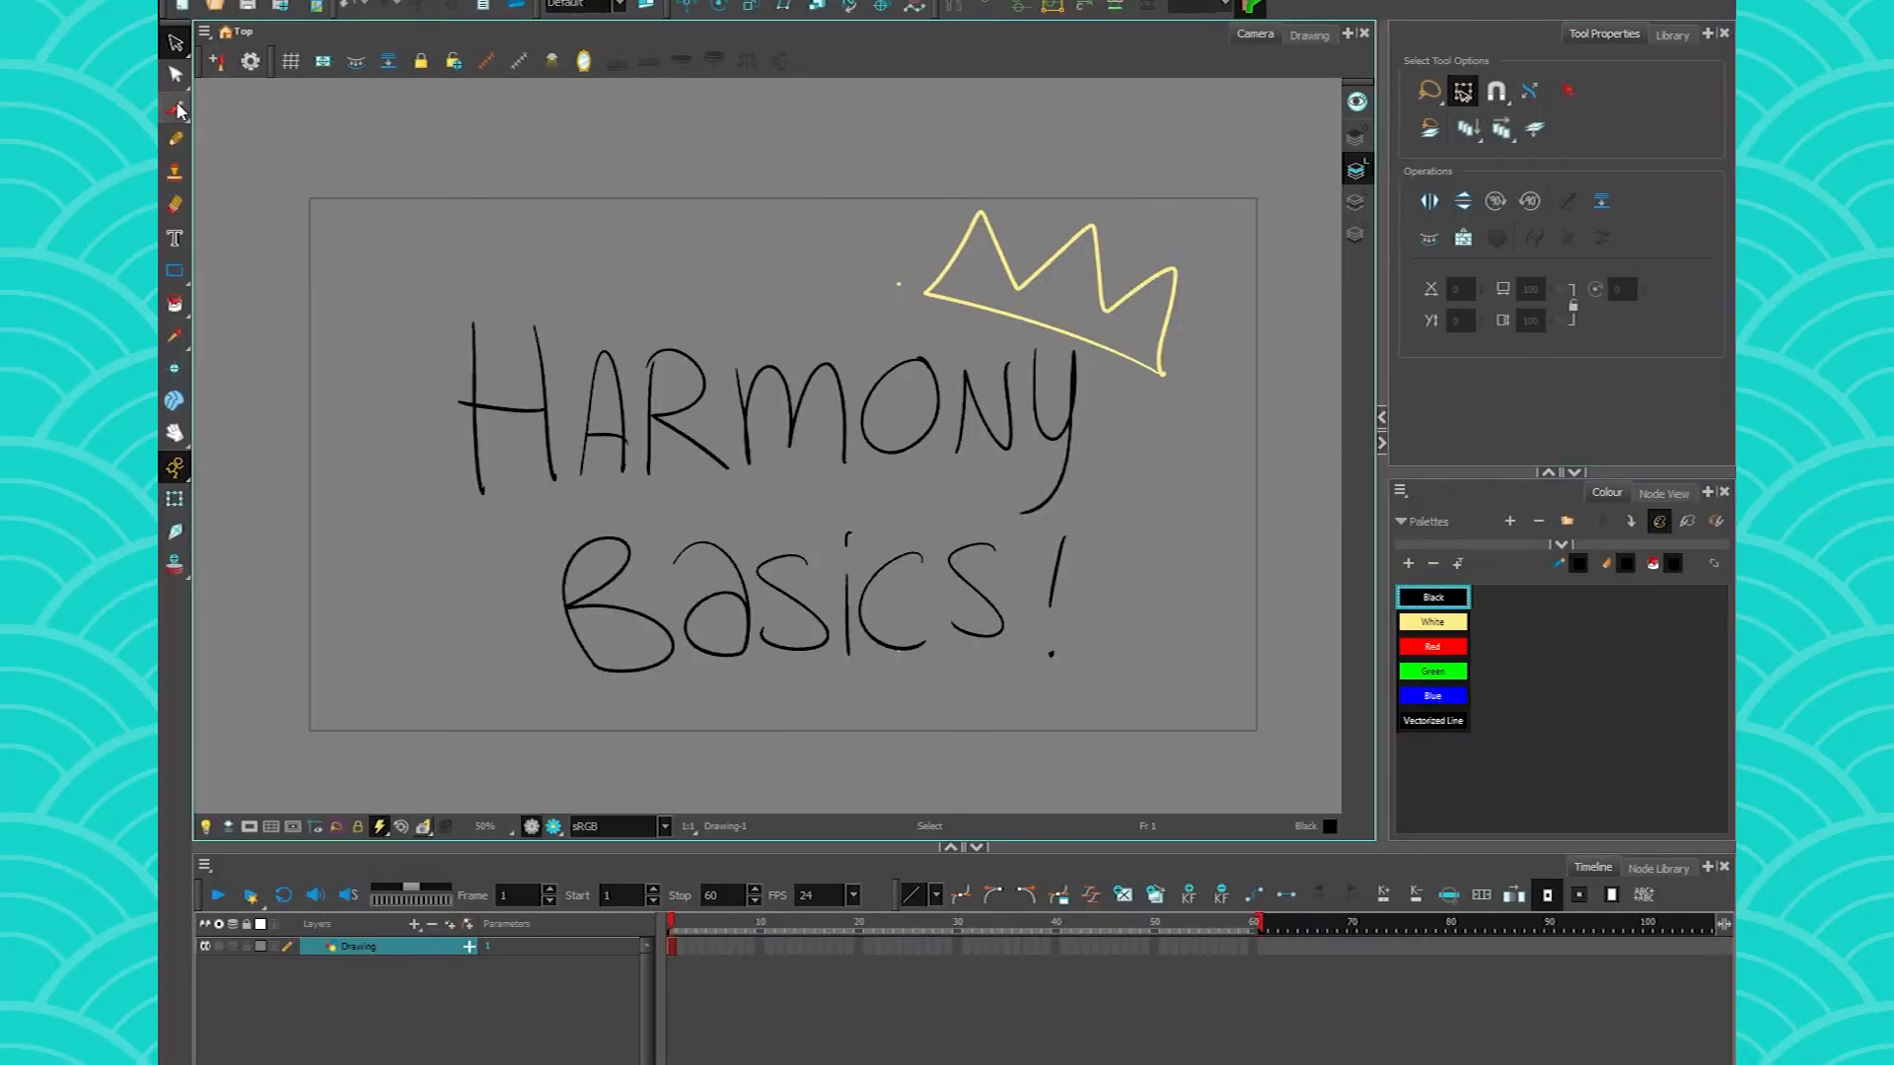
Activate Pencil, then Eraser, then Brush, leaving Brush (Solid Brush 3, size 15) current.
left_click(173, 139)
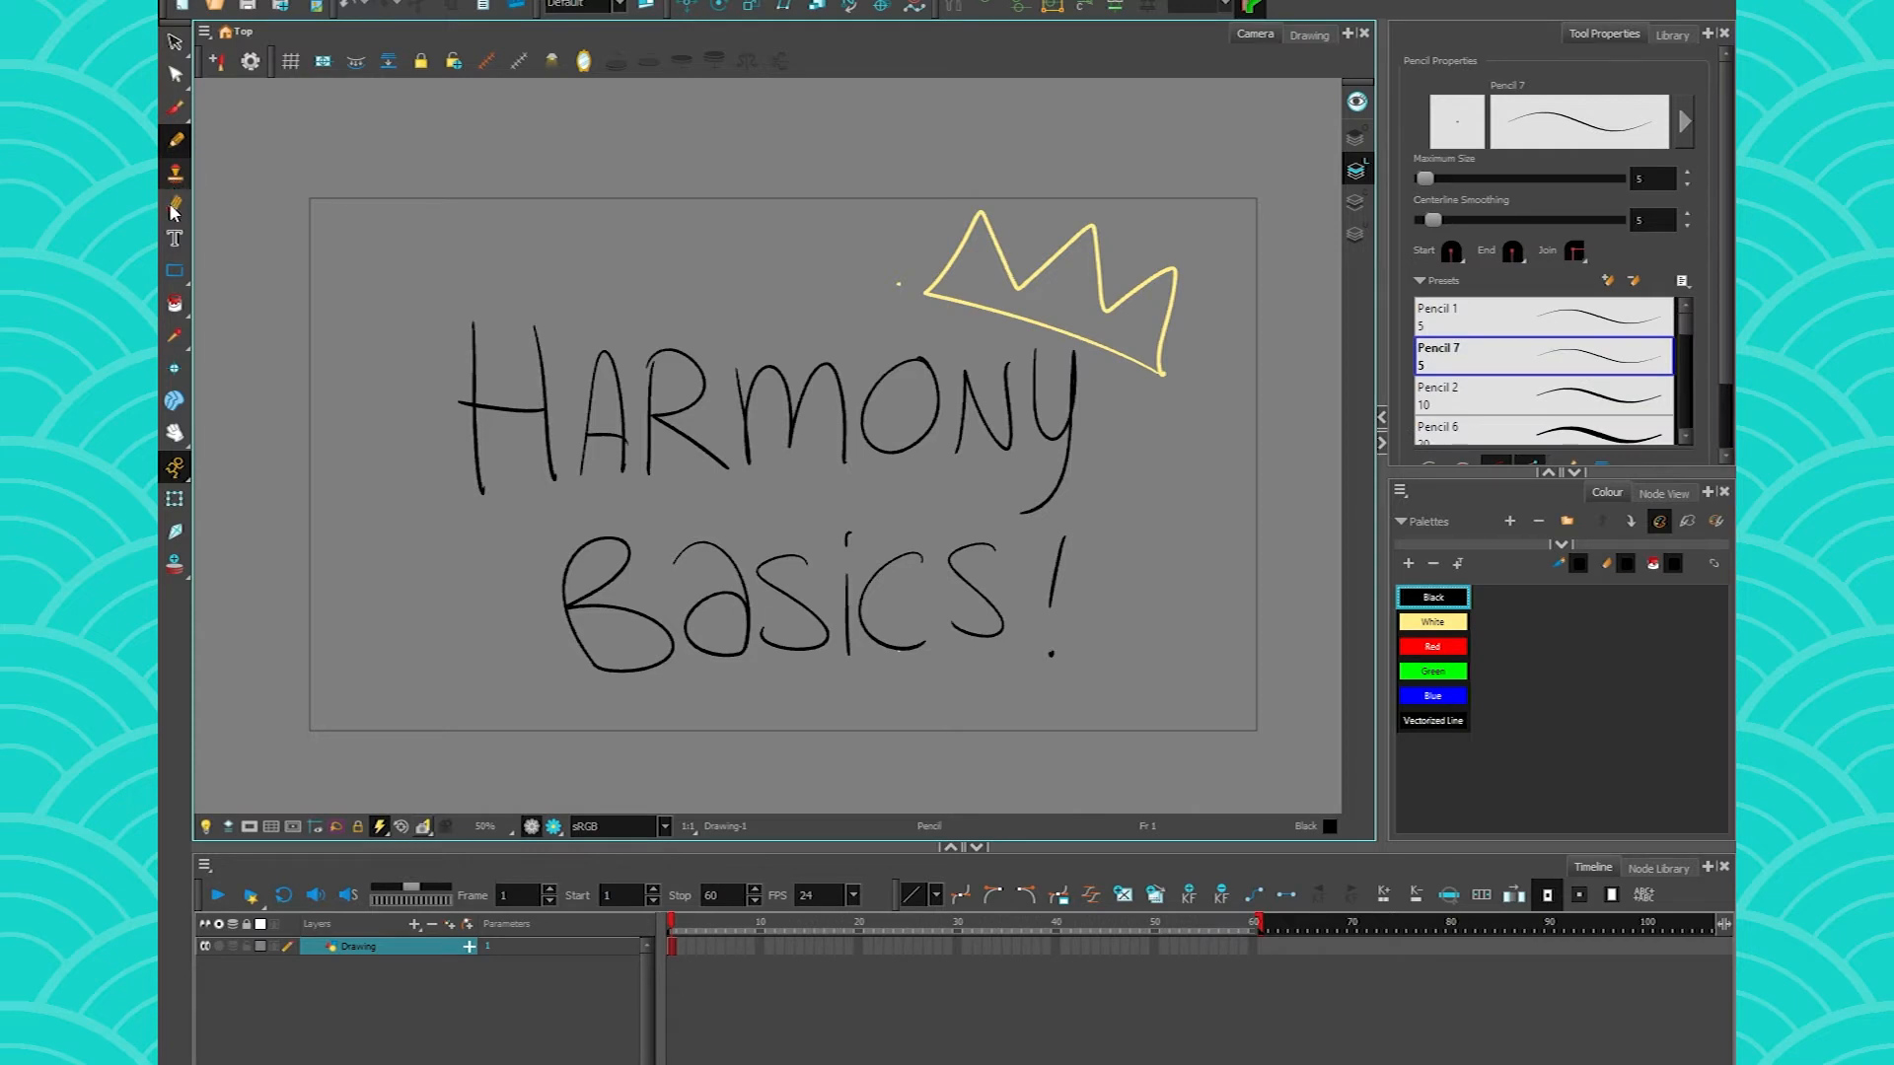
left_click(174, 204)
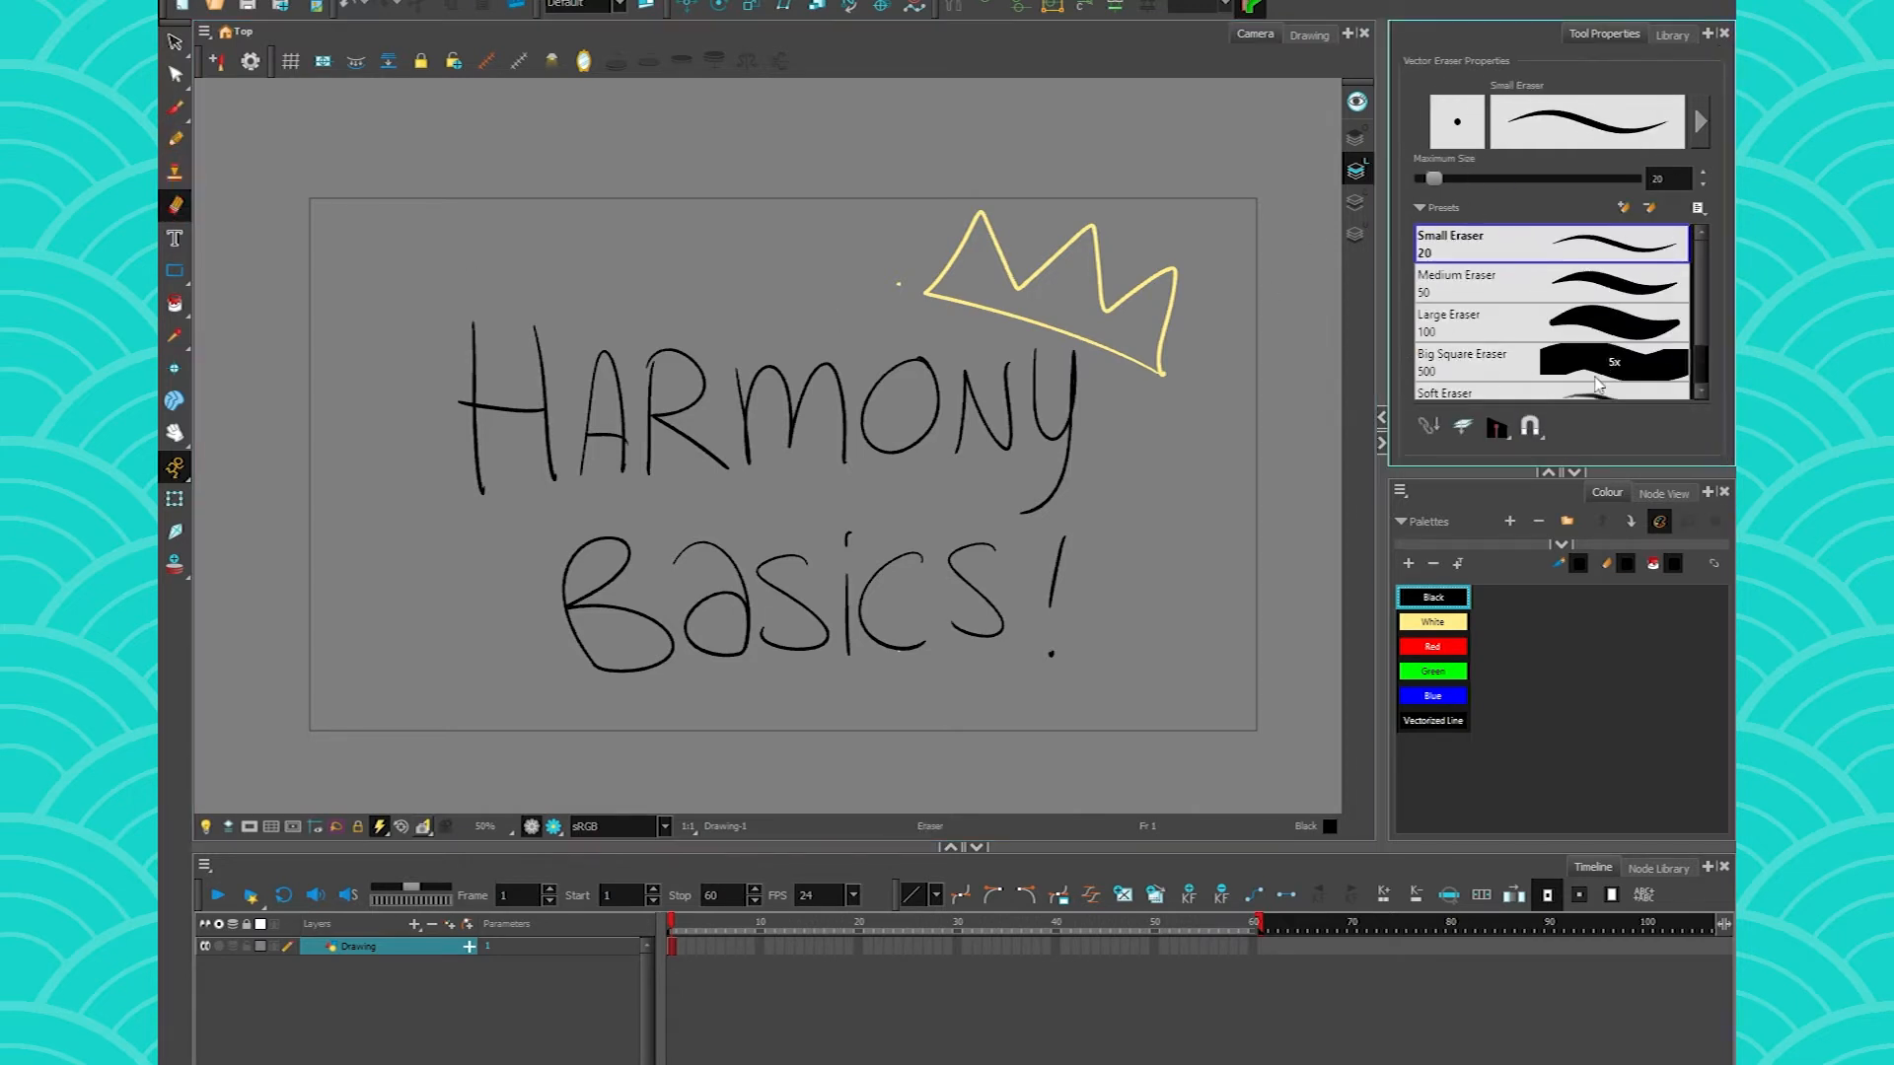
mouse_move(1570, 194)
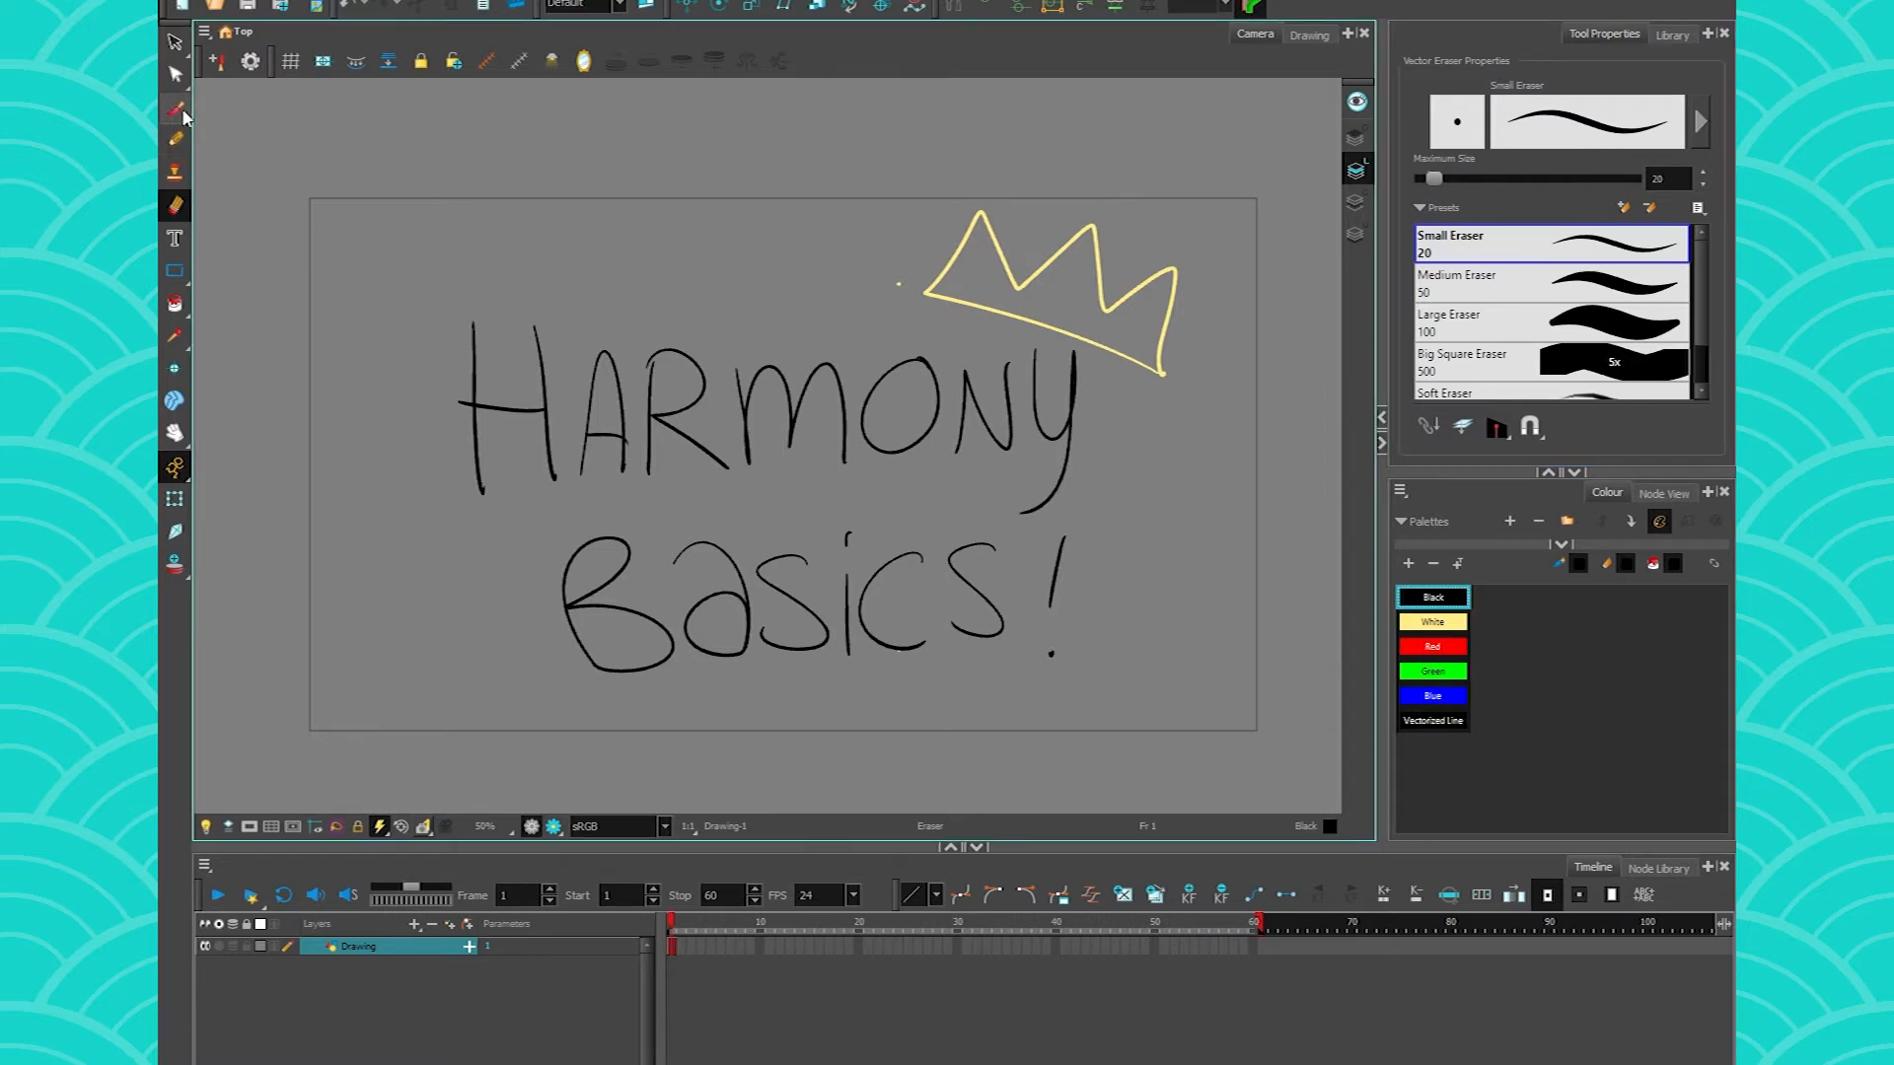
left_click(174, 112)
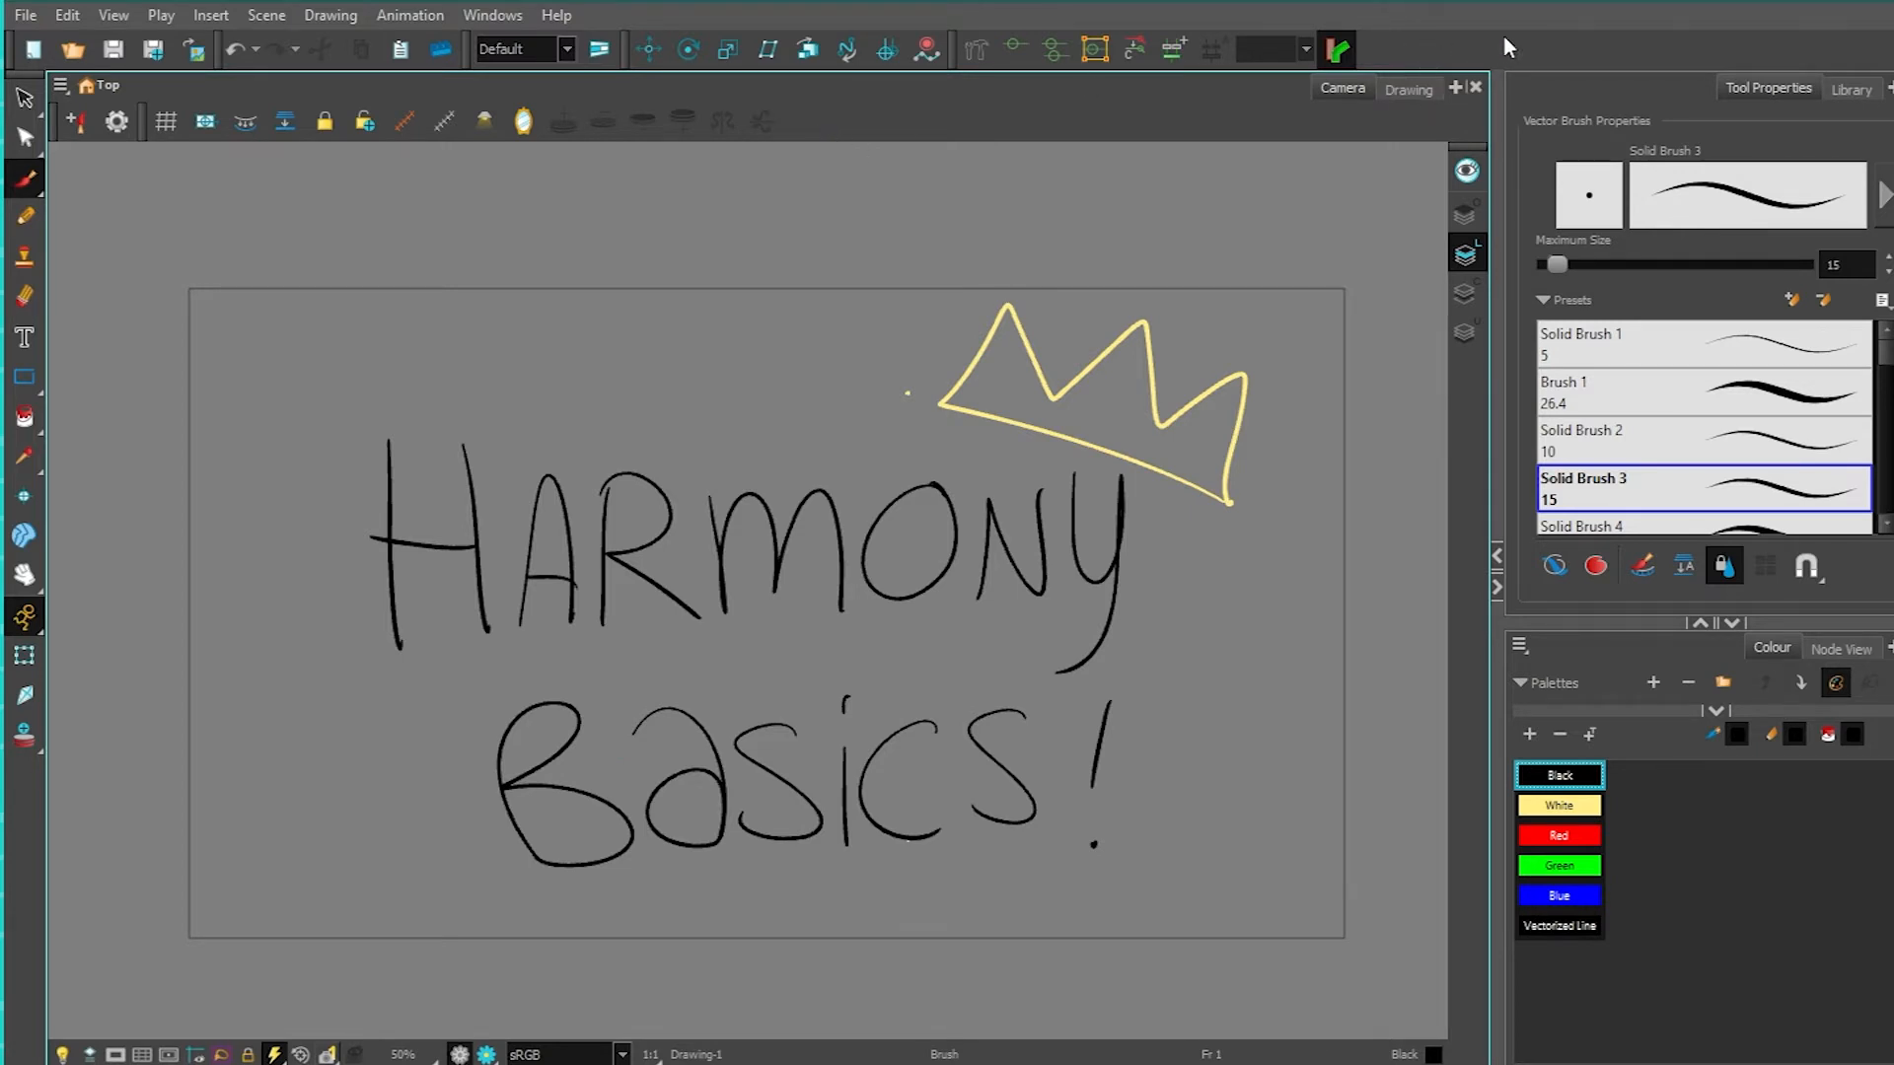
mouse_move(323, 121)
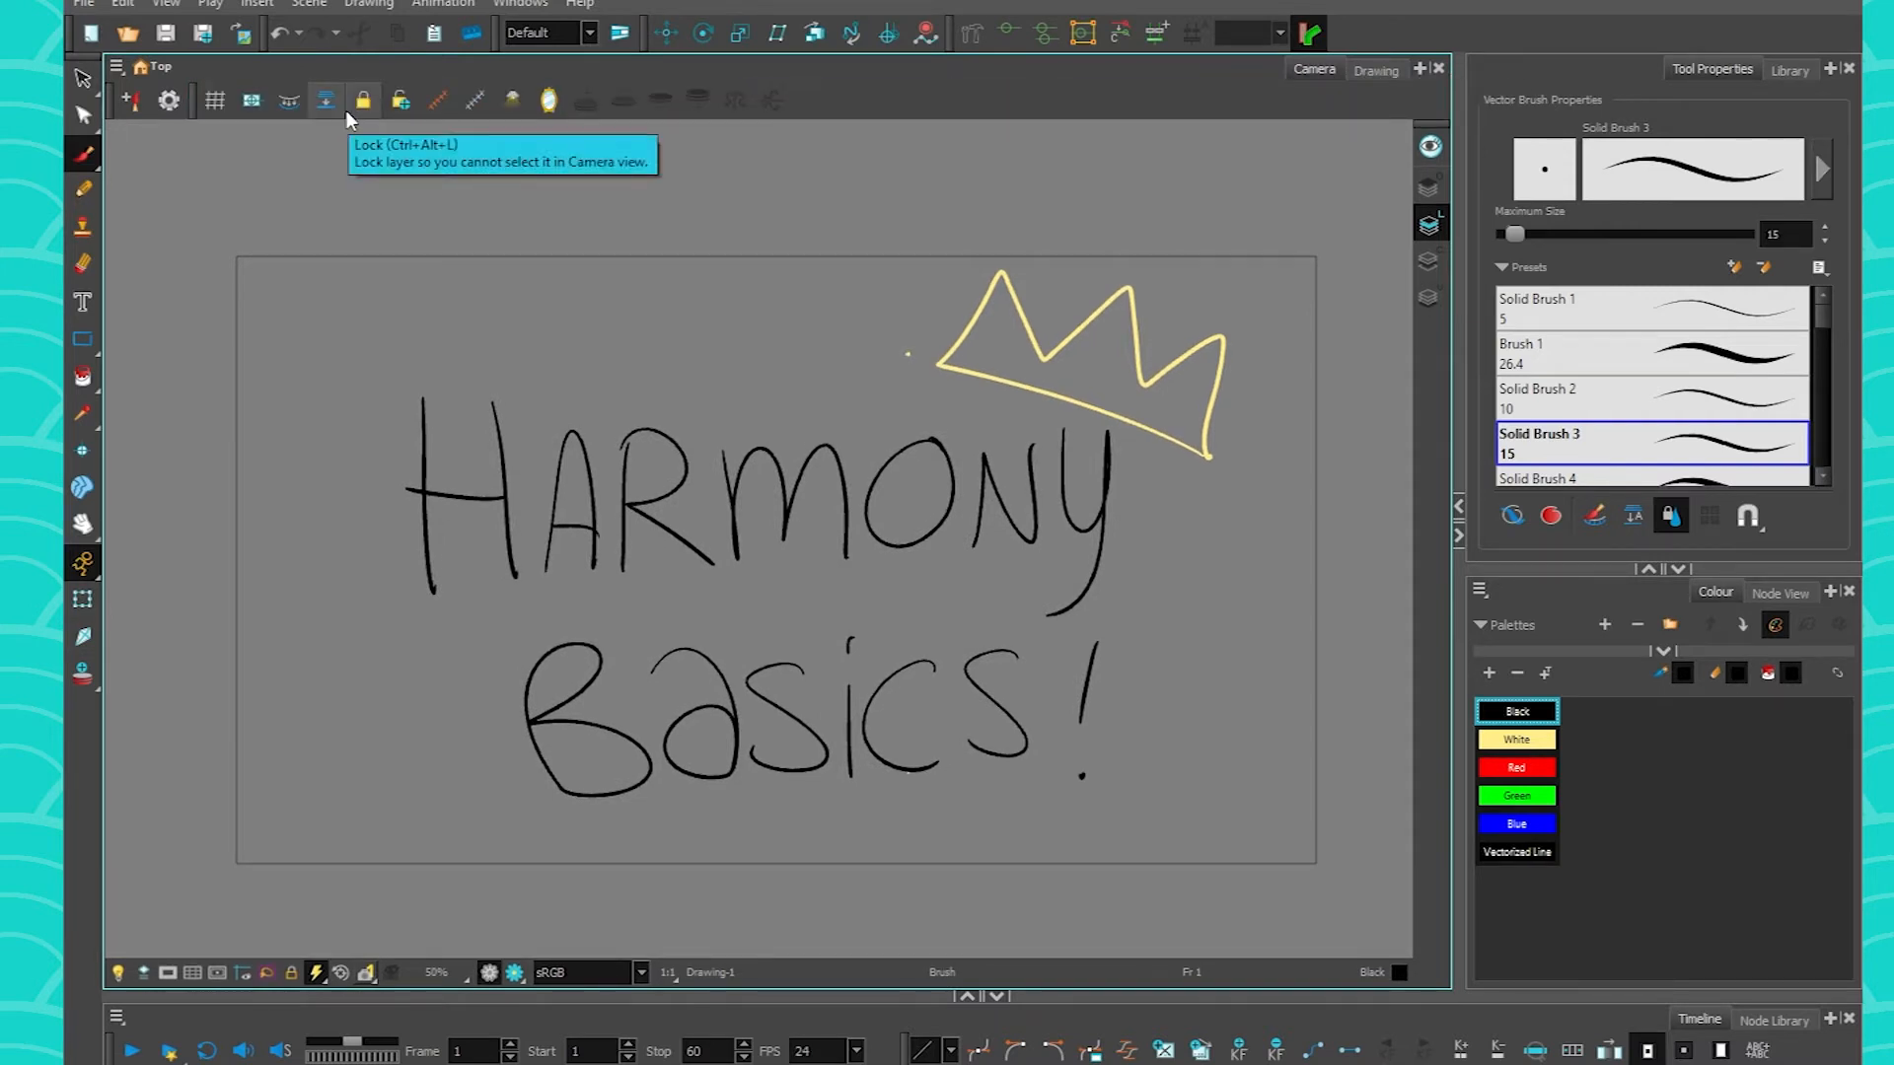
mouse_move(722, 60)
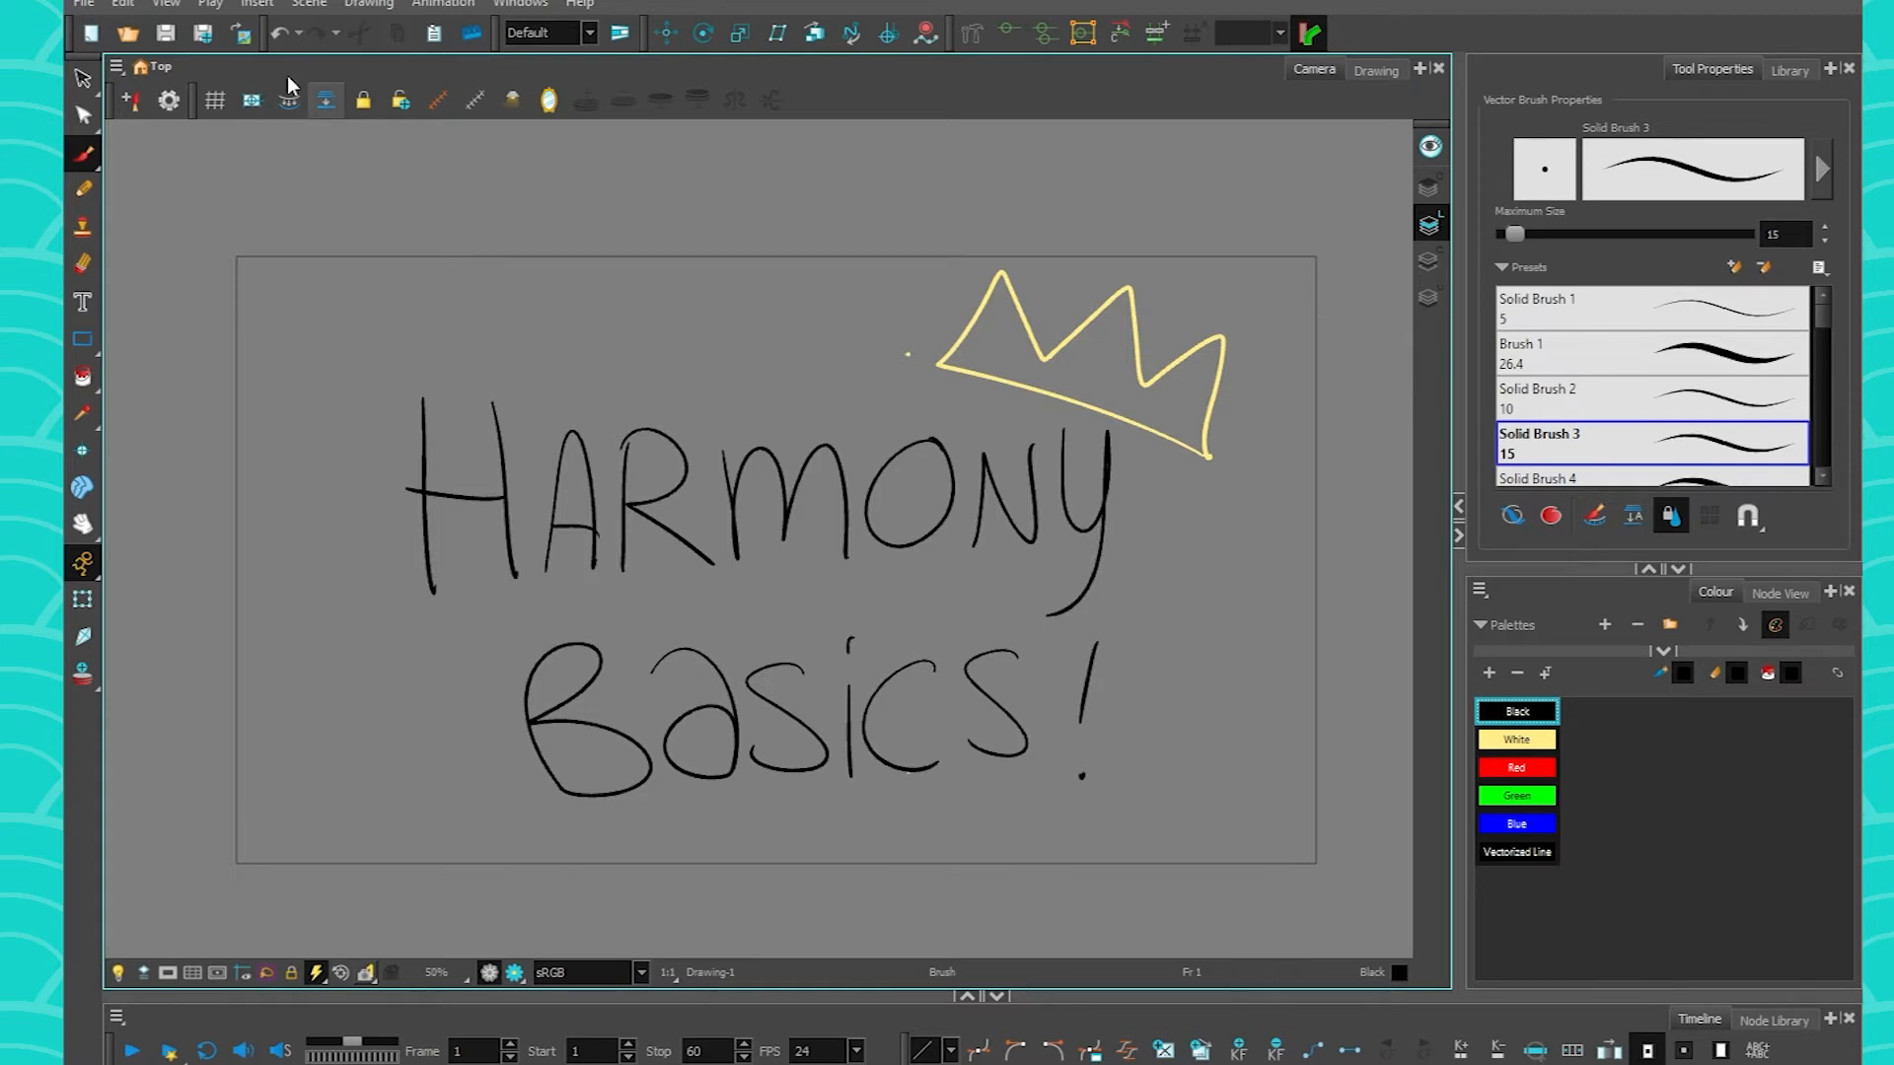
mouse_move(117, 525)
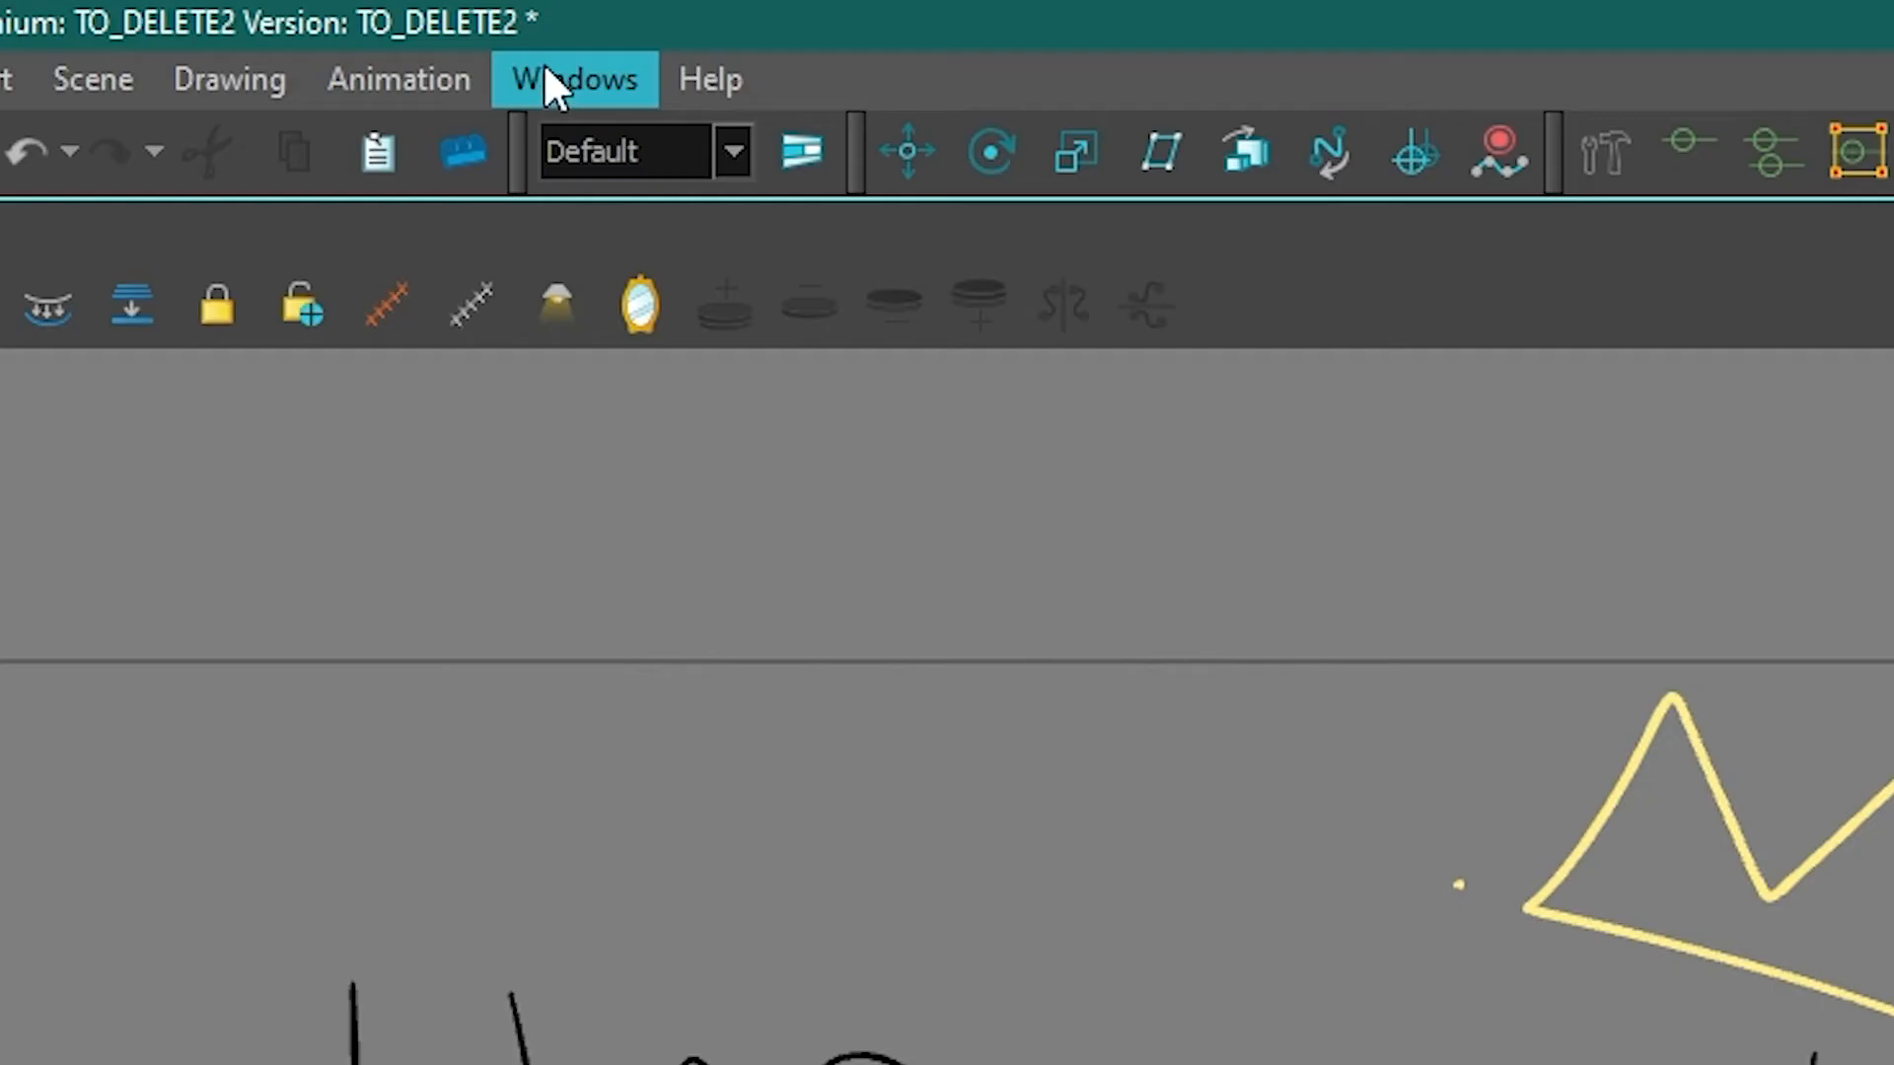
Show the Windows > Toolbars list to enable an additional toolbar.
left_click(574, 79)
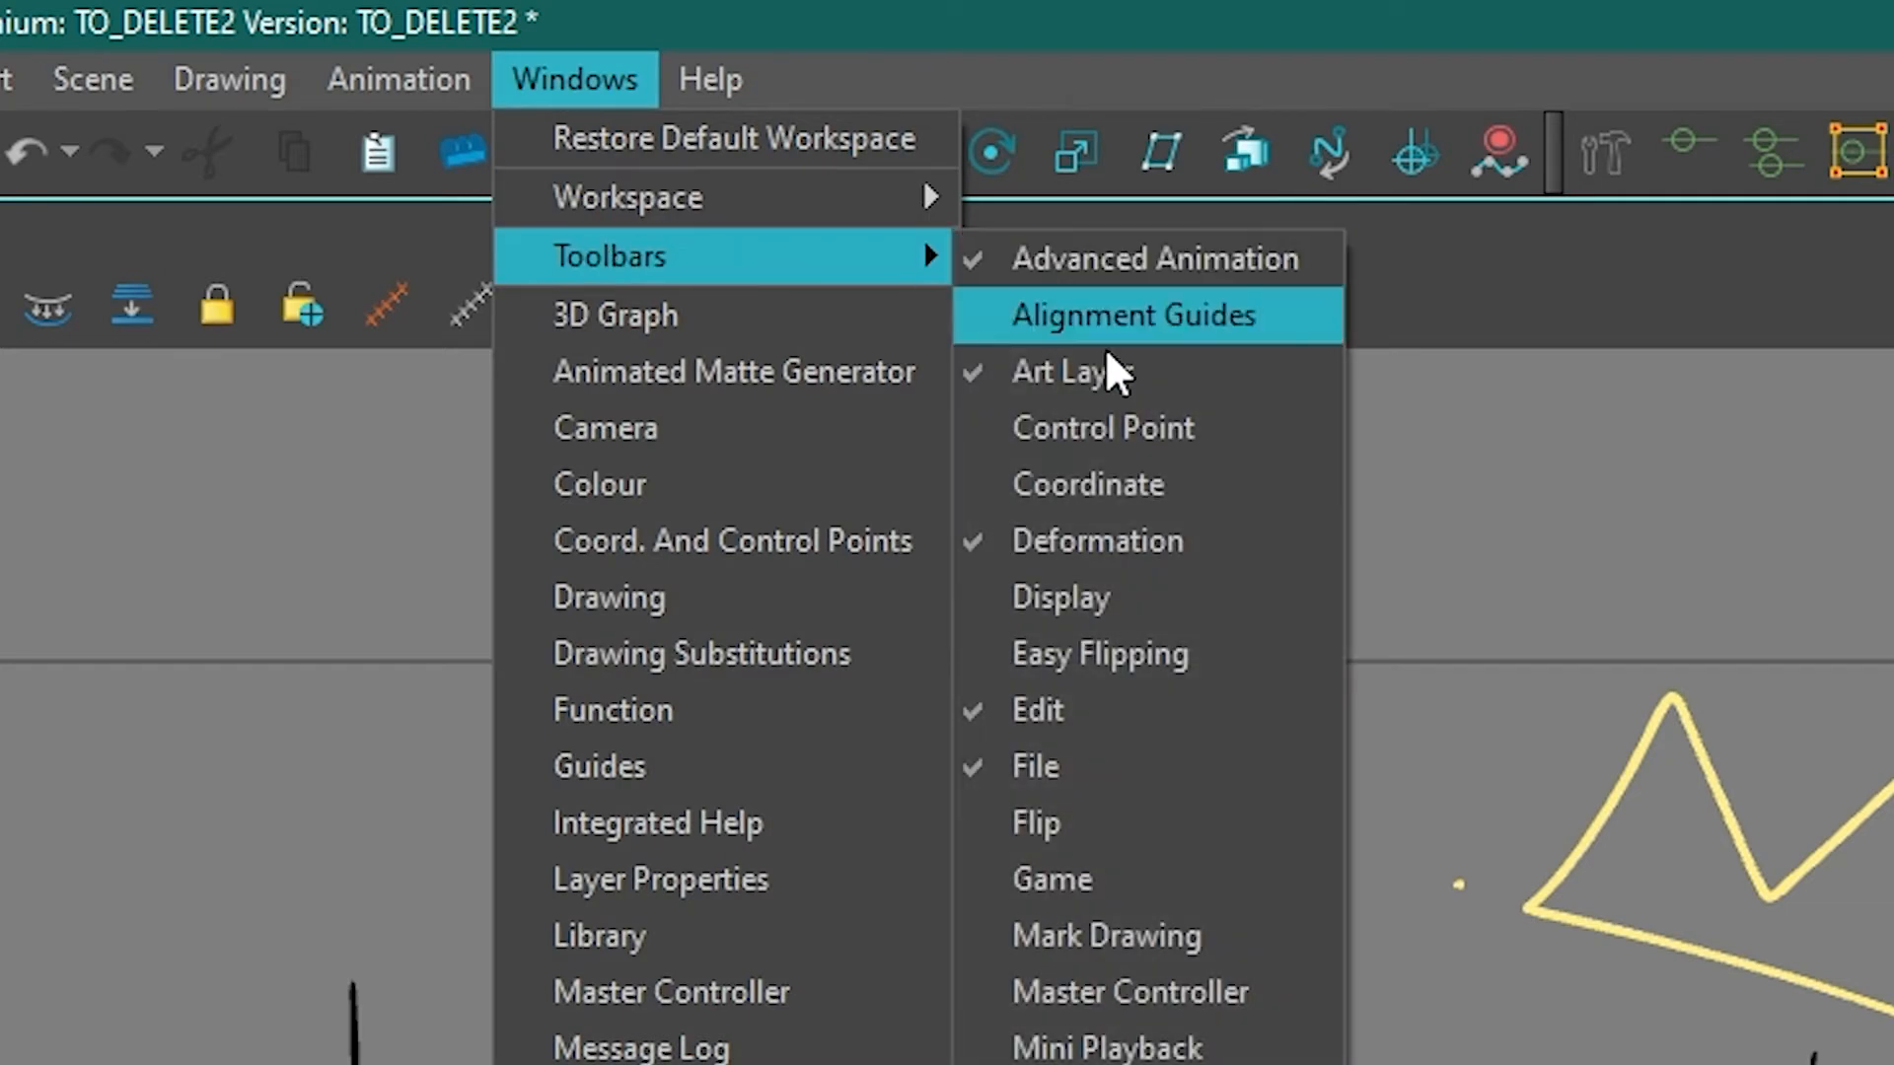
mouse_move(1123, 375)
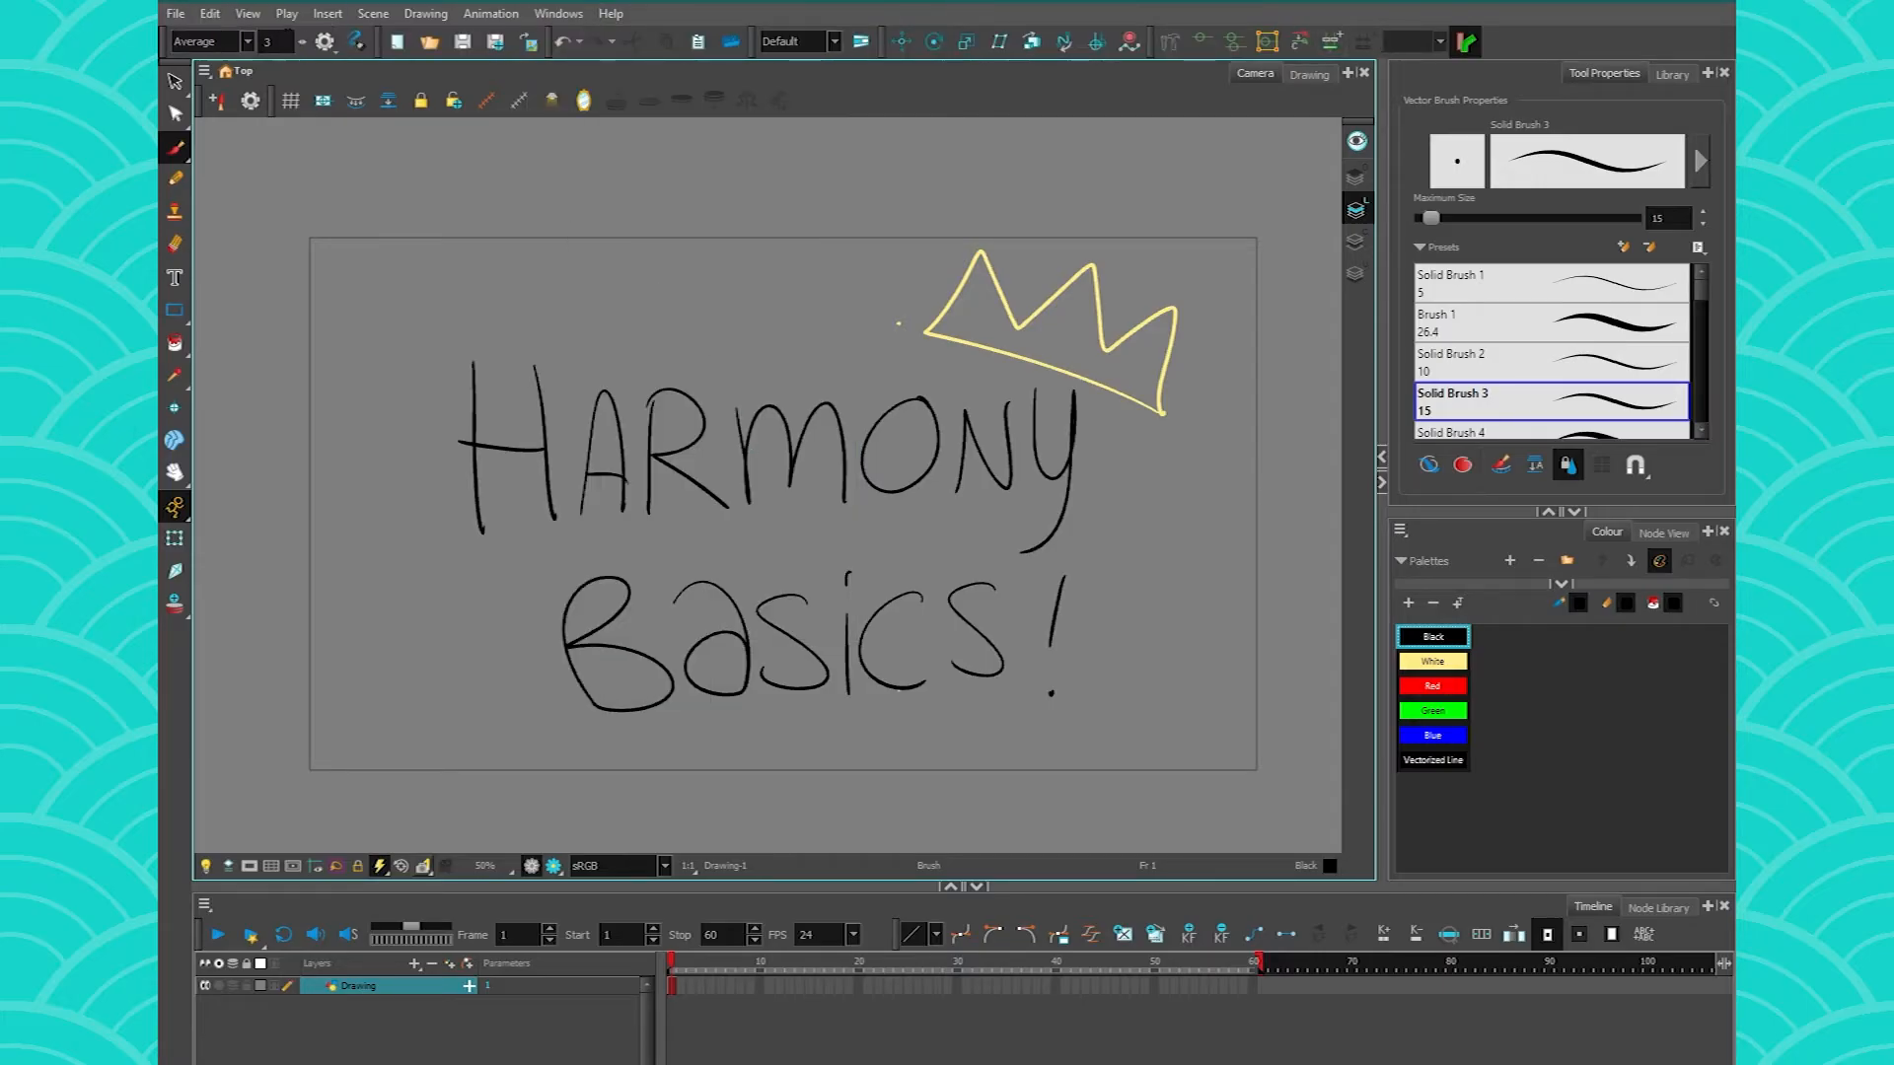
mouse_move(205, 41)
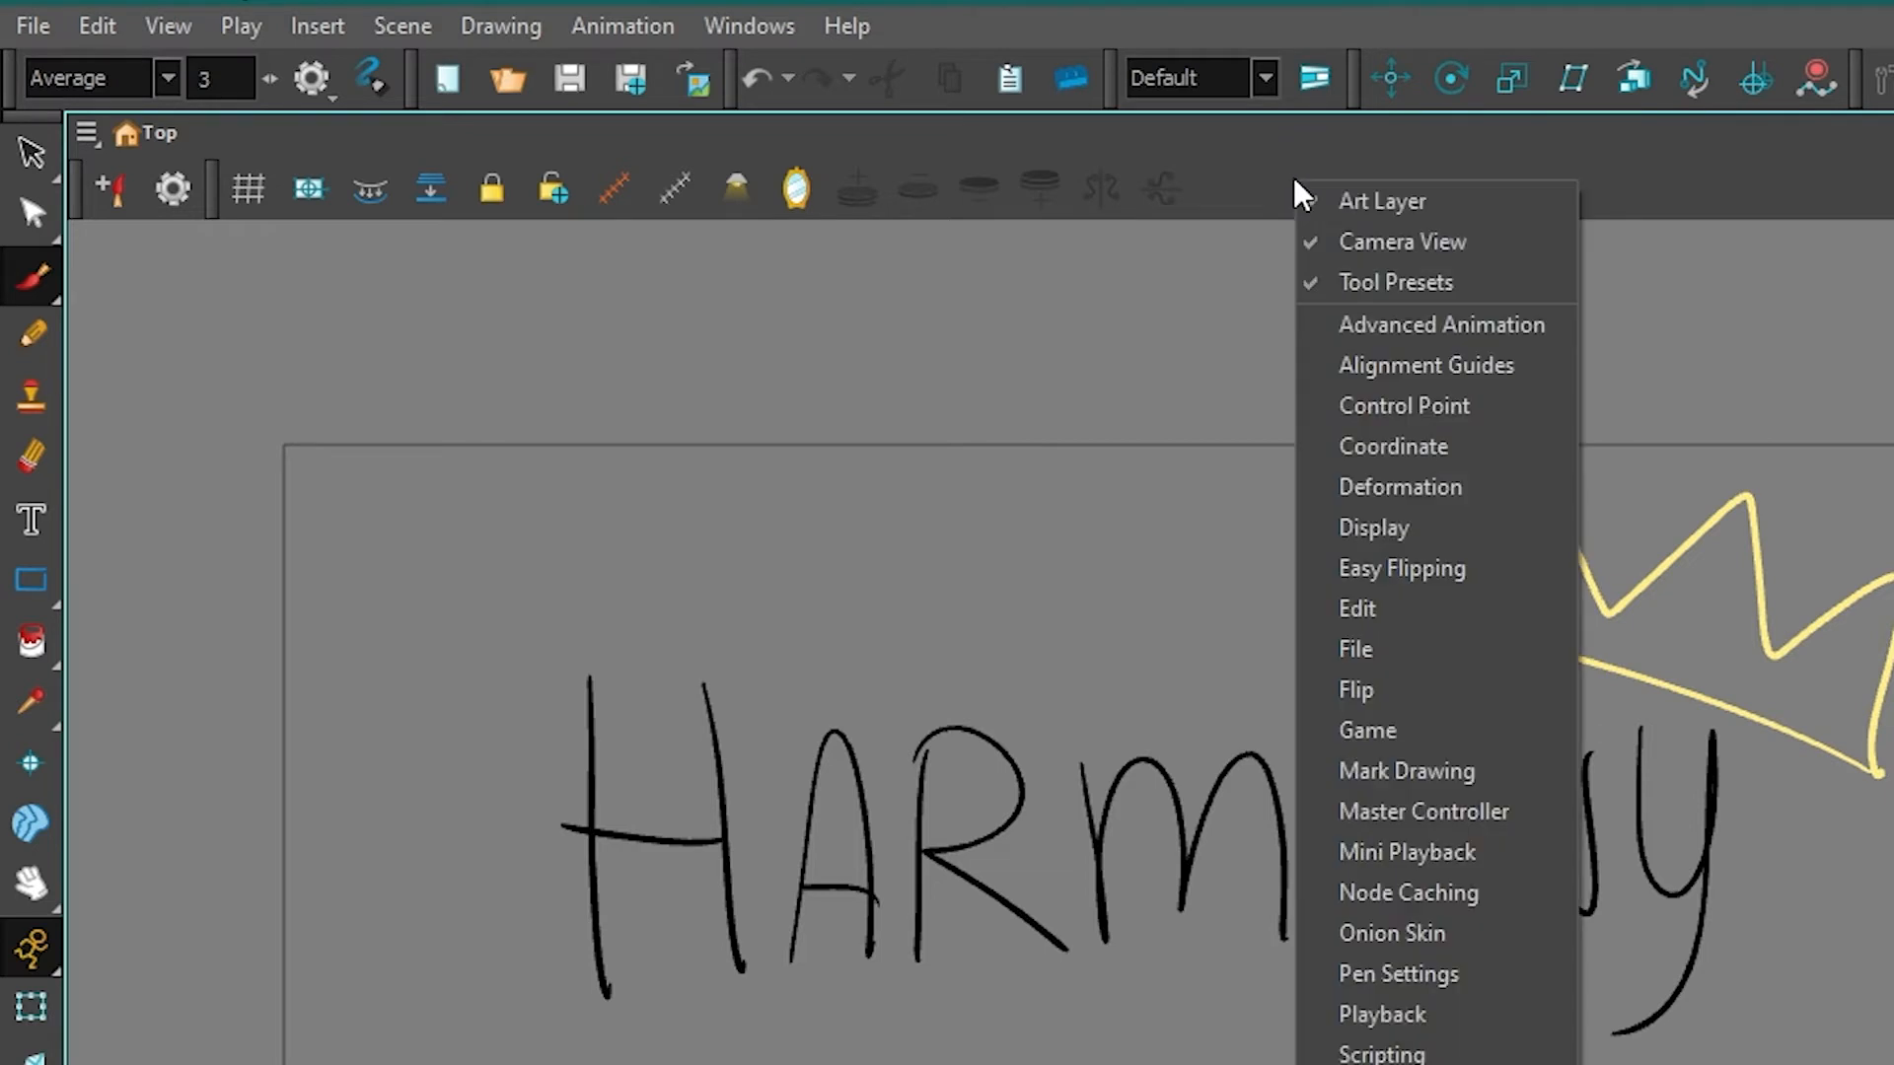
mouse_move(1376, 1015)
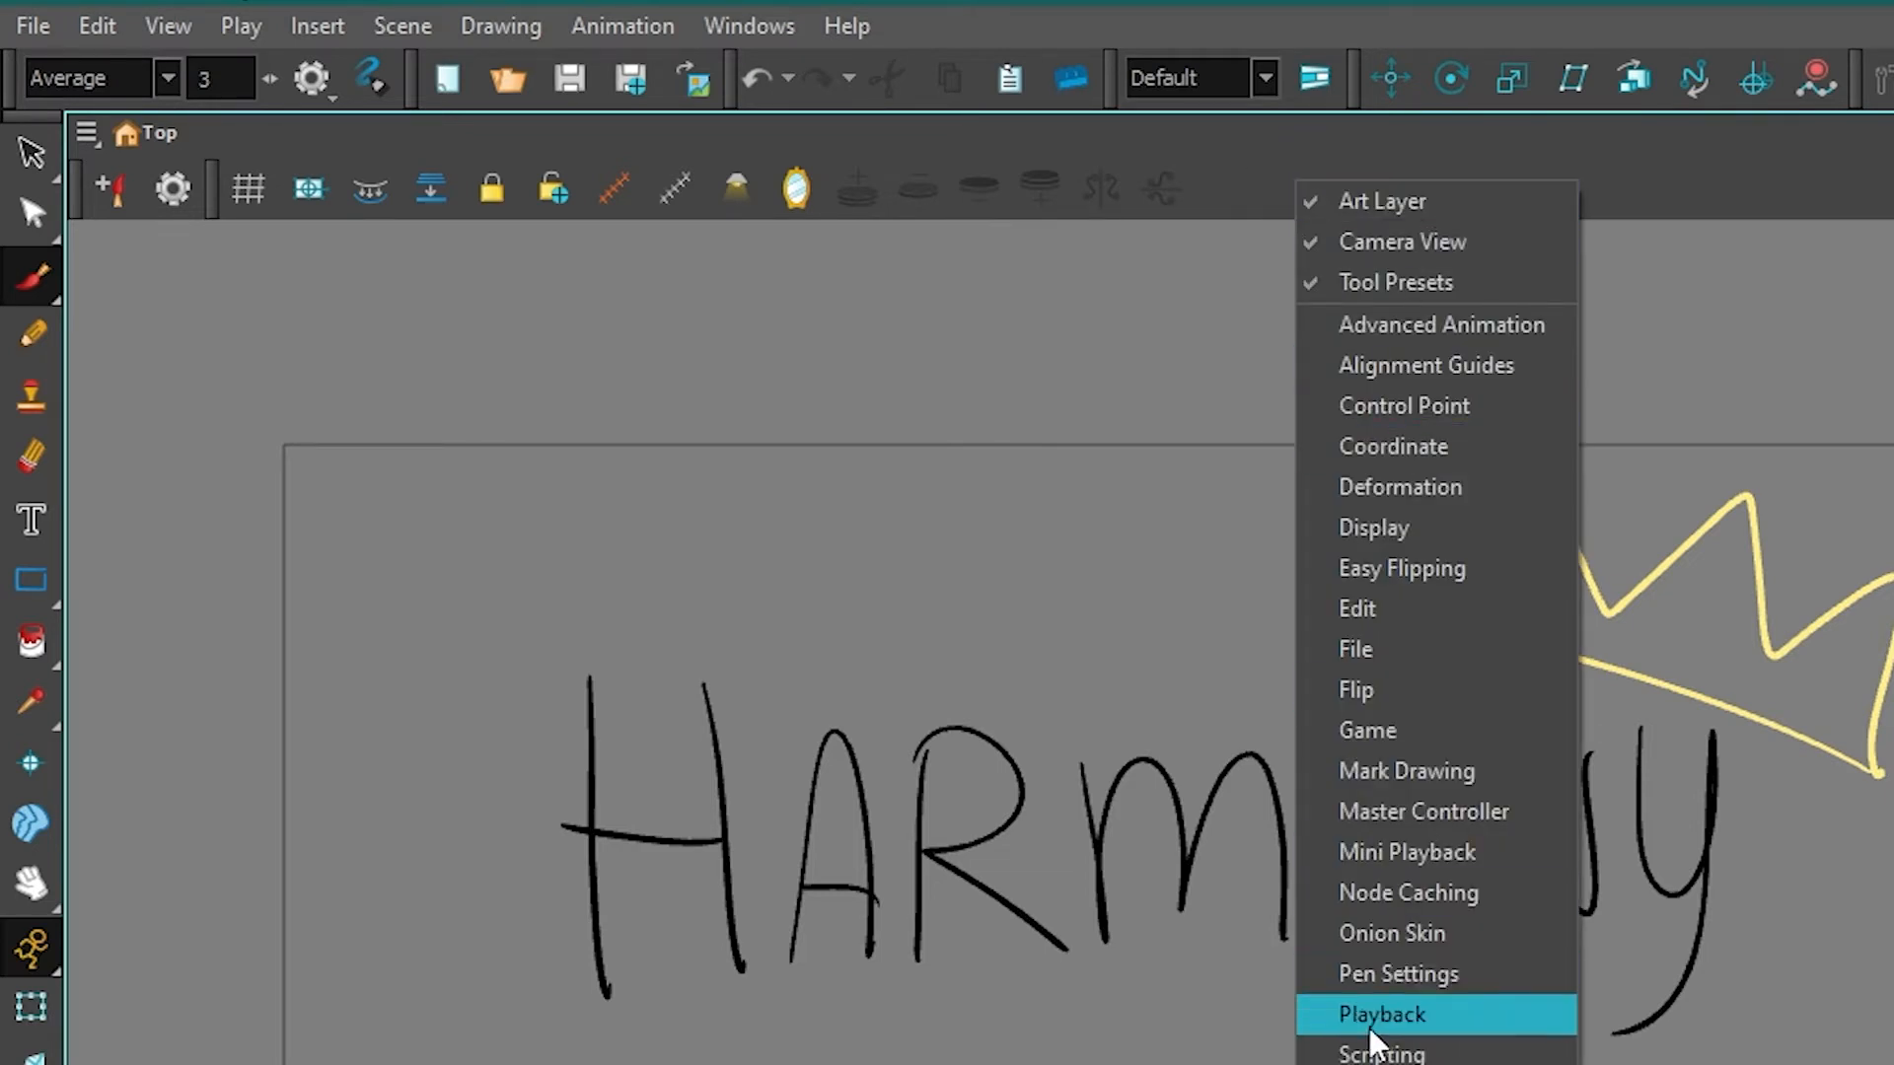
Enable the Playback toolbar in the Camera view.
left_click(1381, 1013)
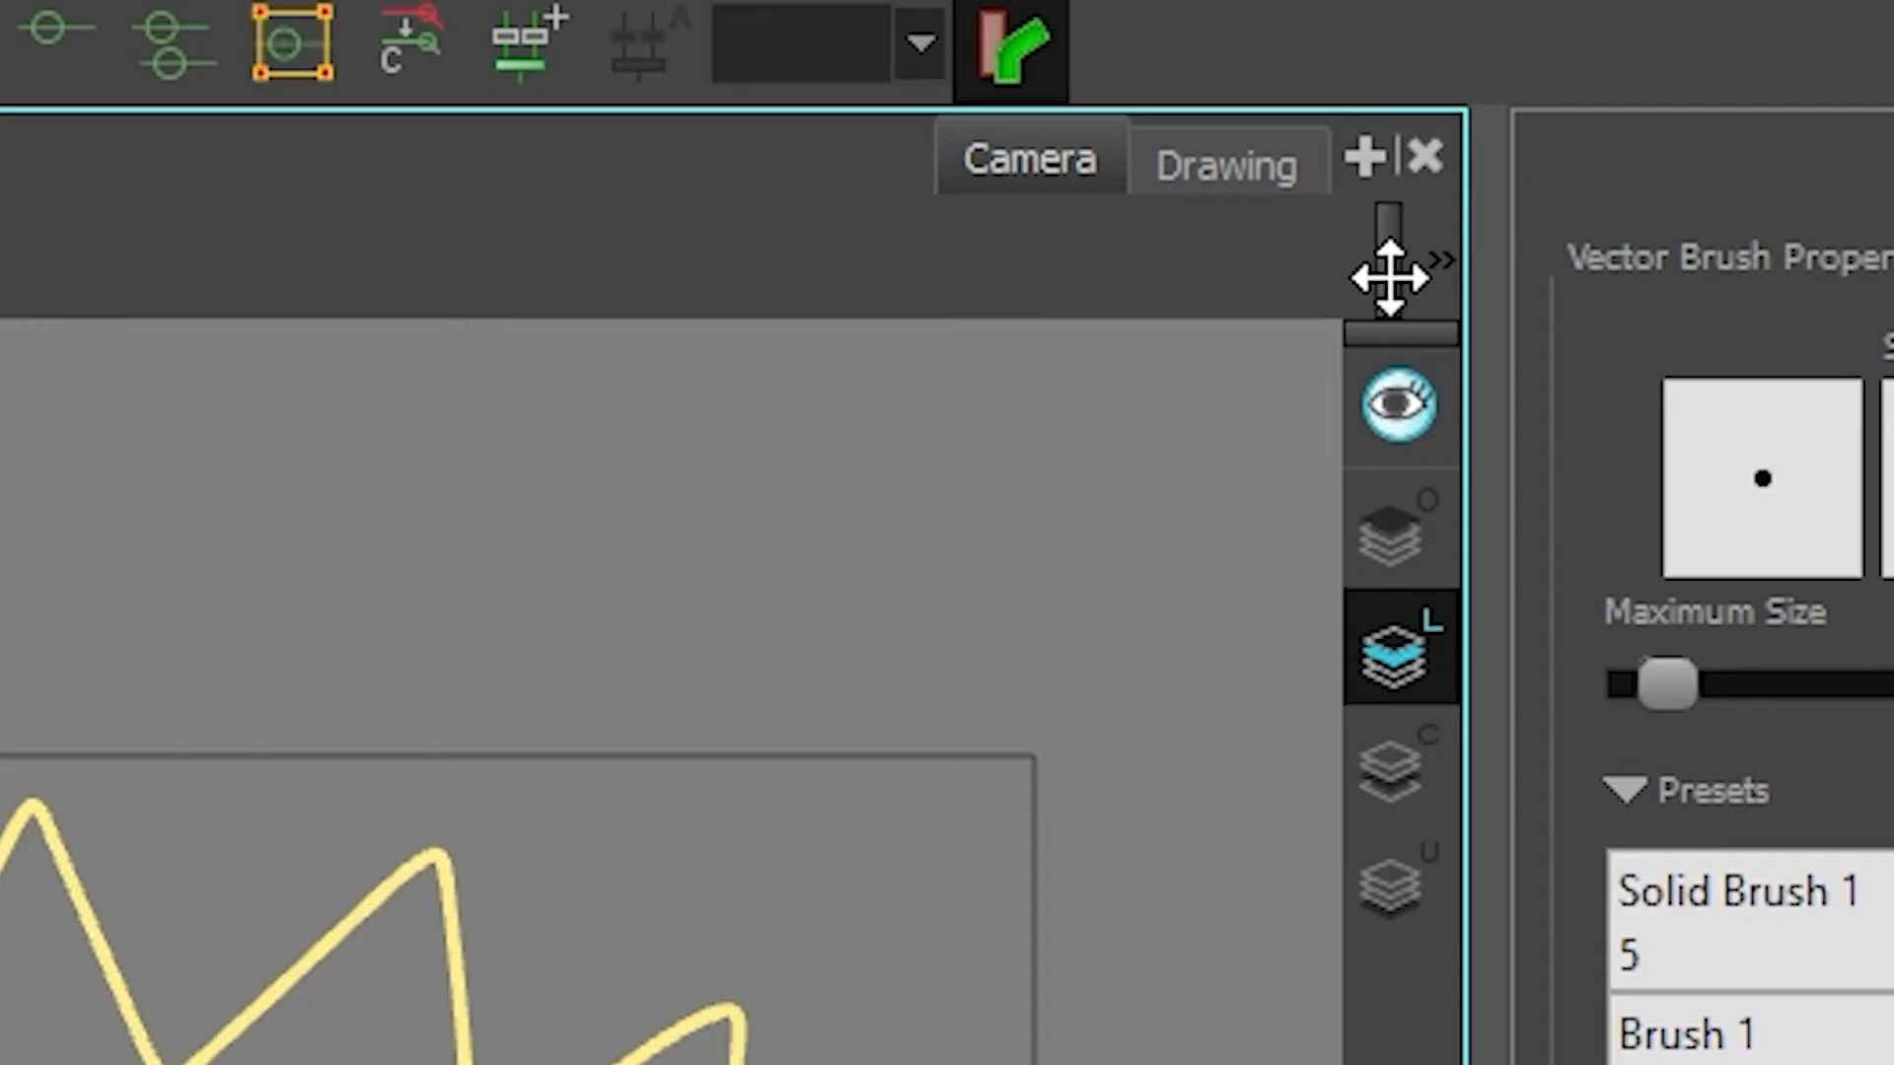
mouse_move(1226, 268)
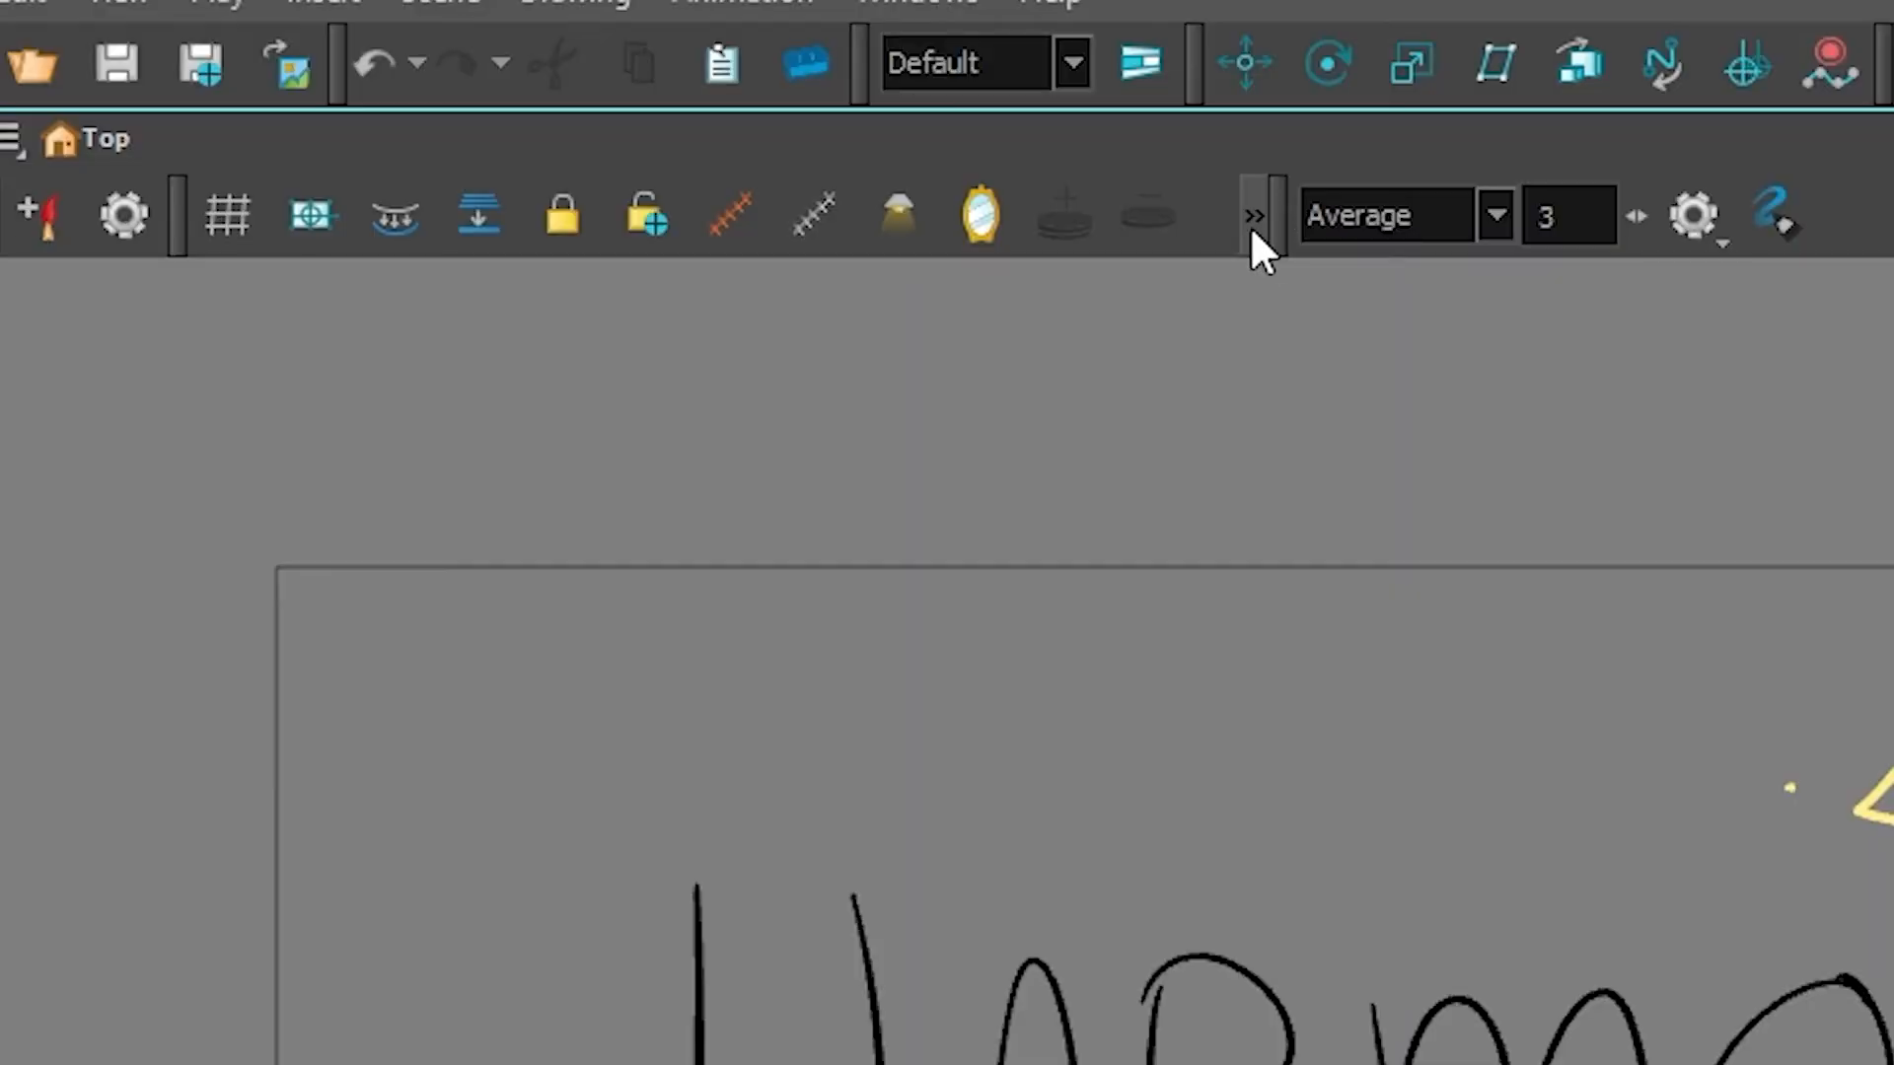
Move the Average 3 toolbar inside the Camera view row and expand its overflowed buttons.
left_click(1254, 216)
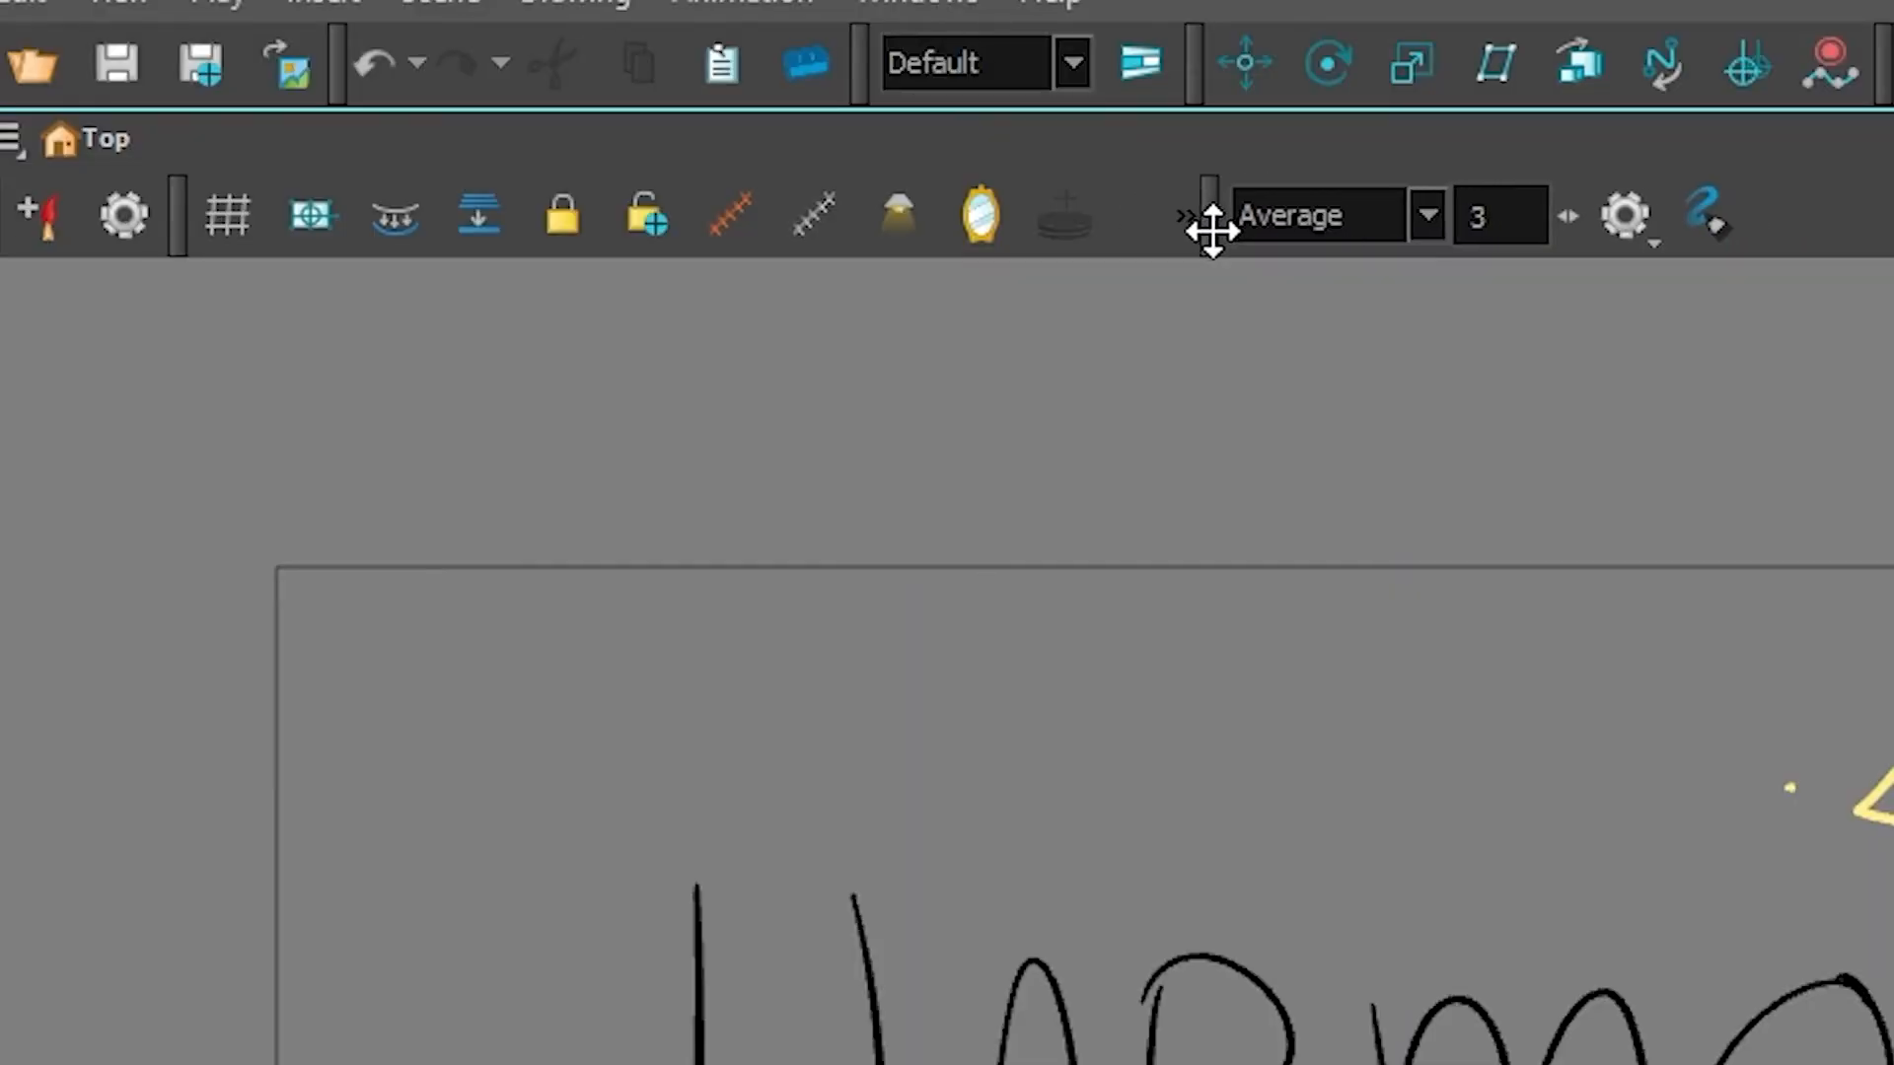
left_click(921, 215)
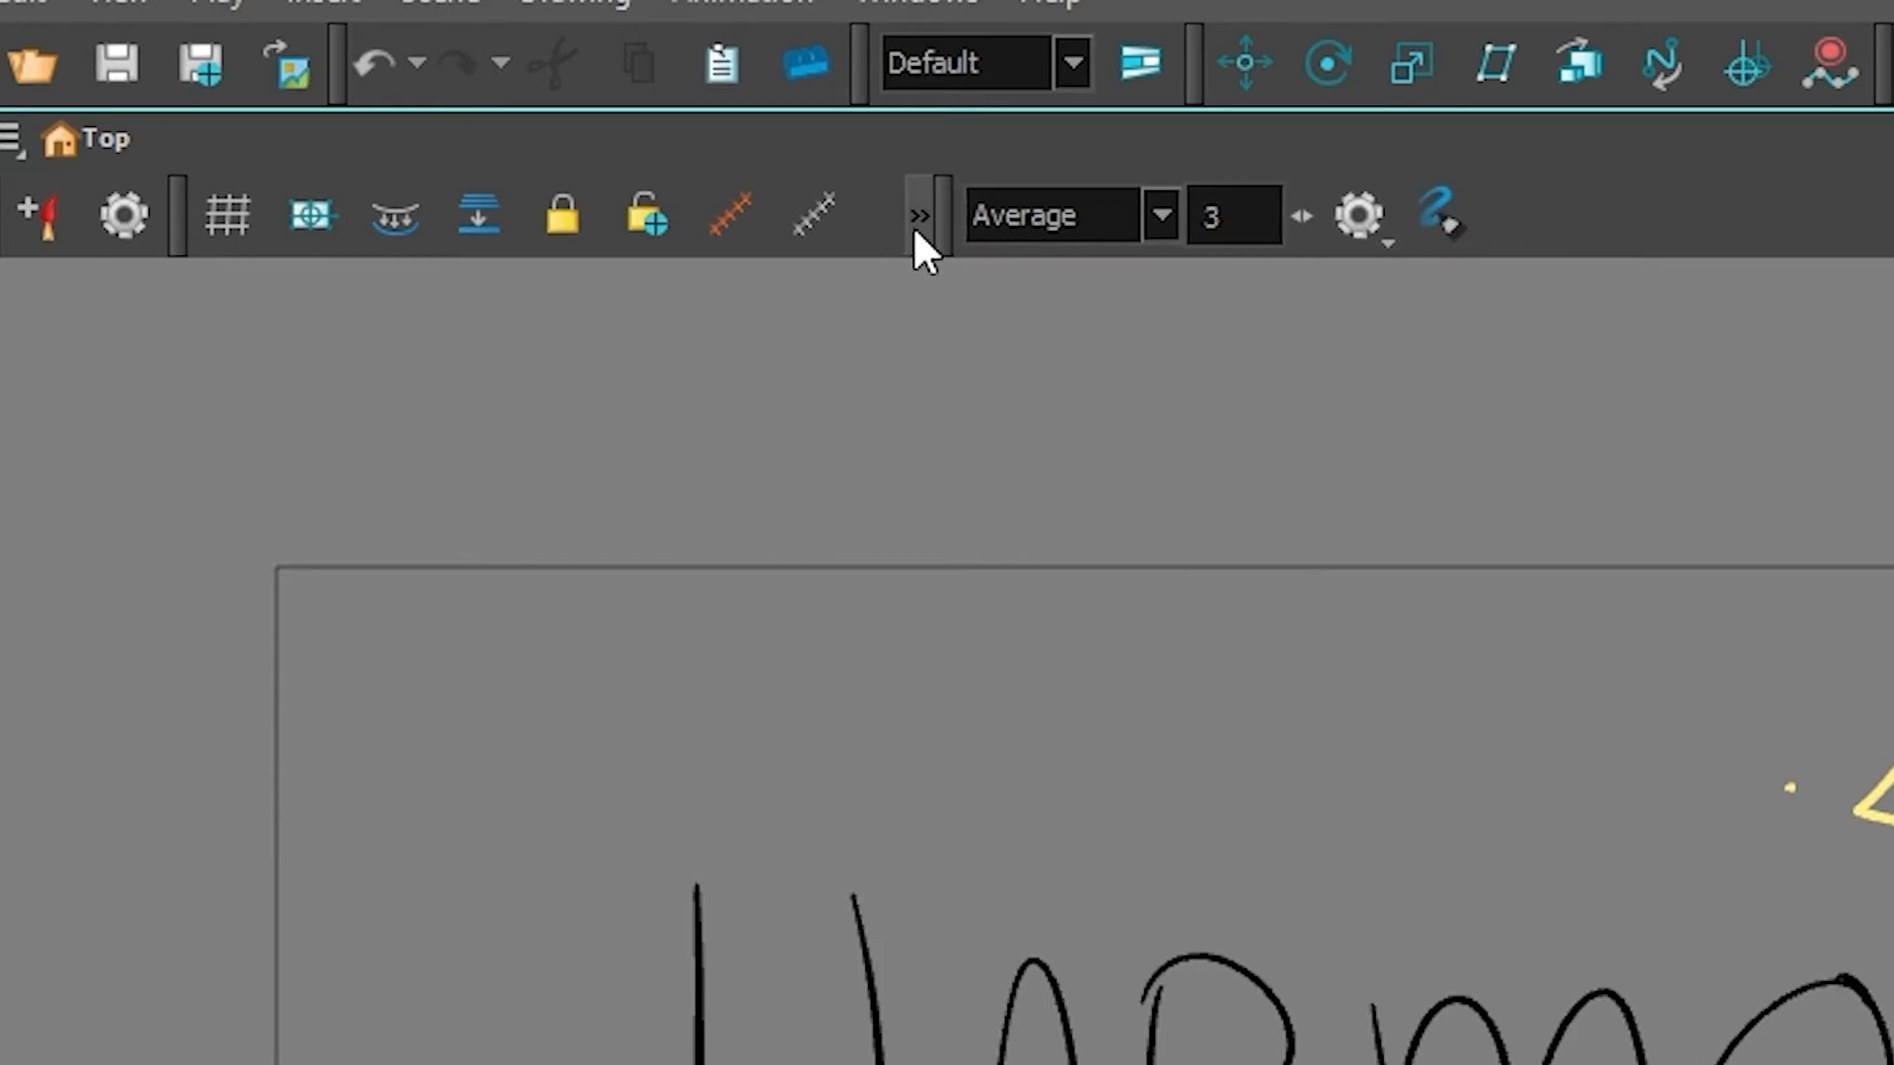
left_click(920, 215)
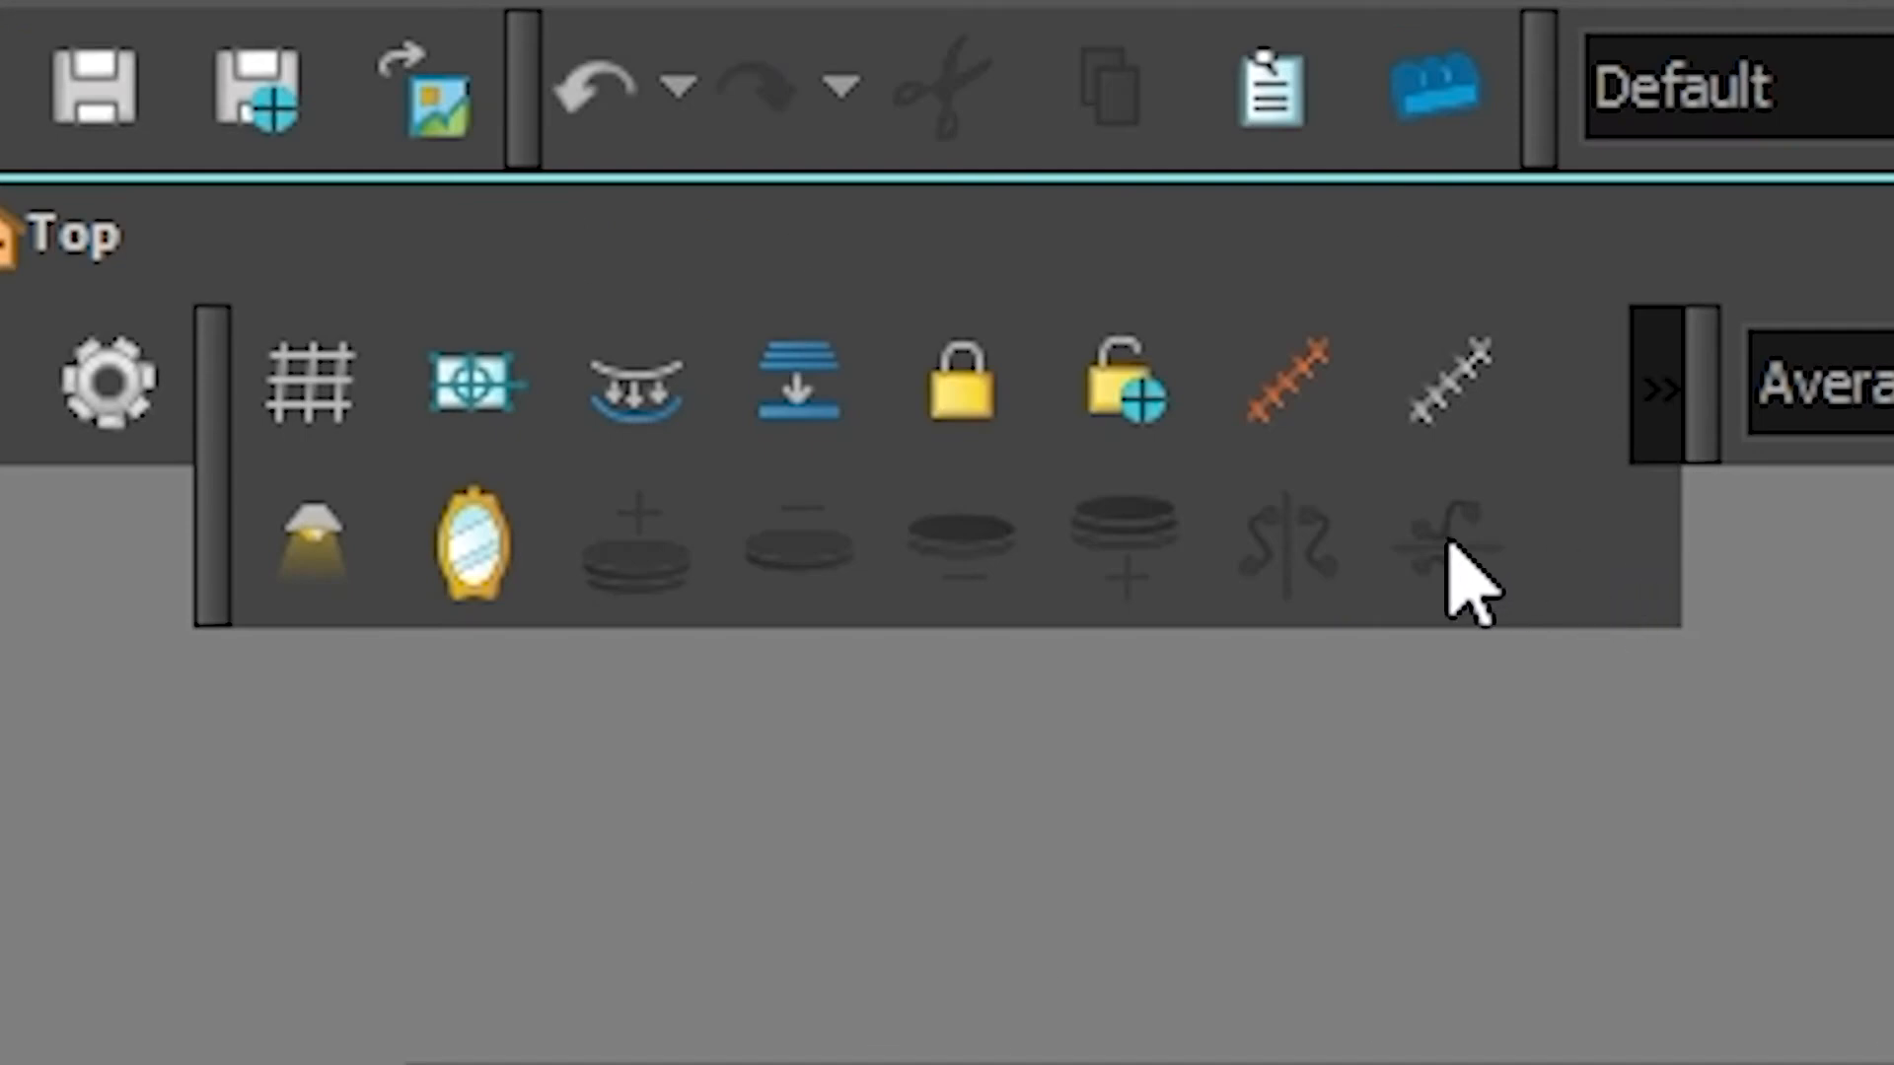
mouse_move(1032, 591)
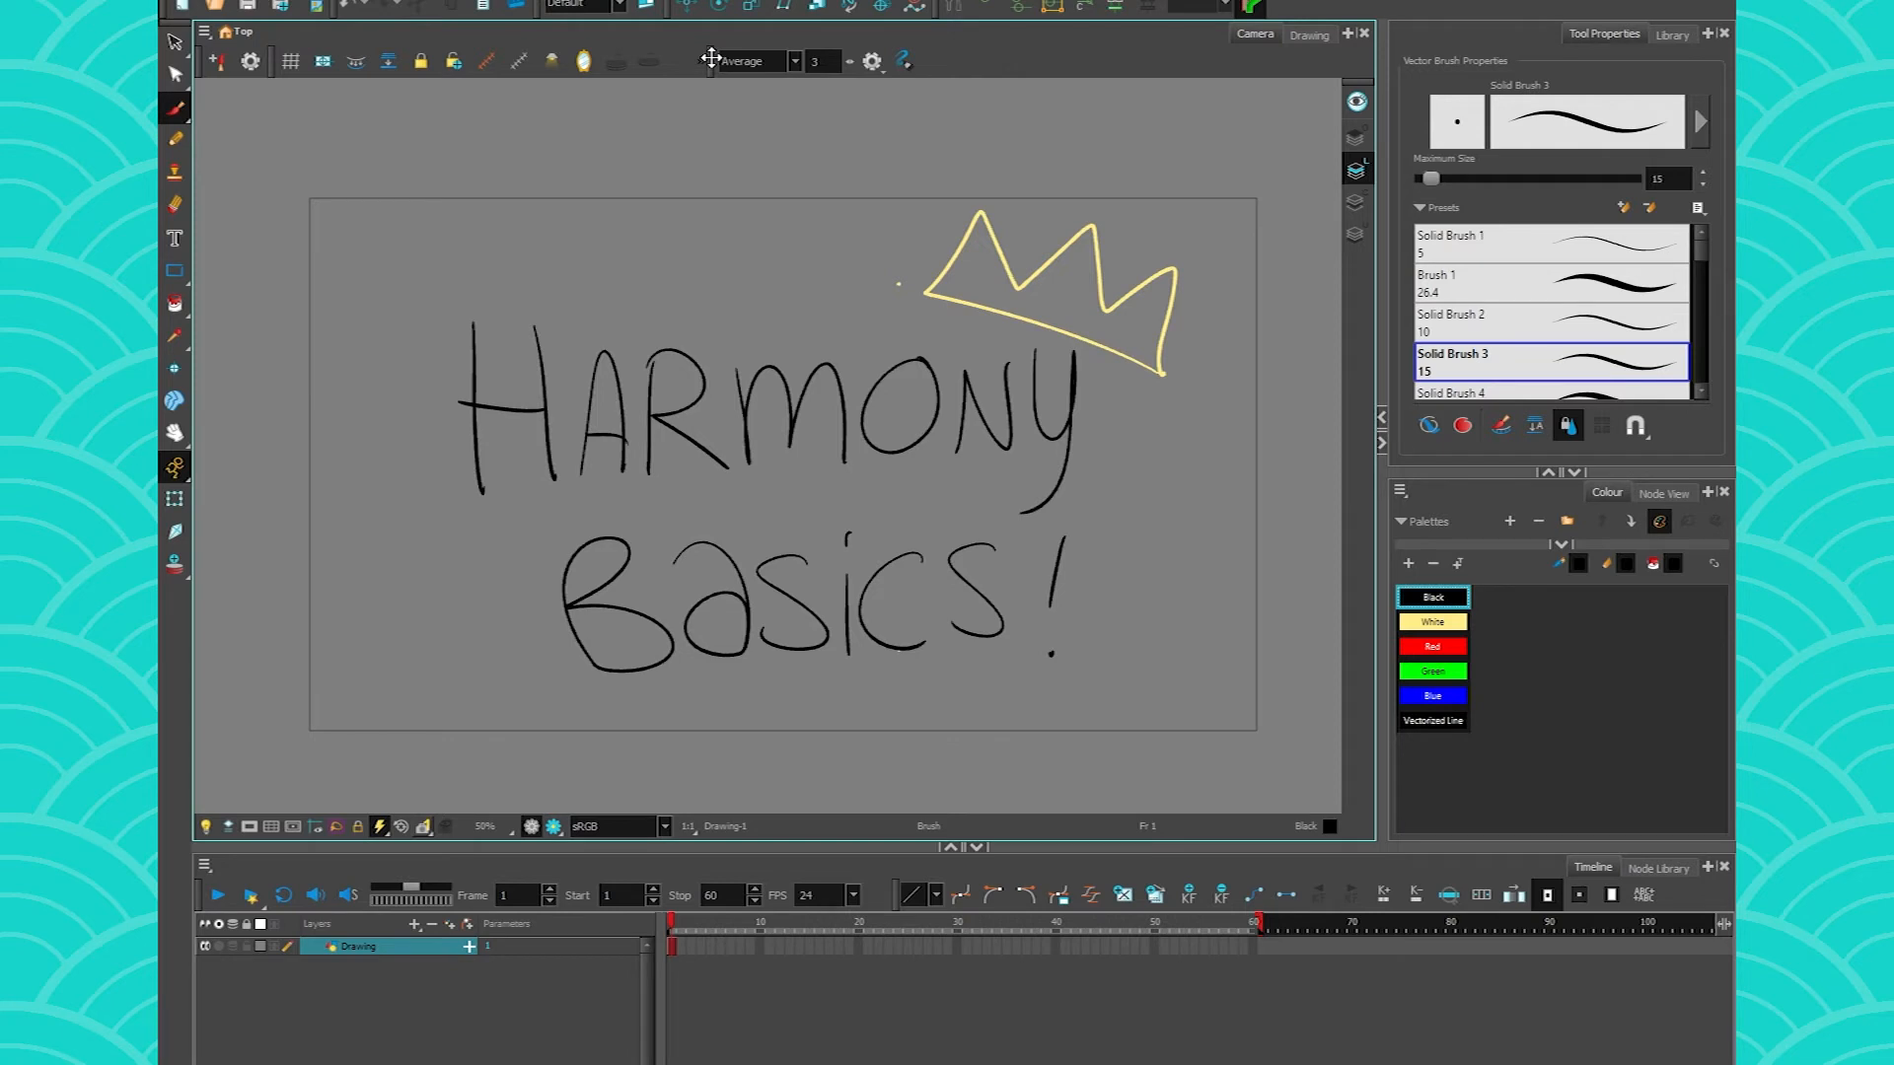
mouse_move(1431, 938)
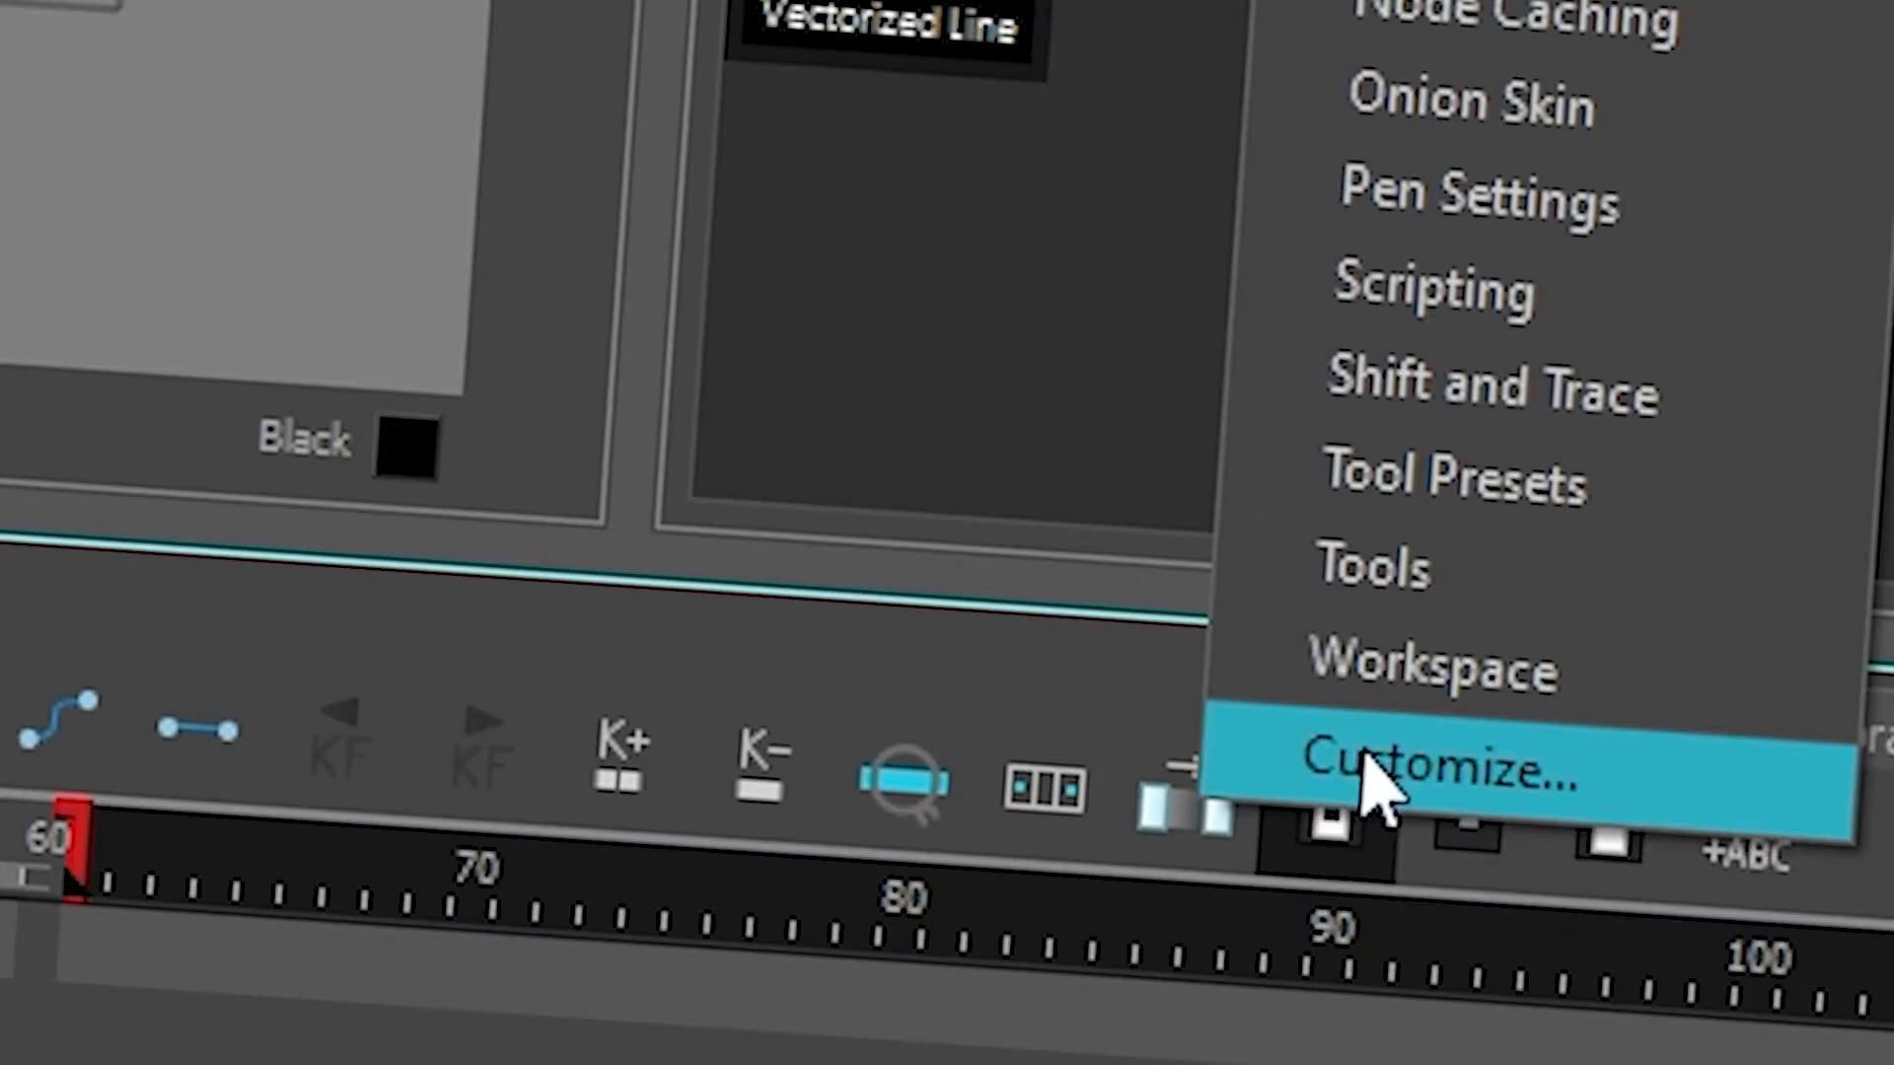
Launch the Toolbar Manager for the Timeline view via Customize.
left_click(1425, 767)
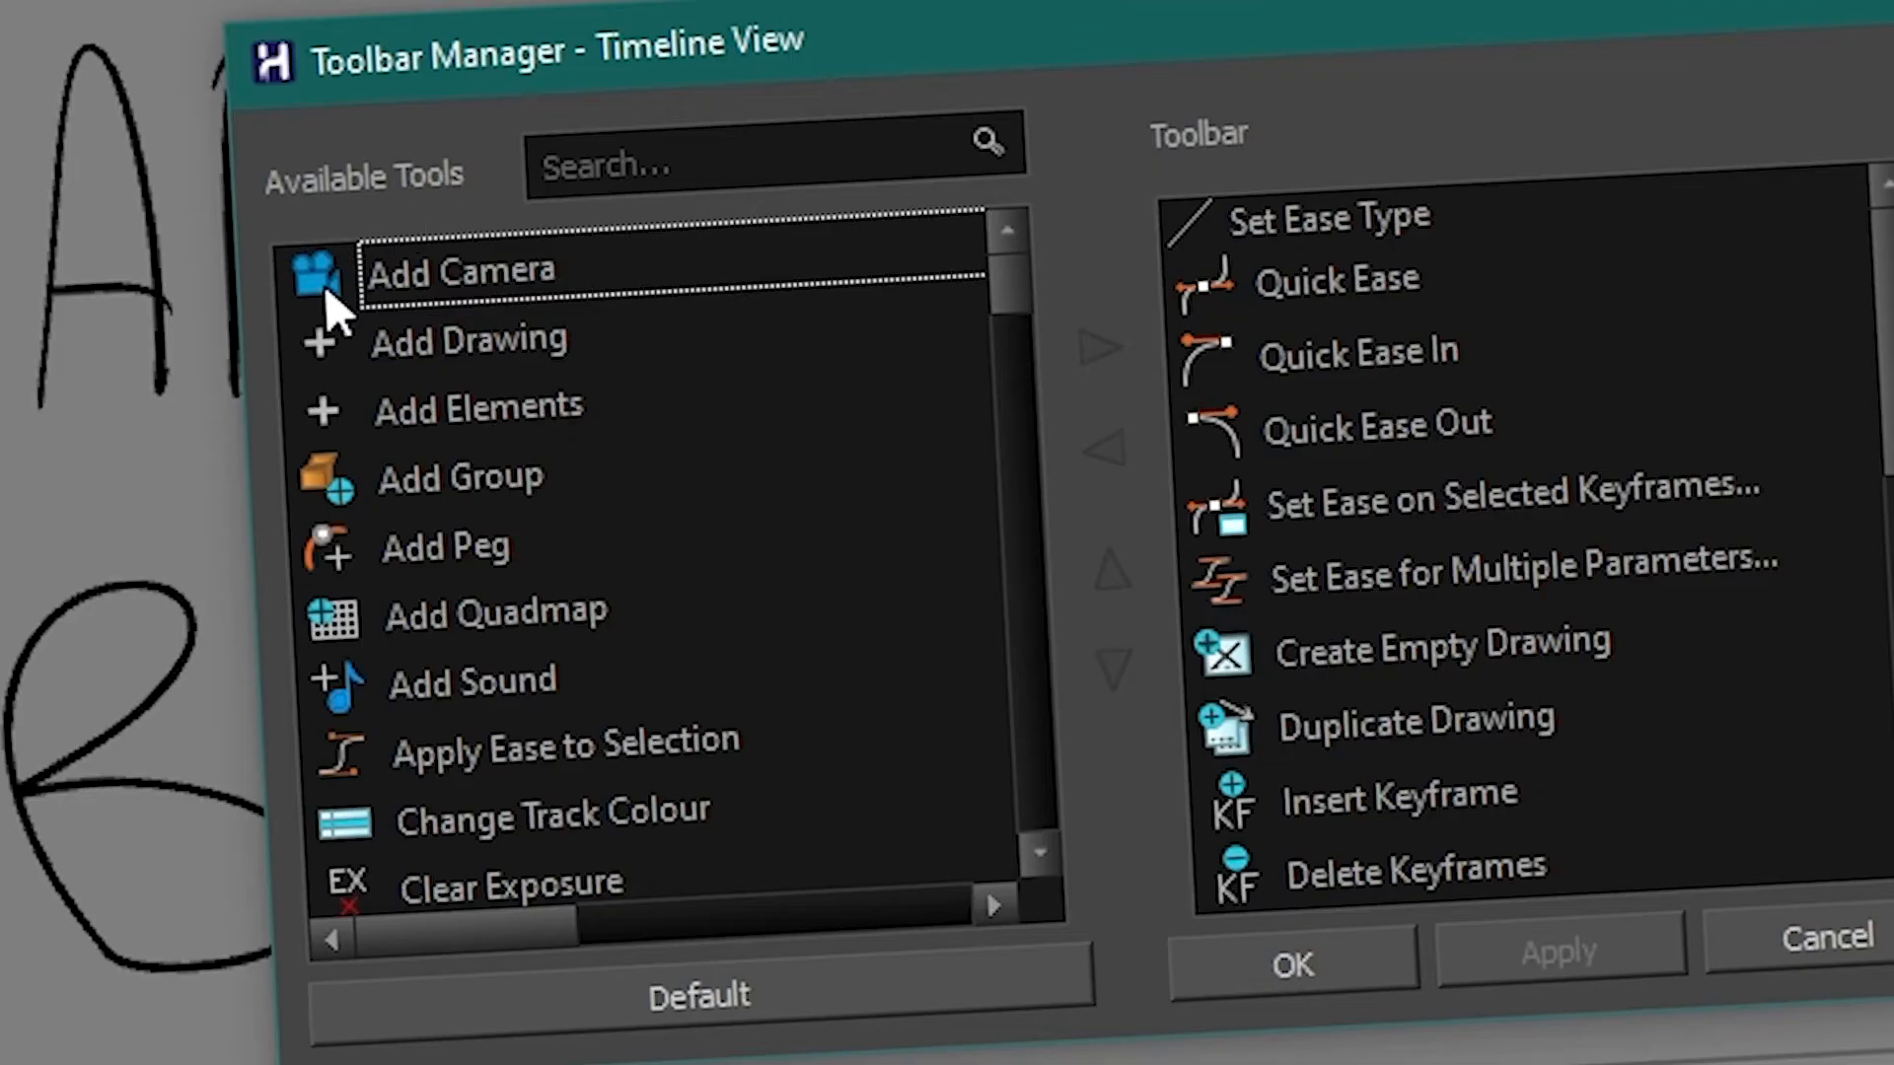
mouse_move(464, 543)
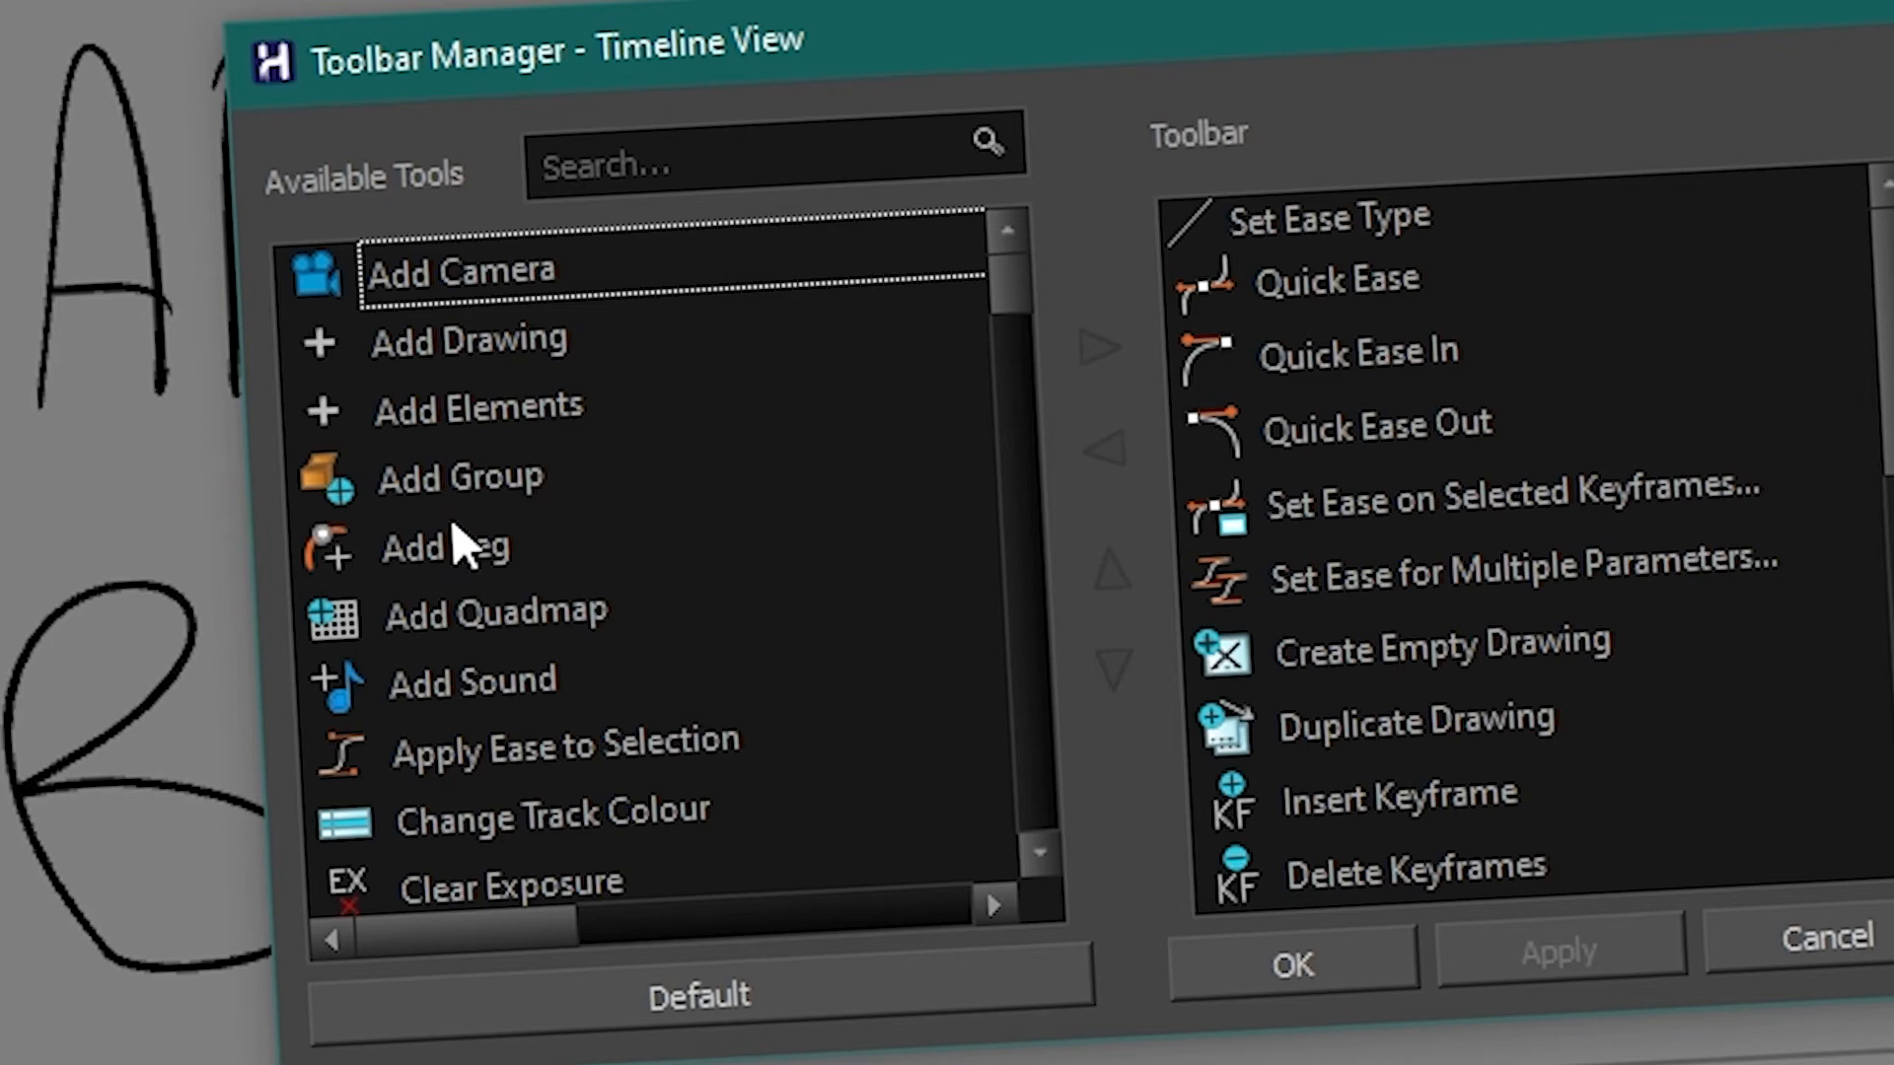
Remove the Quick Ease range of tools from the Timeline toolbar list.
left_click(1328, 507)
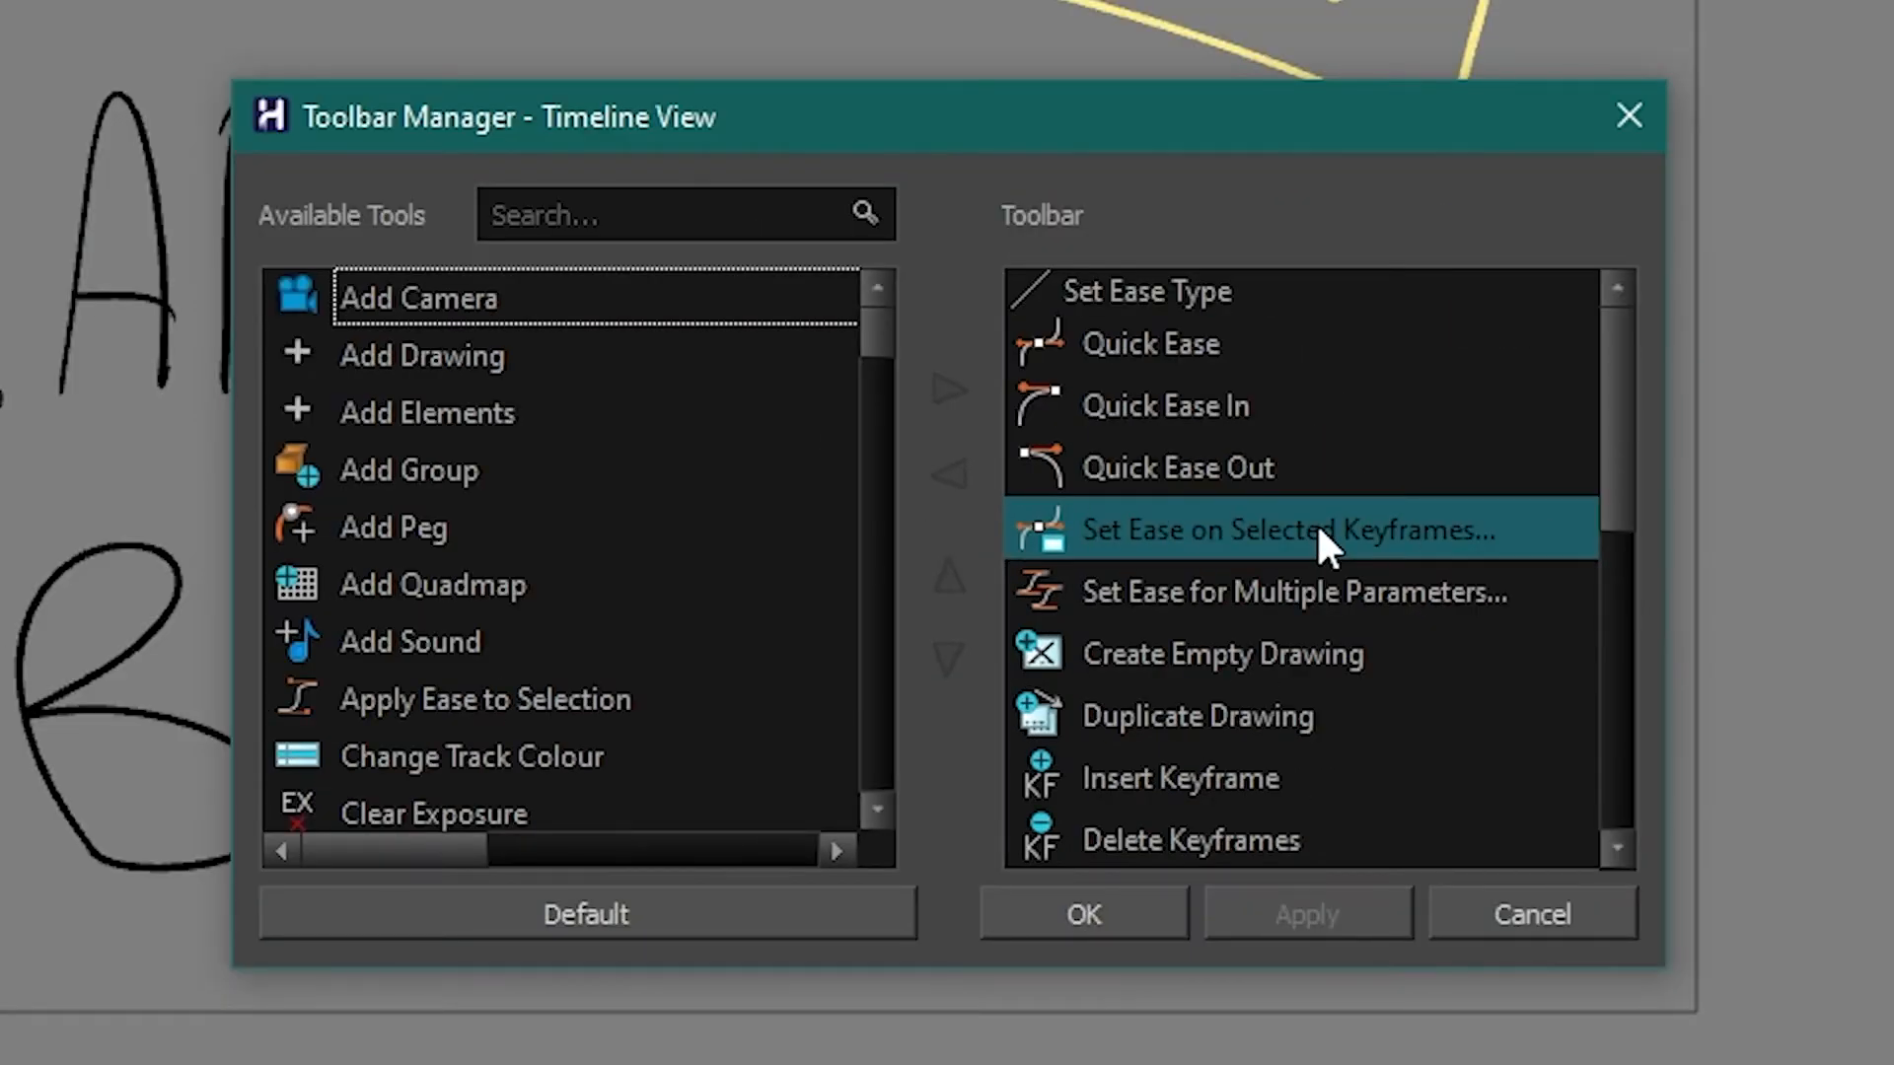
left_click(1147, 343)
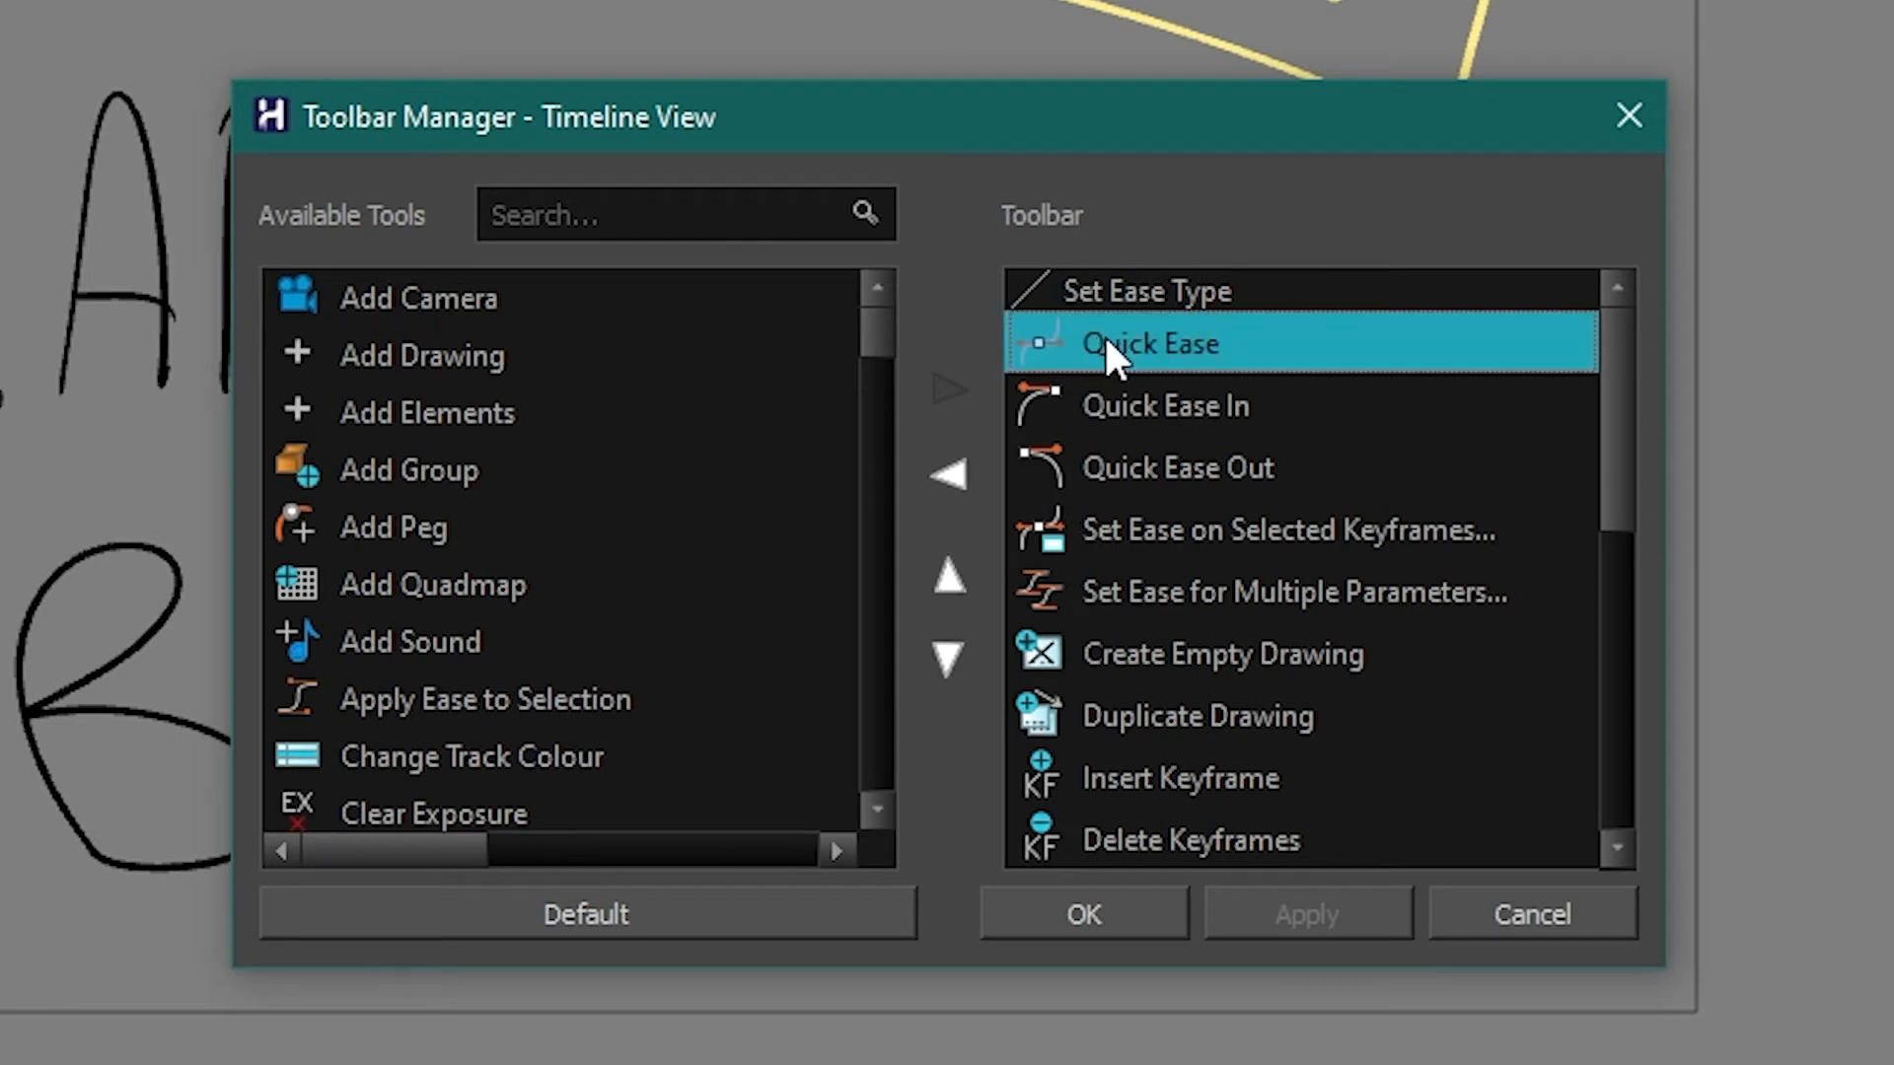
left_click(1174, 467)
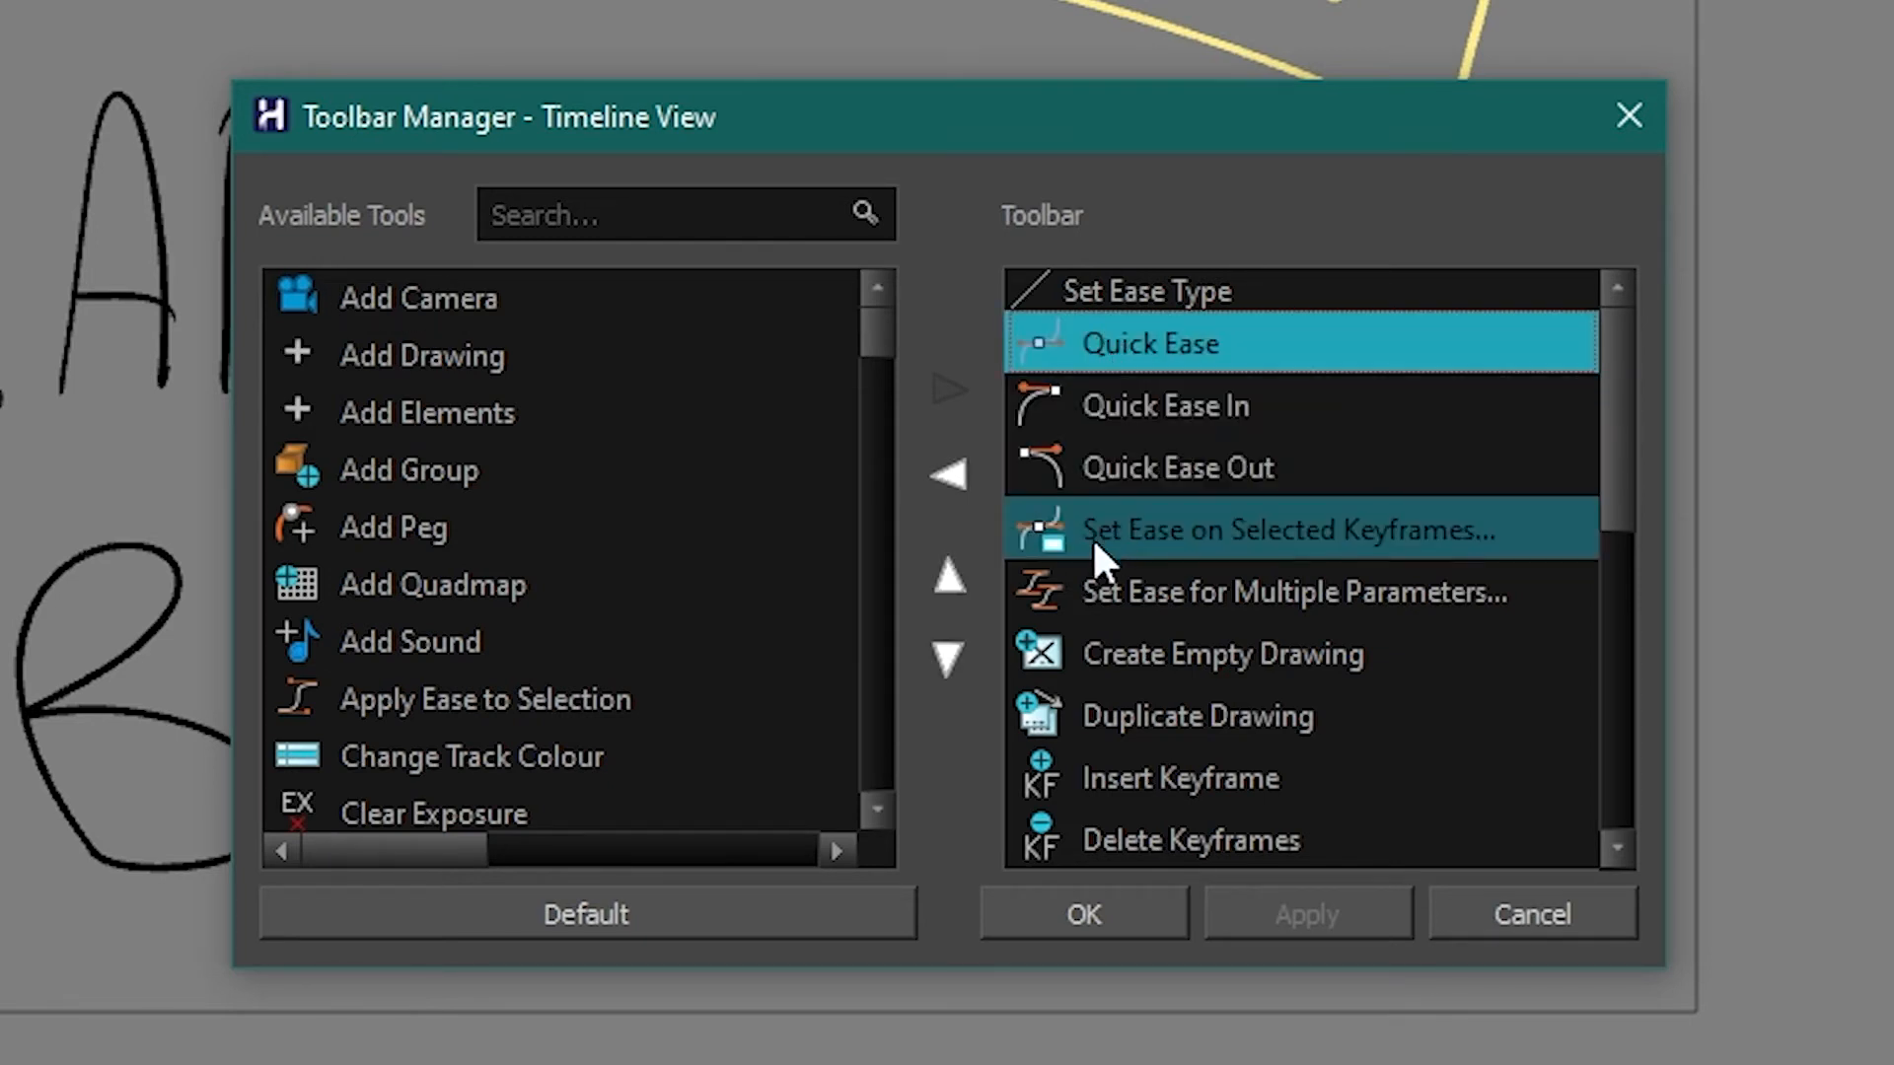
left_click(1148, 344)
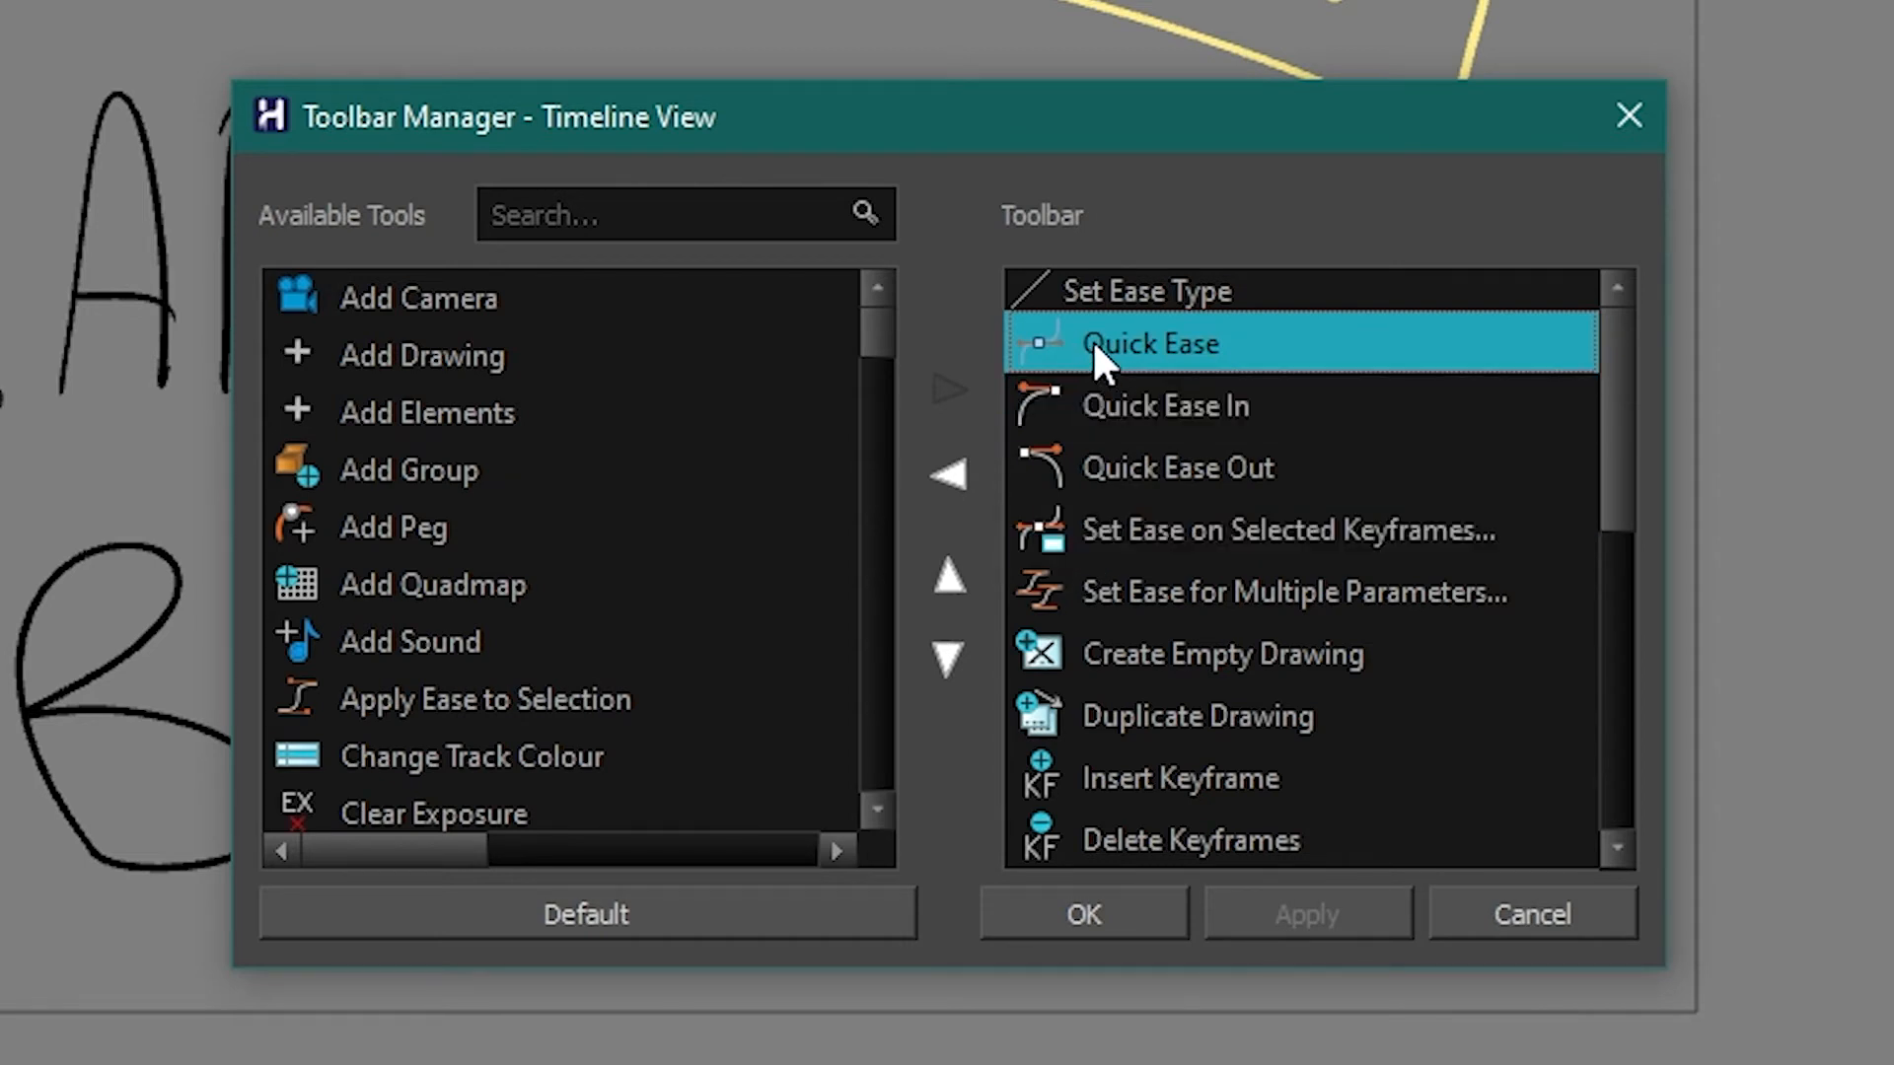
left_click(1286, 529)
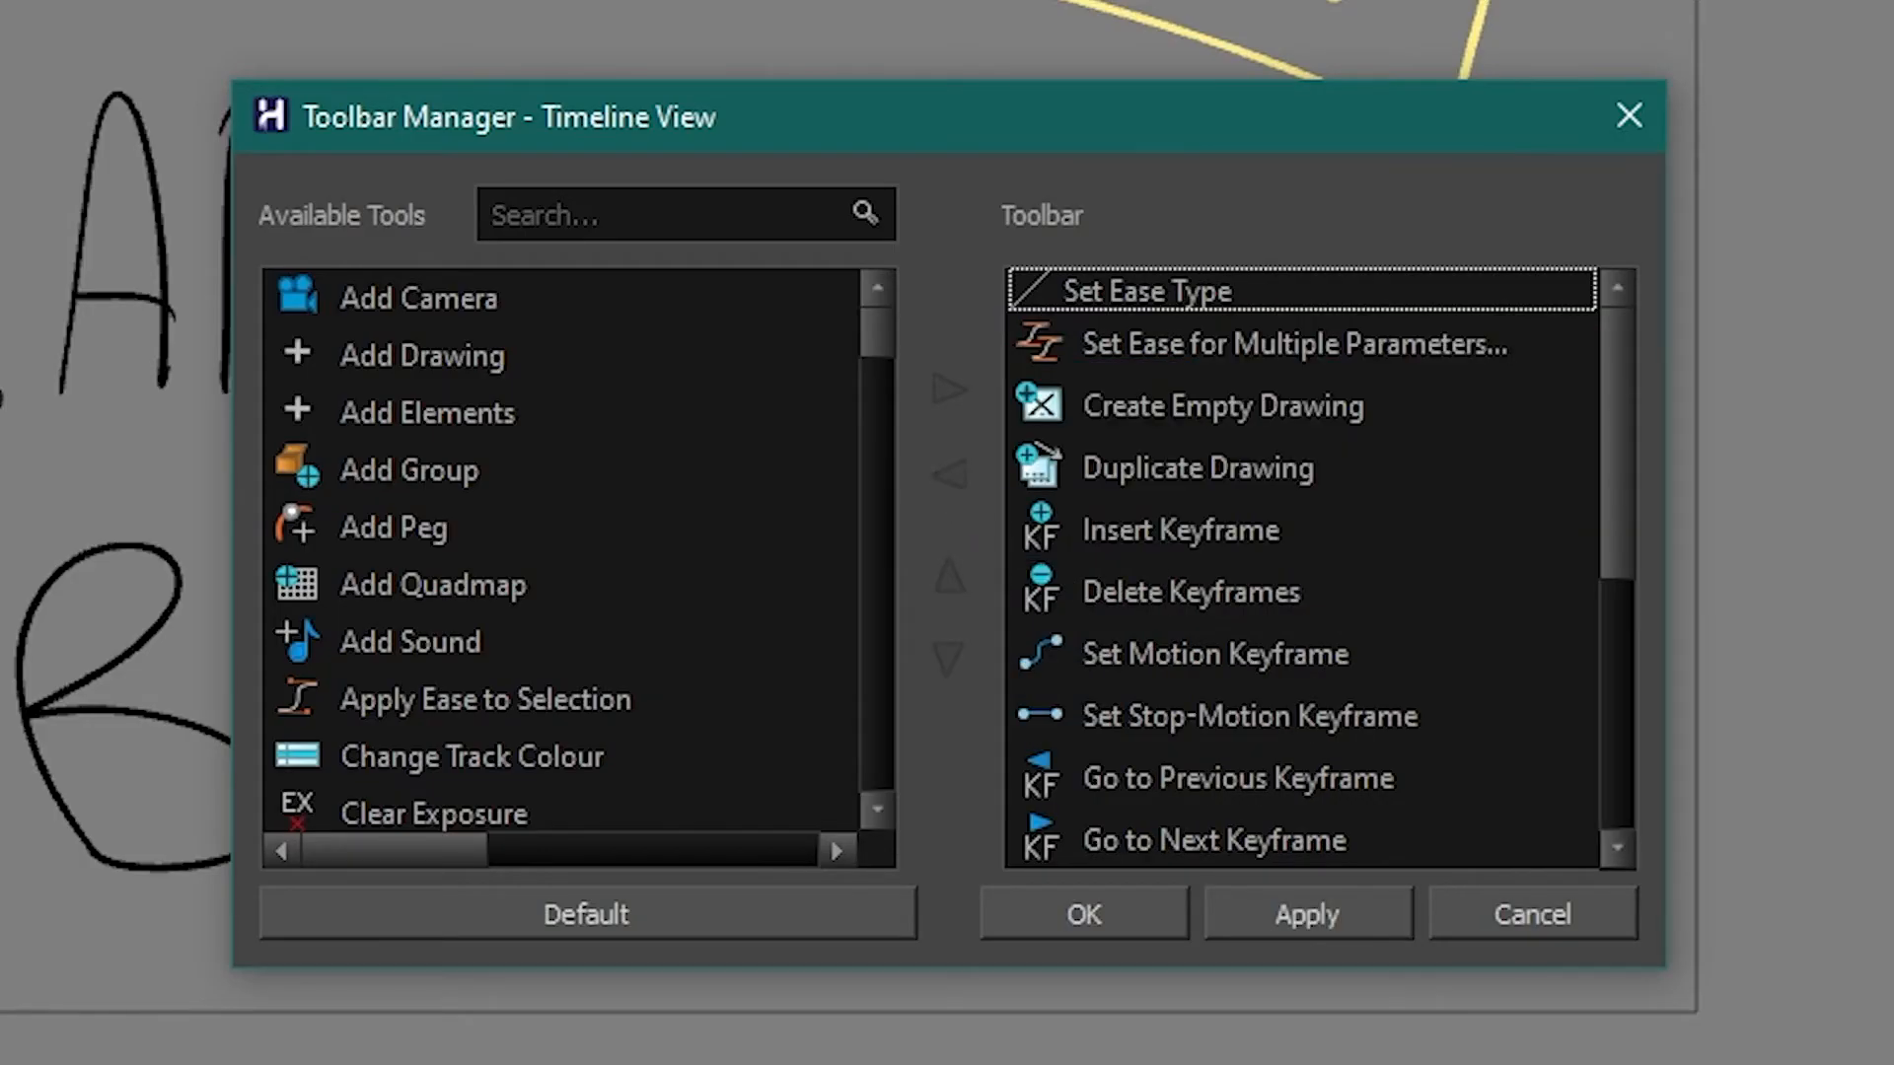
Remove the Paste Mode, Add Prefix/Suffix and key exposure tools as well.
scroll("down", 3)
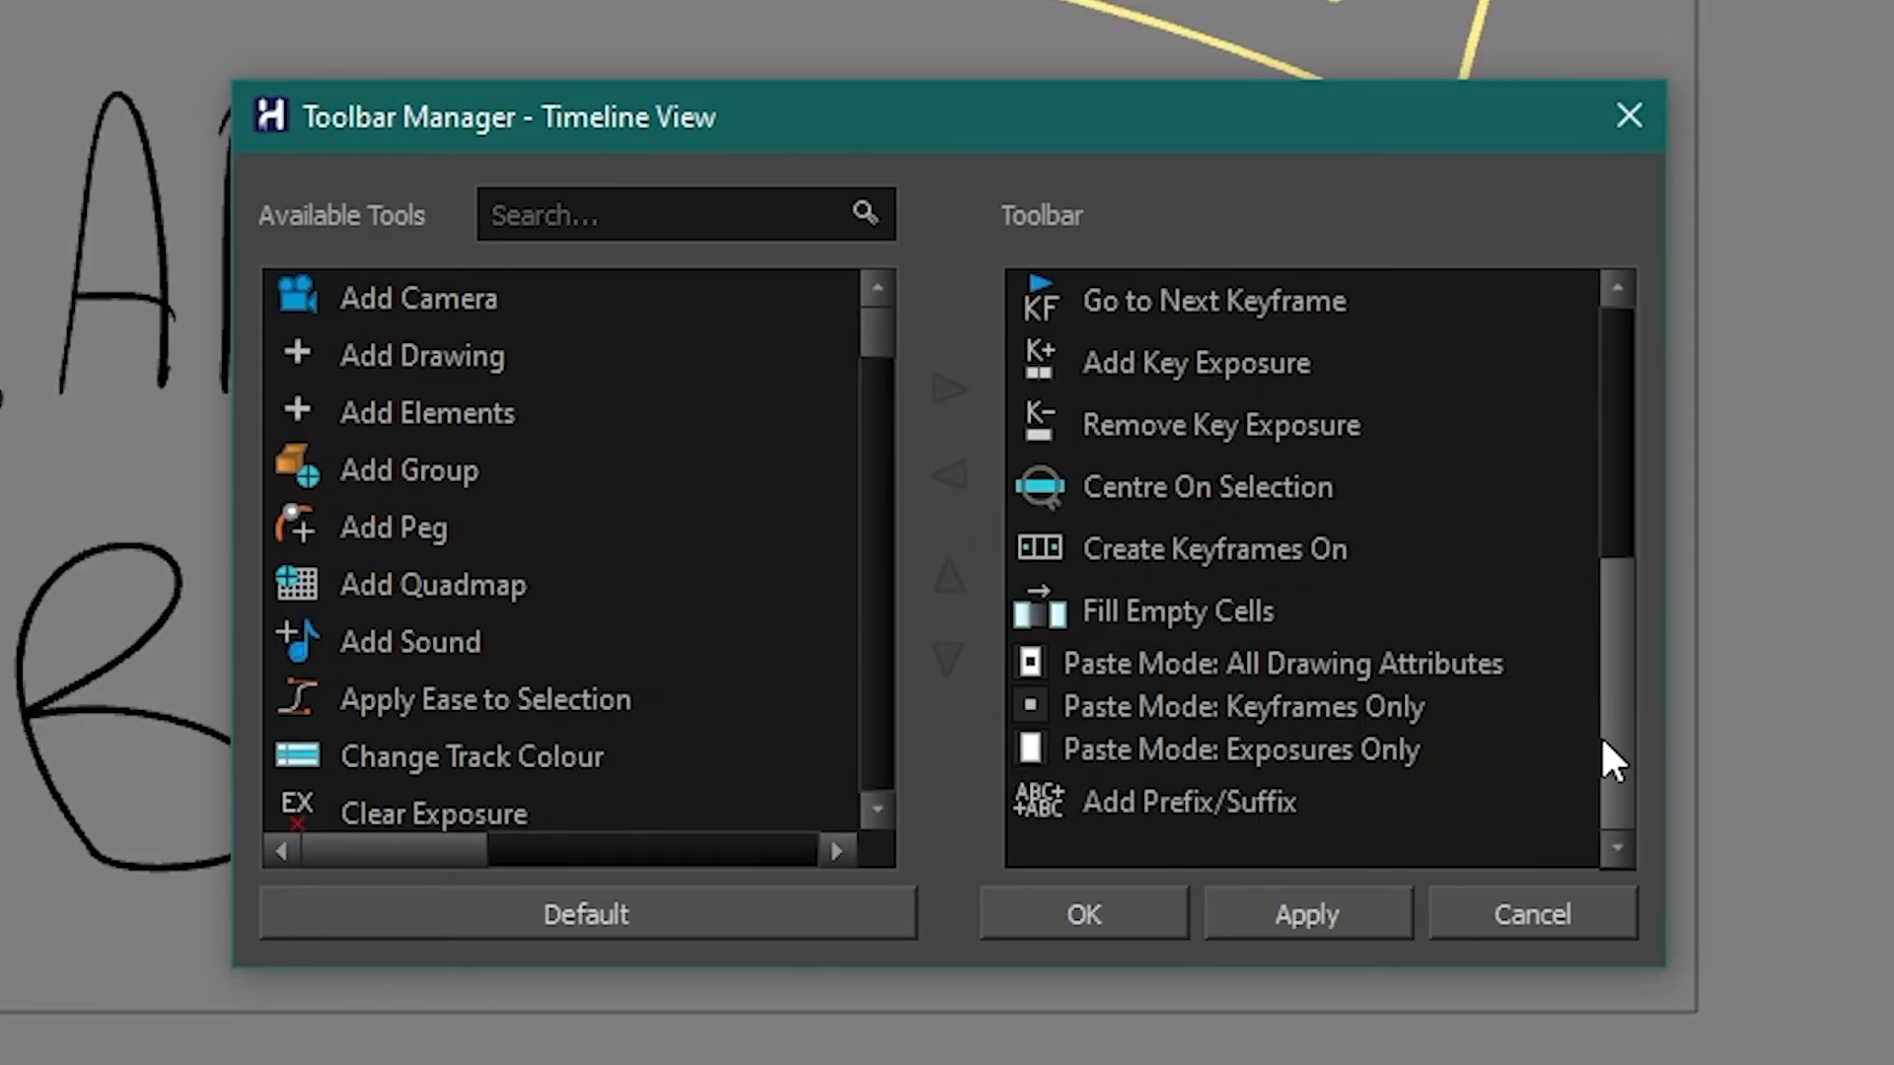
left_click(1189, 801)
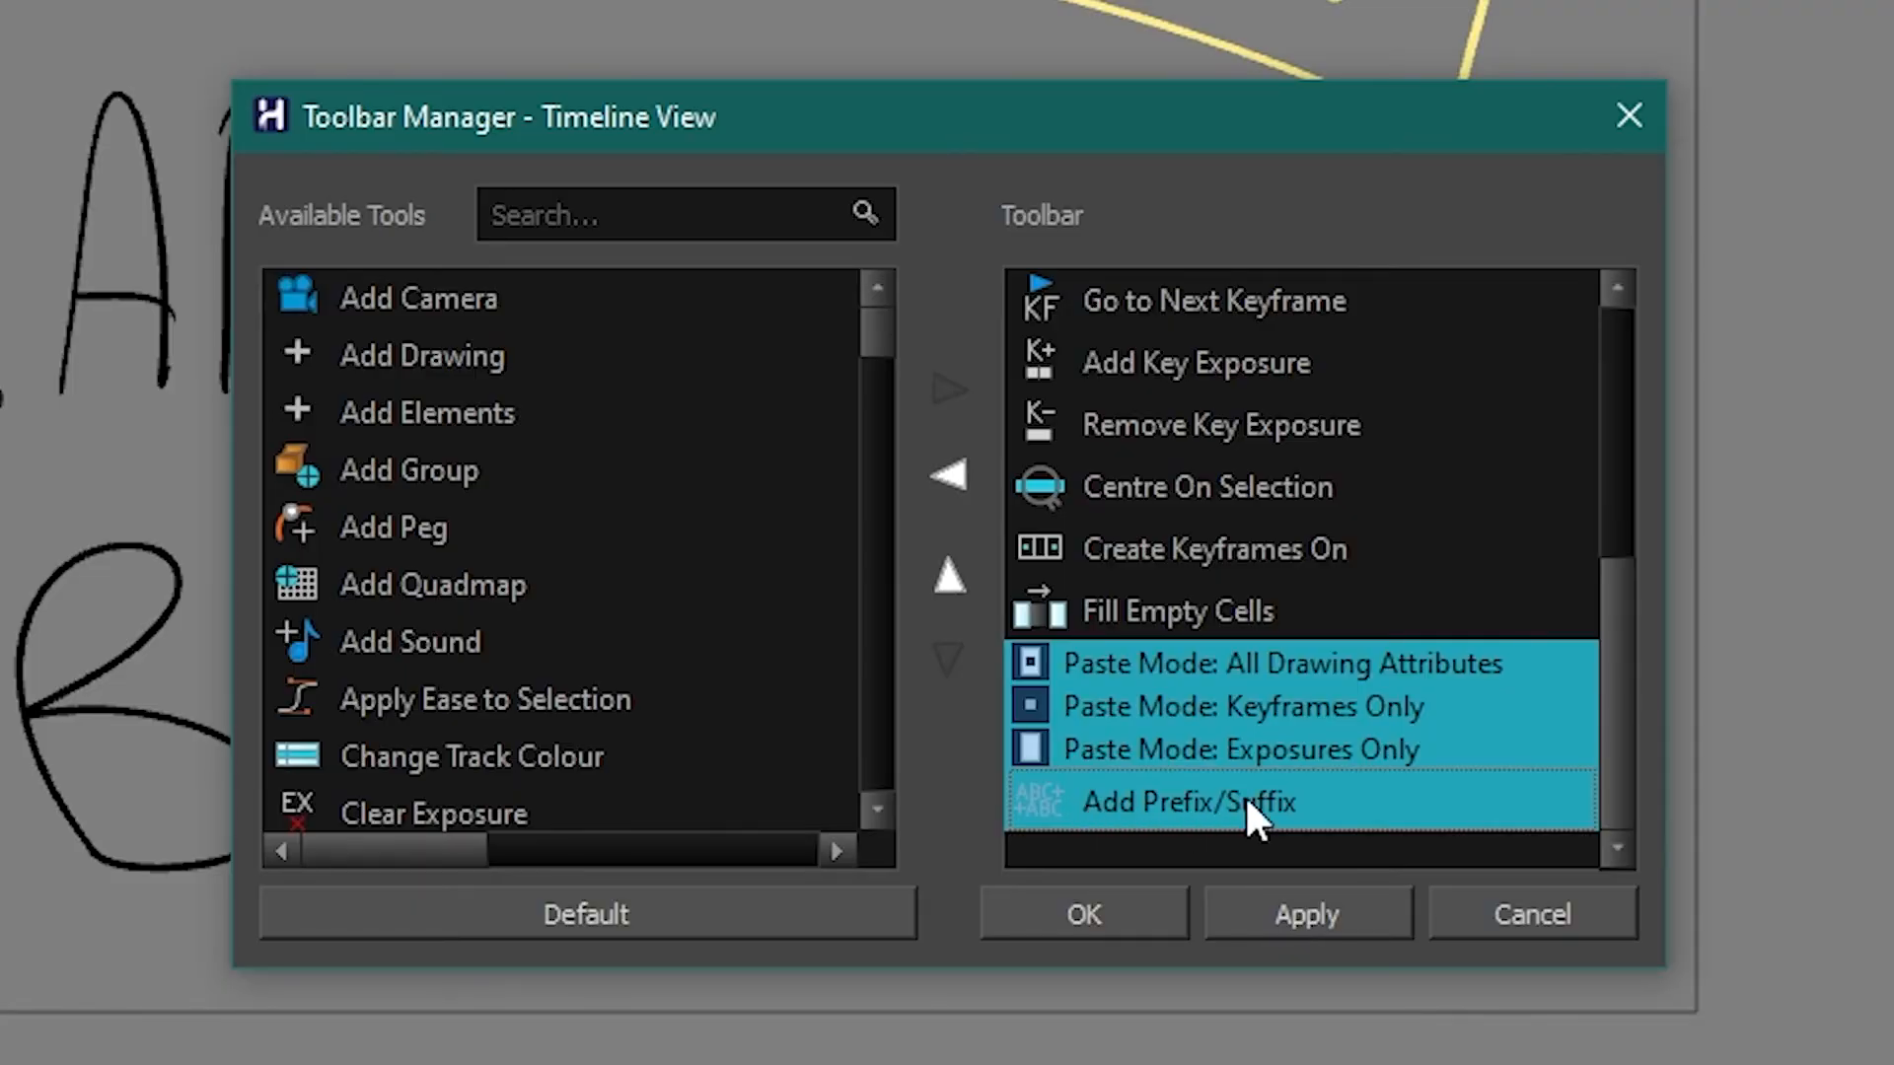
mouse_move(949, 475)
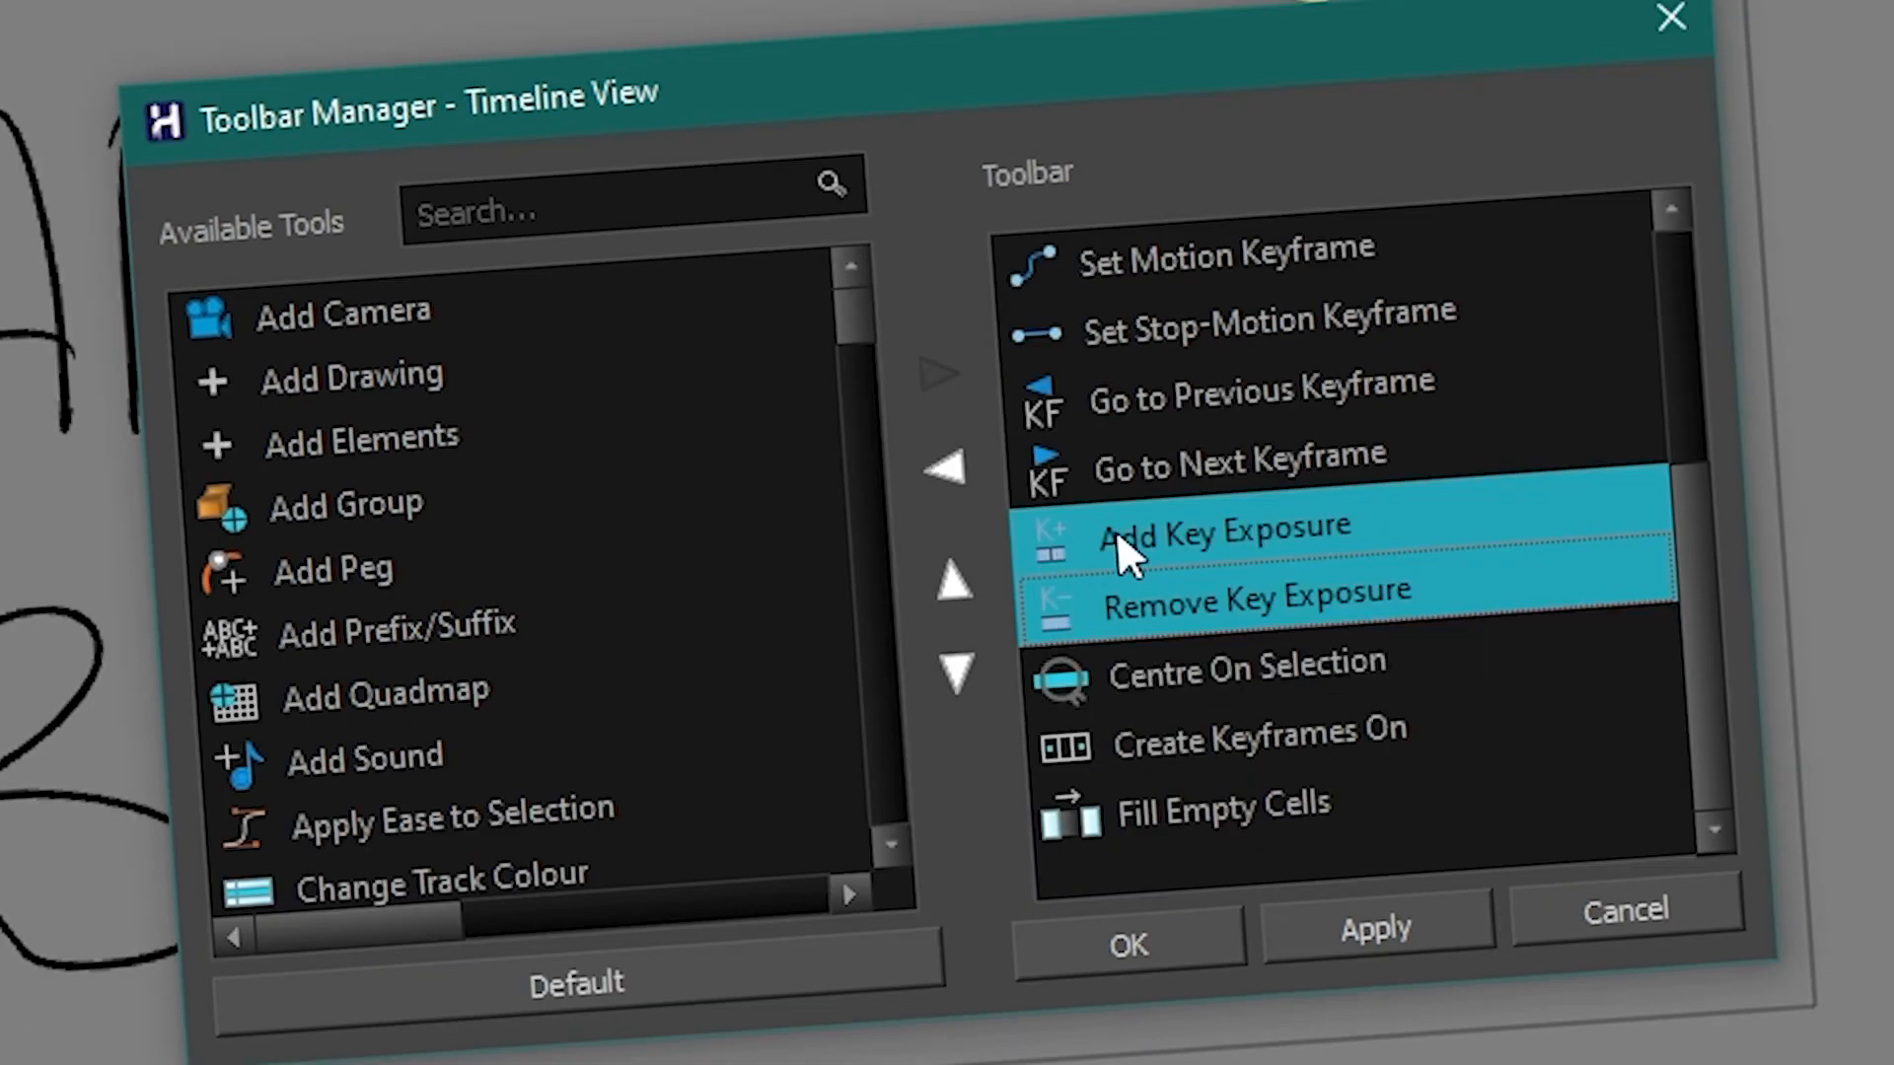
mouse_move(958, 472)
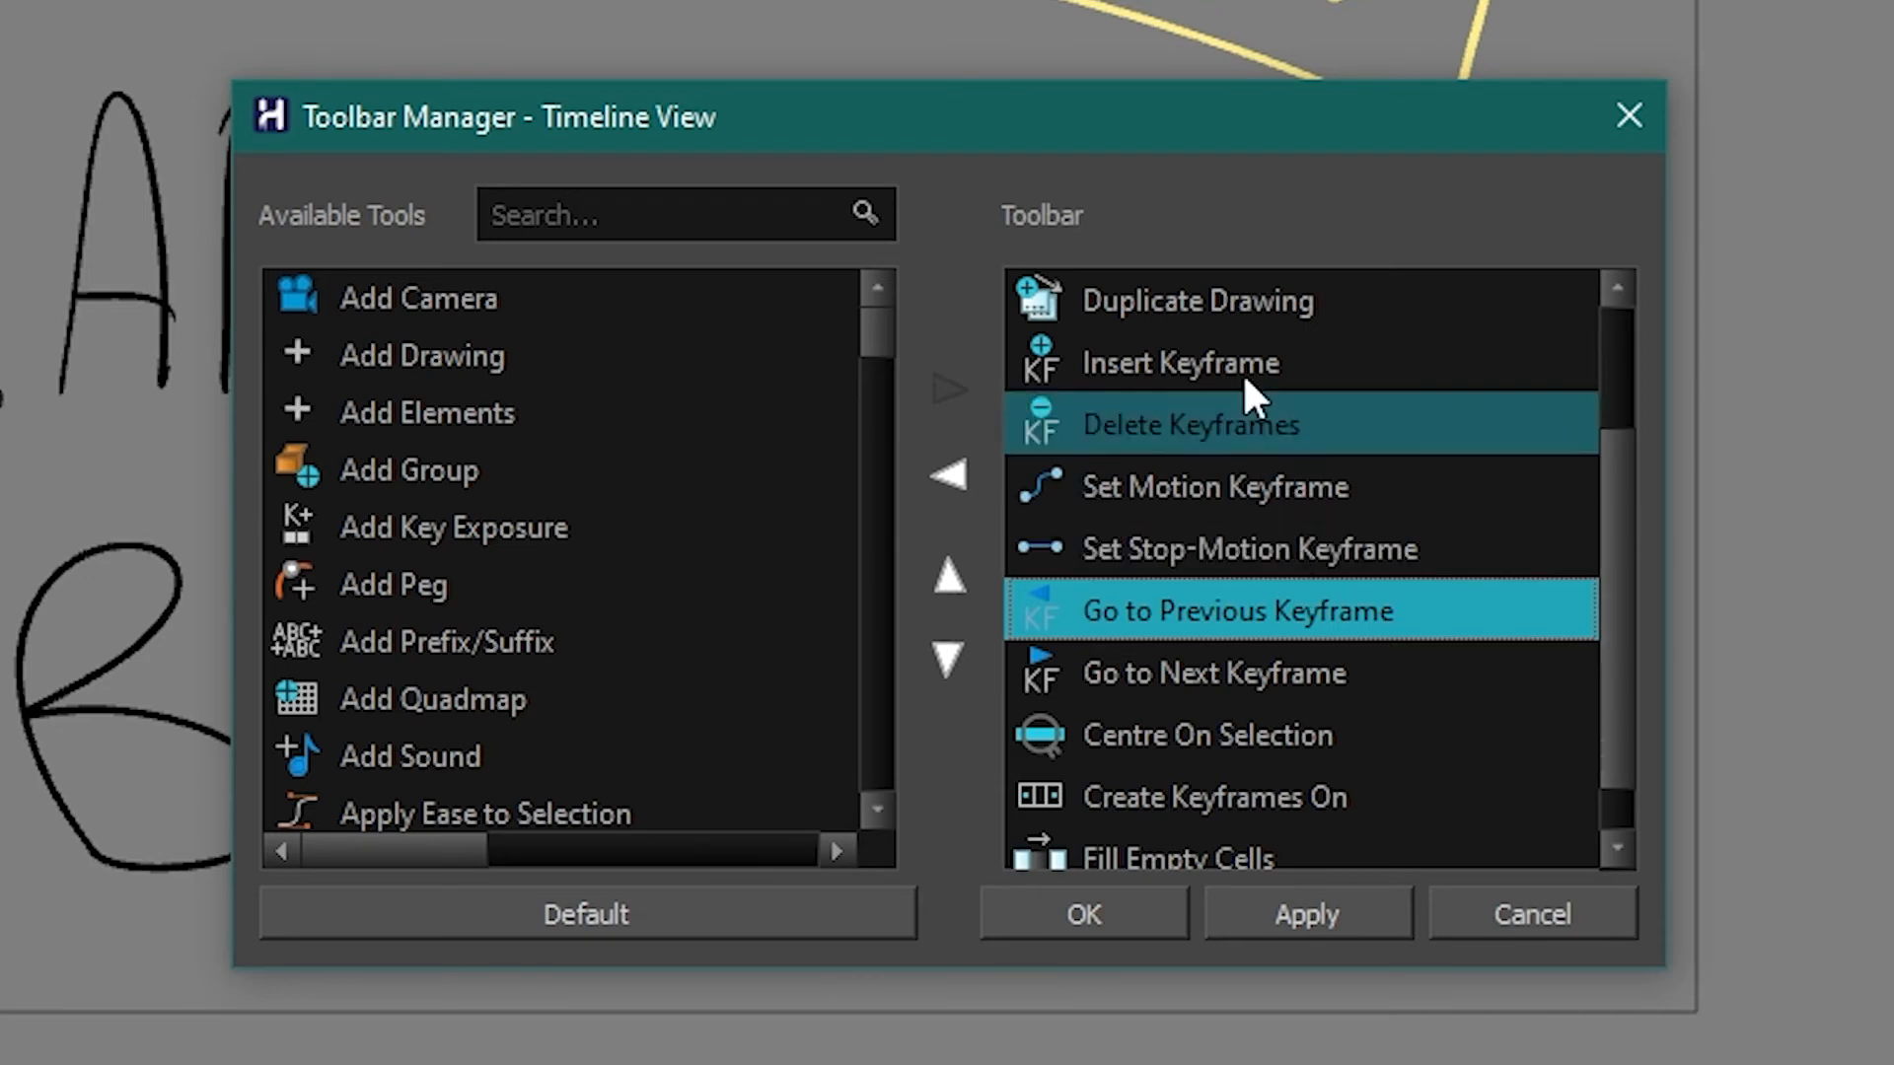
scroll("up", 3)
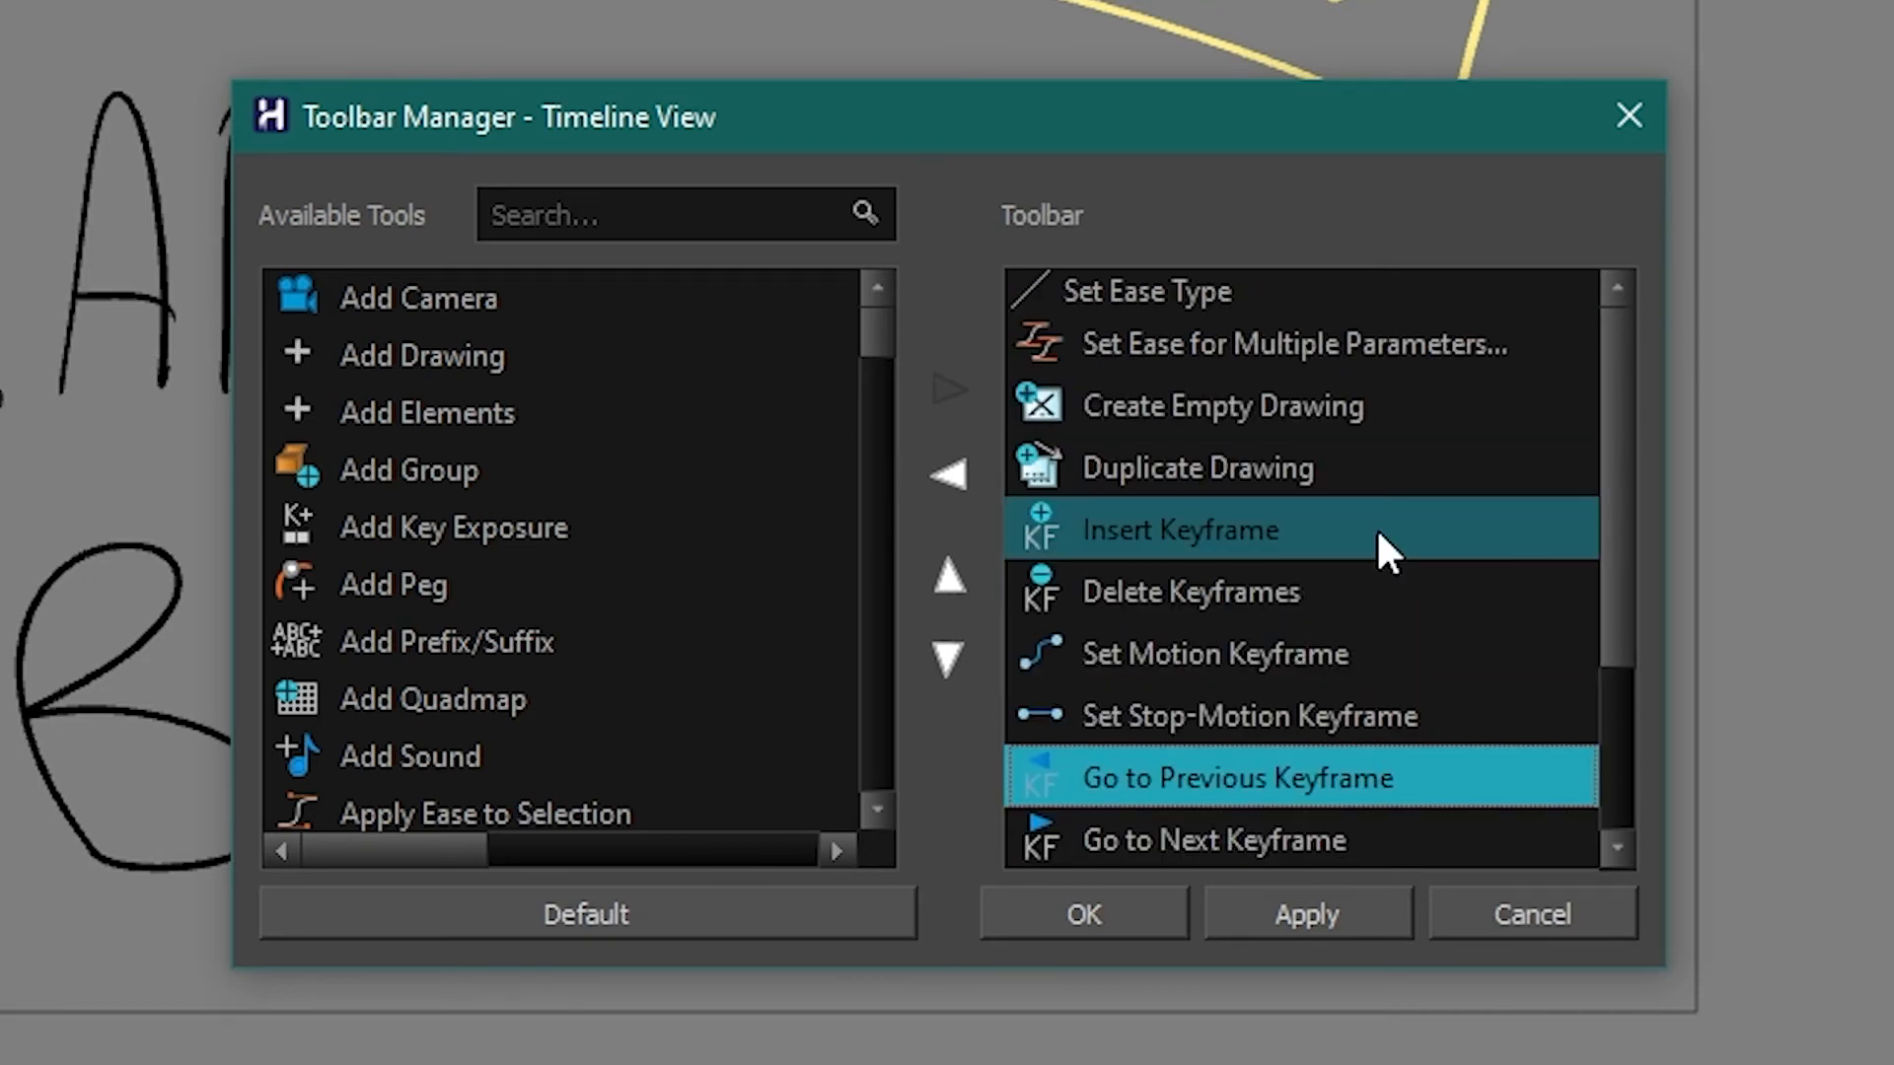
left_click(663, 214)
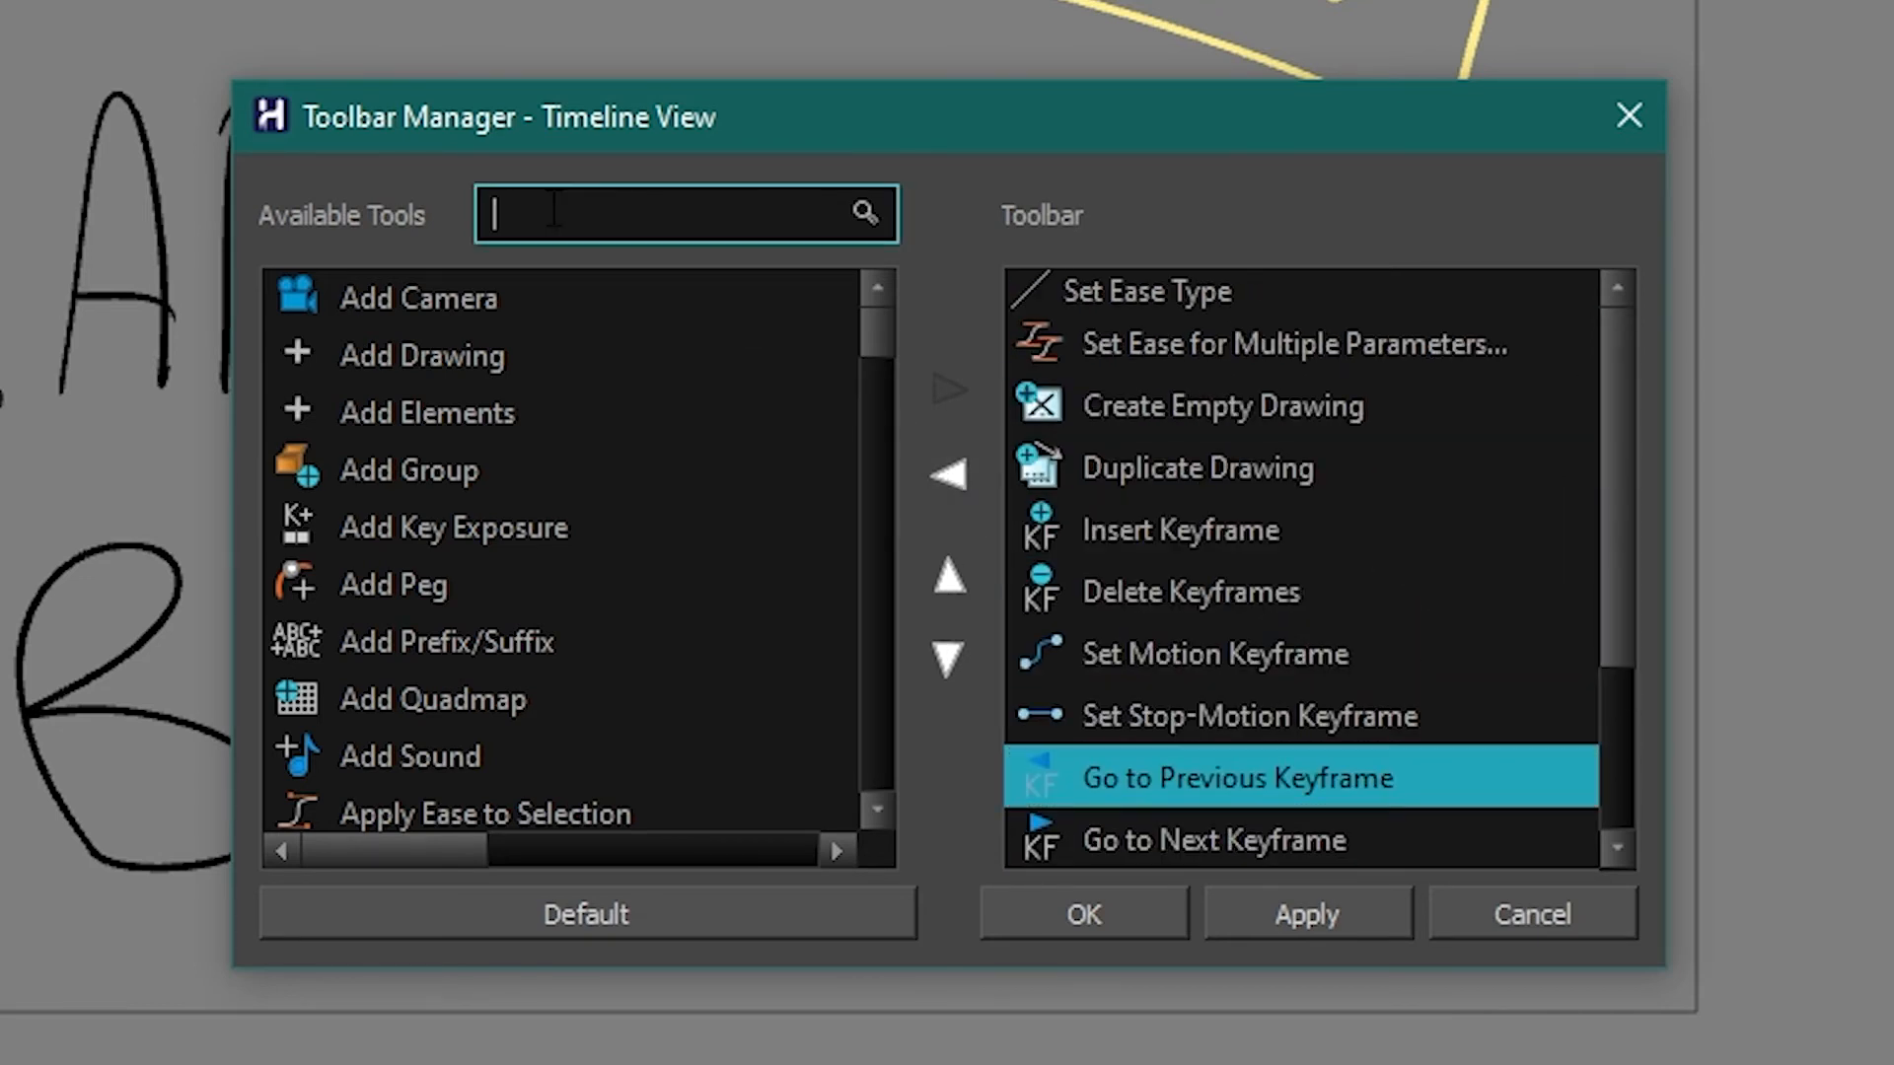
Search 'key', add Stop-Motion Keyframe Mode after Set Ease for Multiple Parameters, and confirm.
type("key")
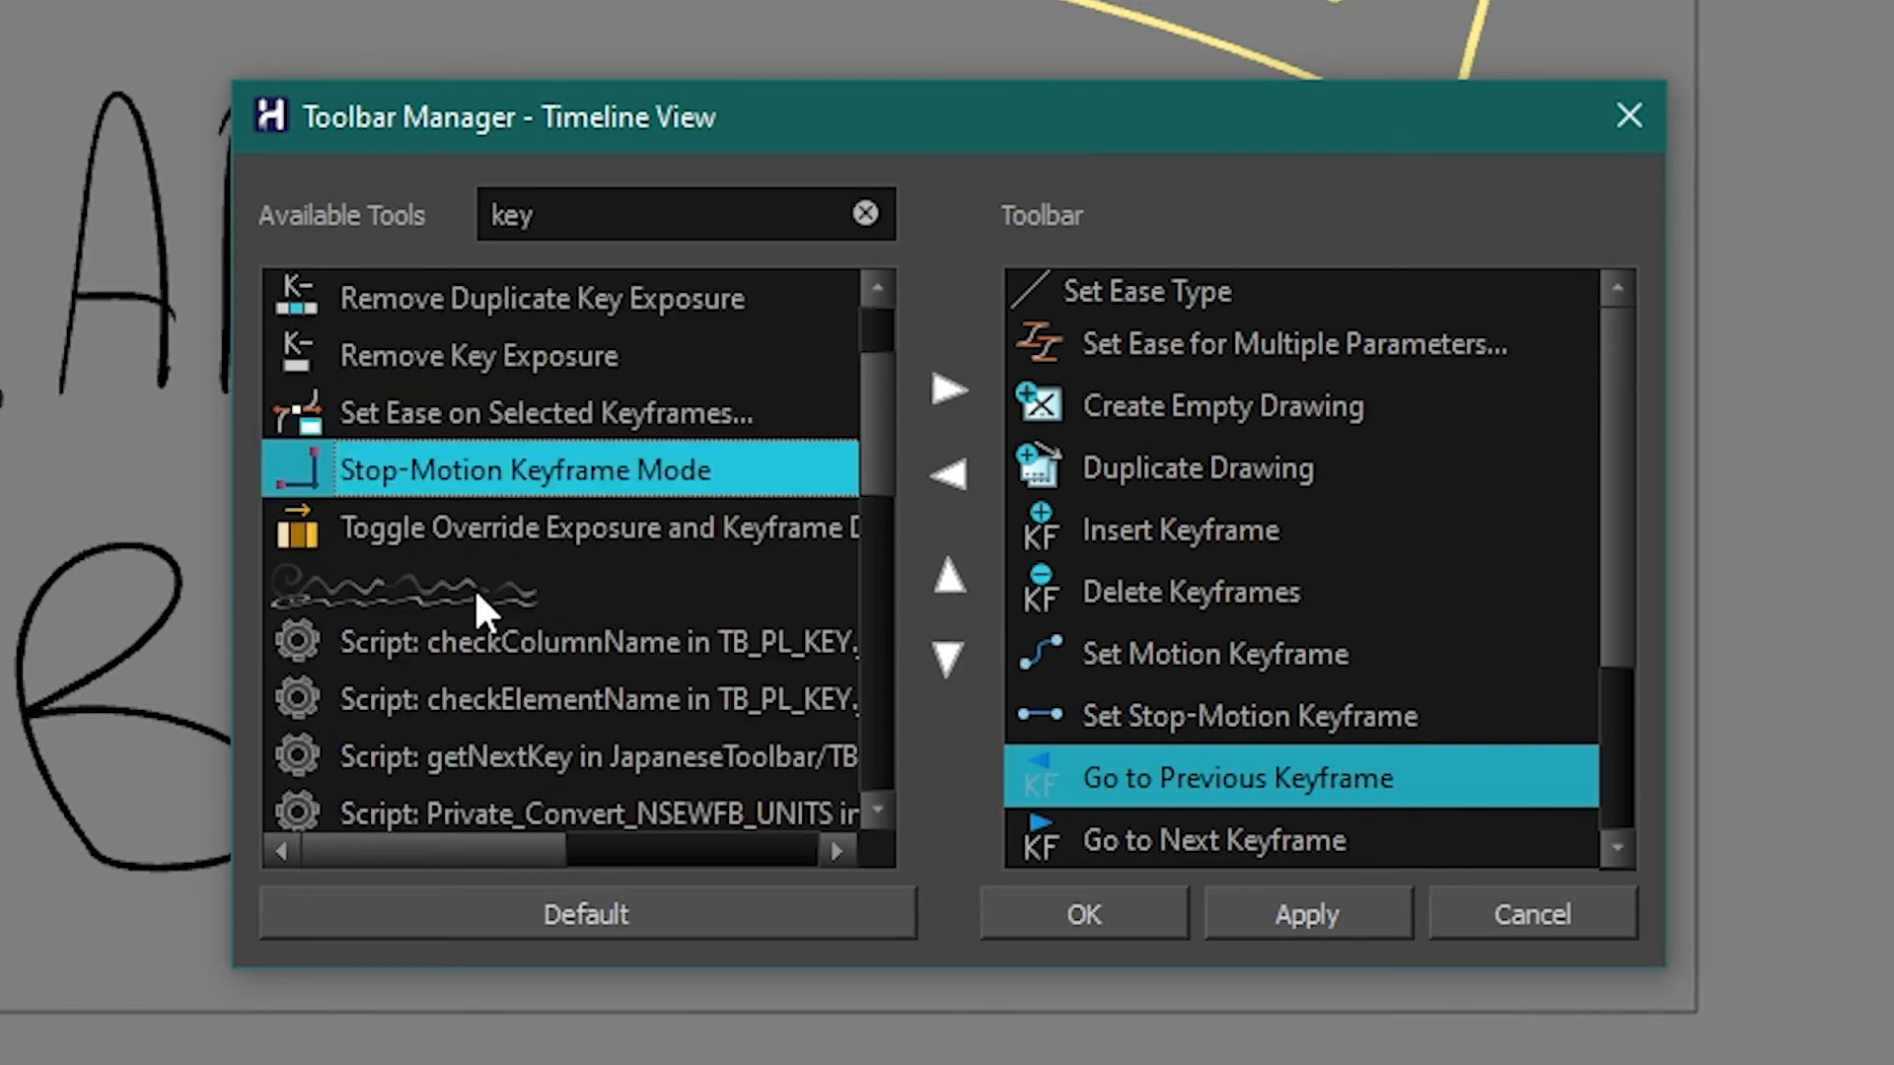
mouse_move(555, 520)
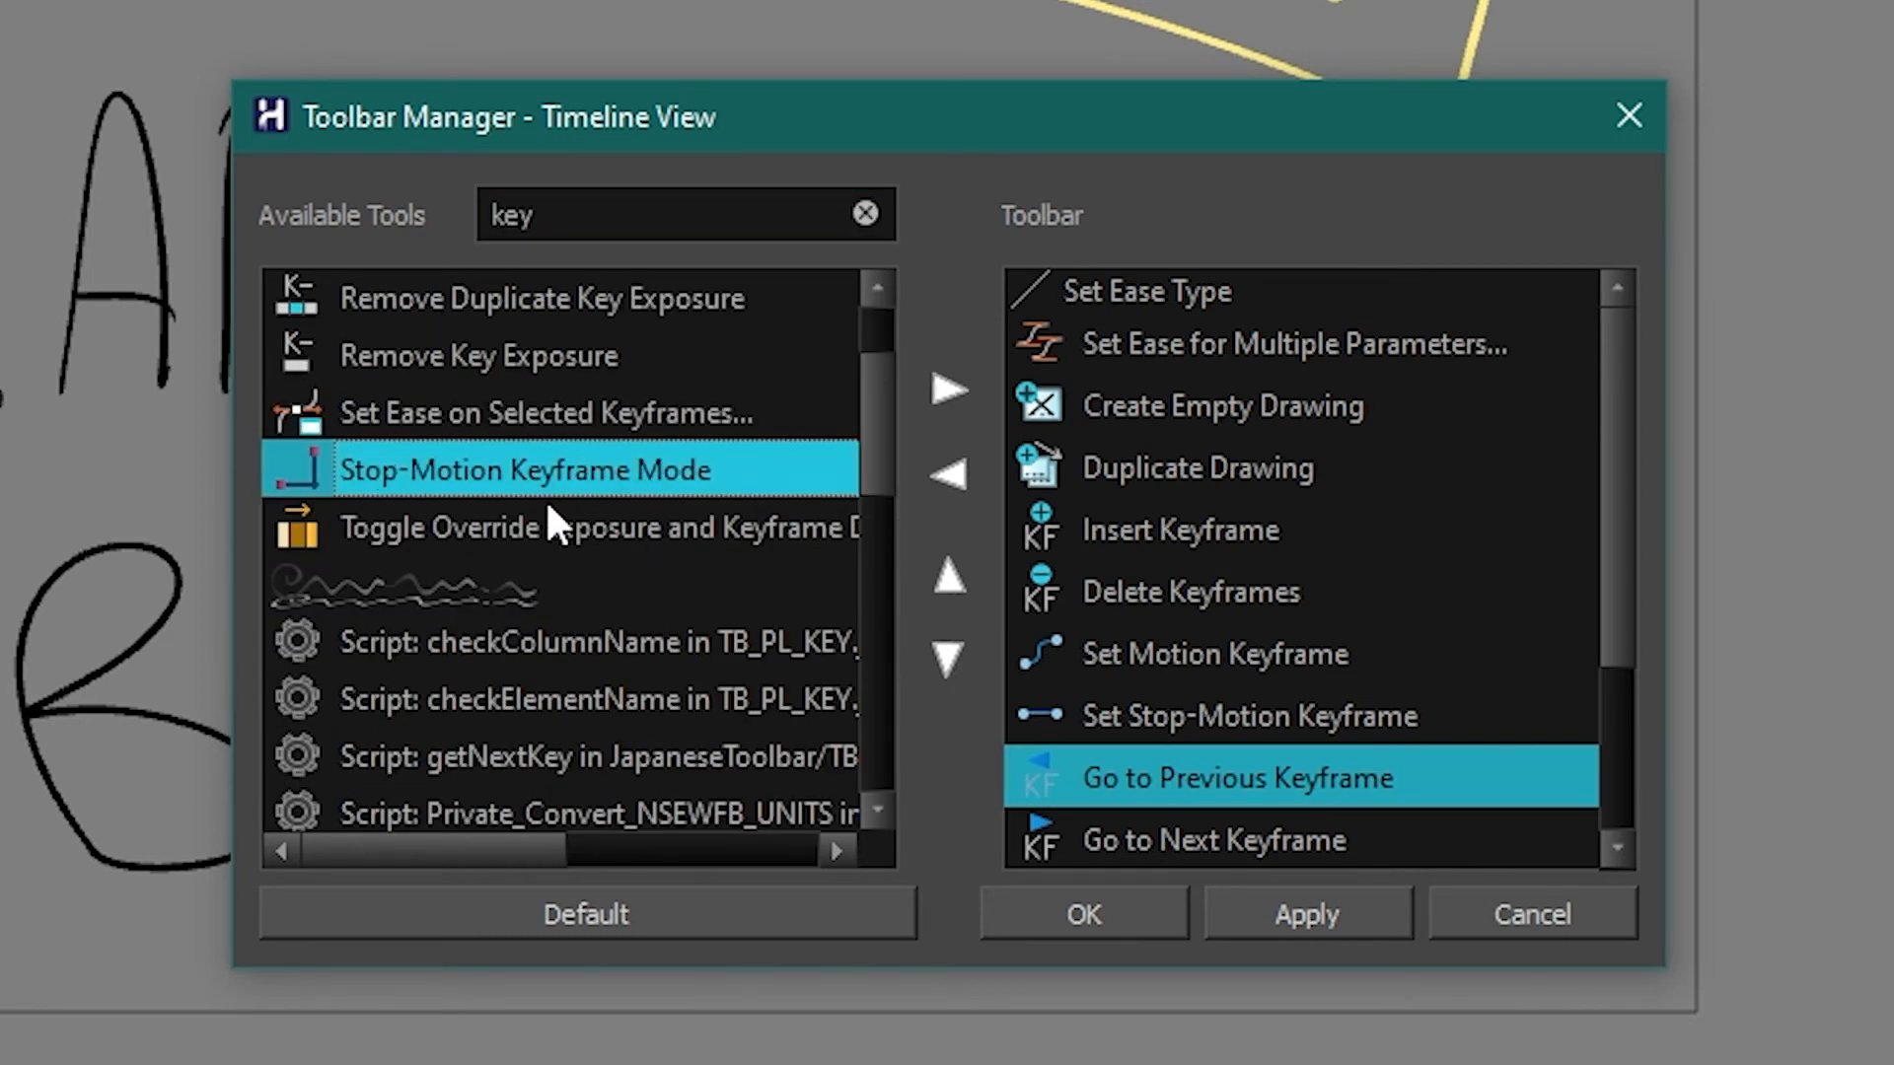
mouse_move(879, 513)
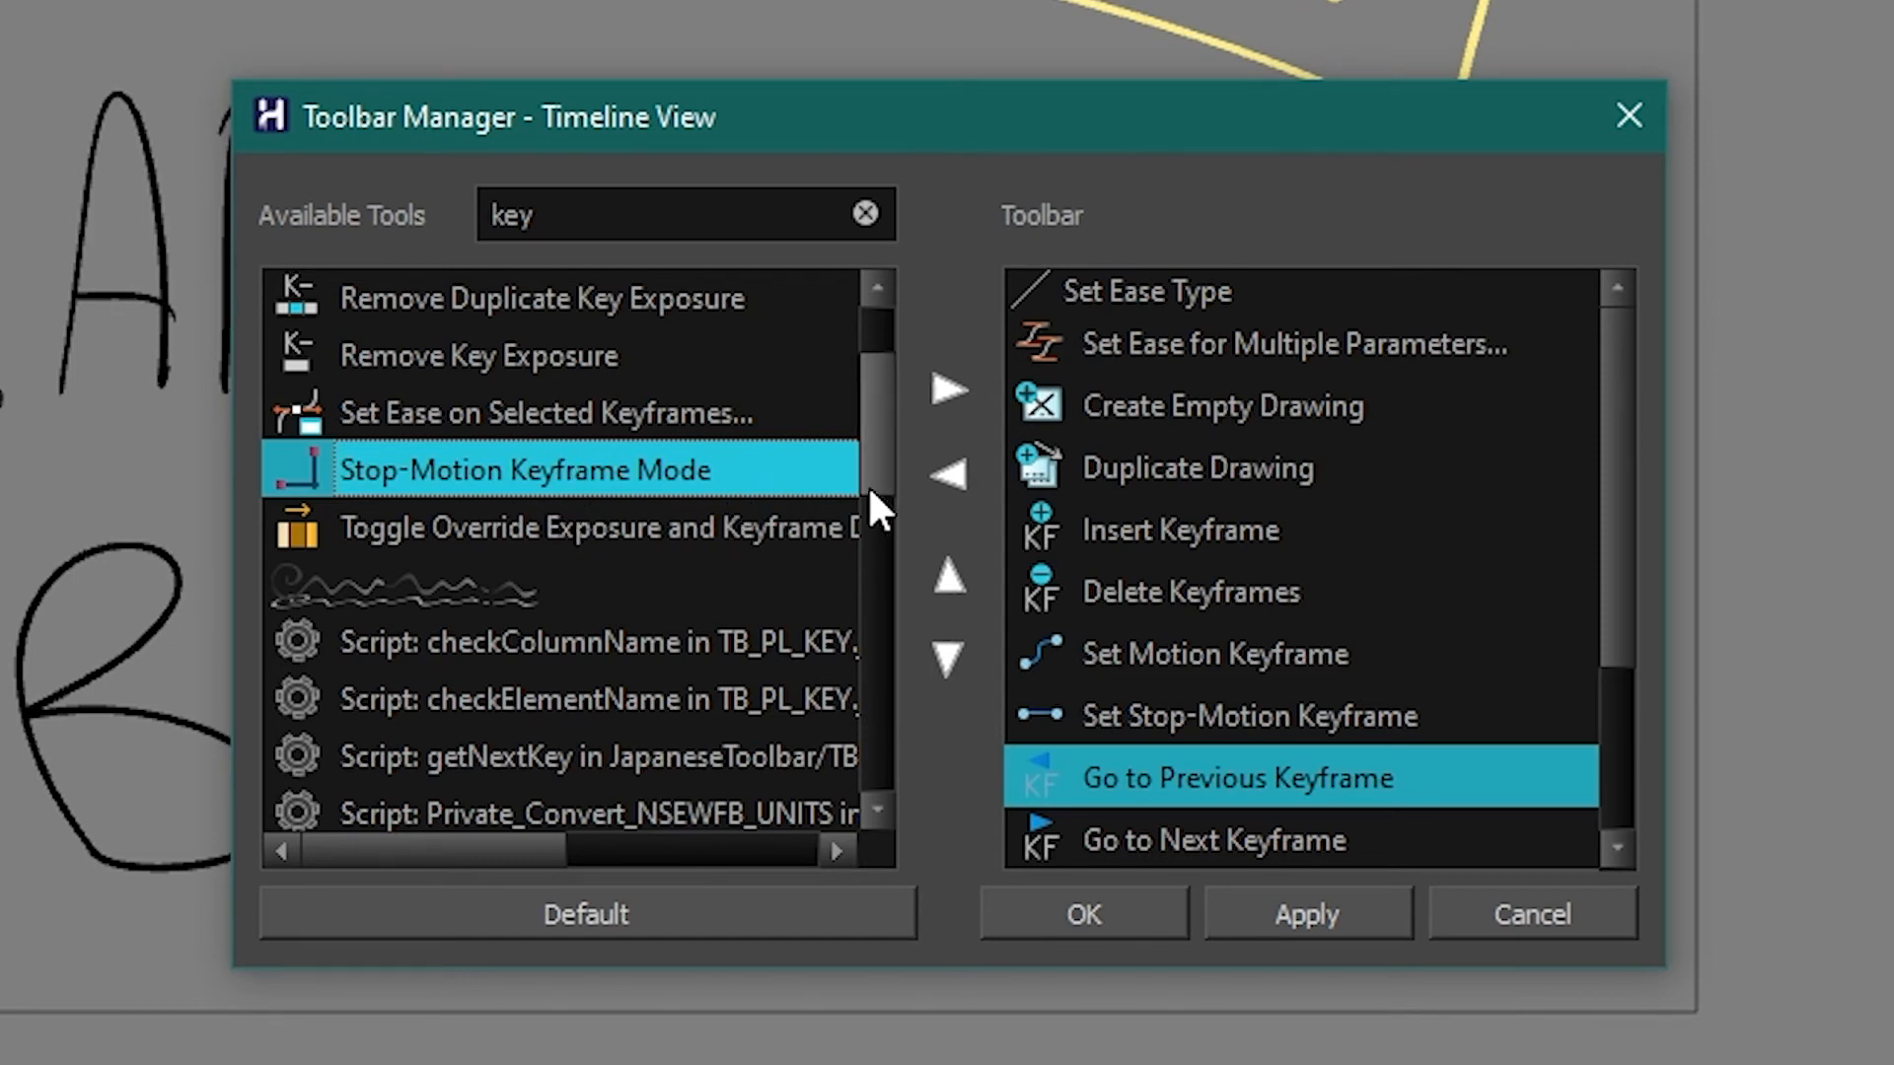
mouse_move(949, 391)
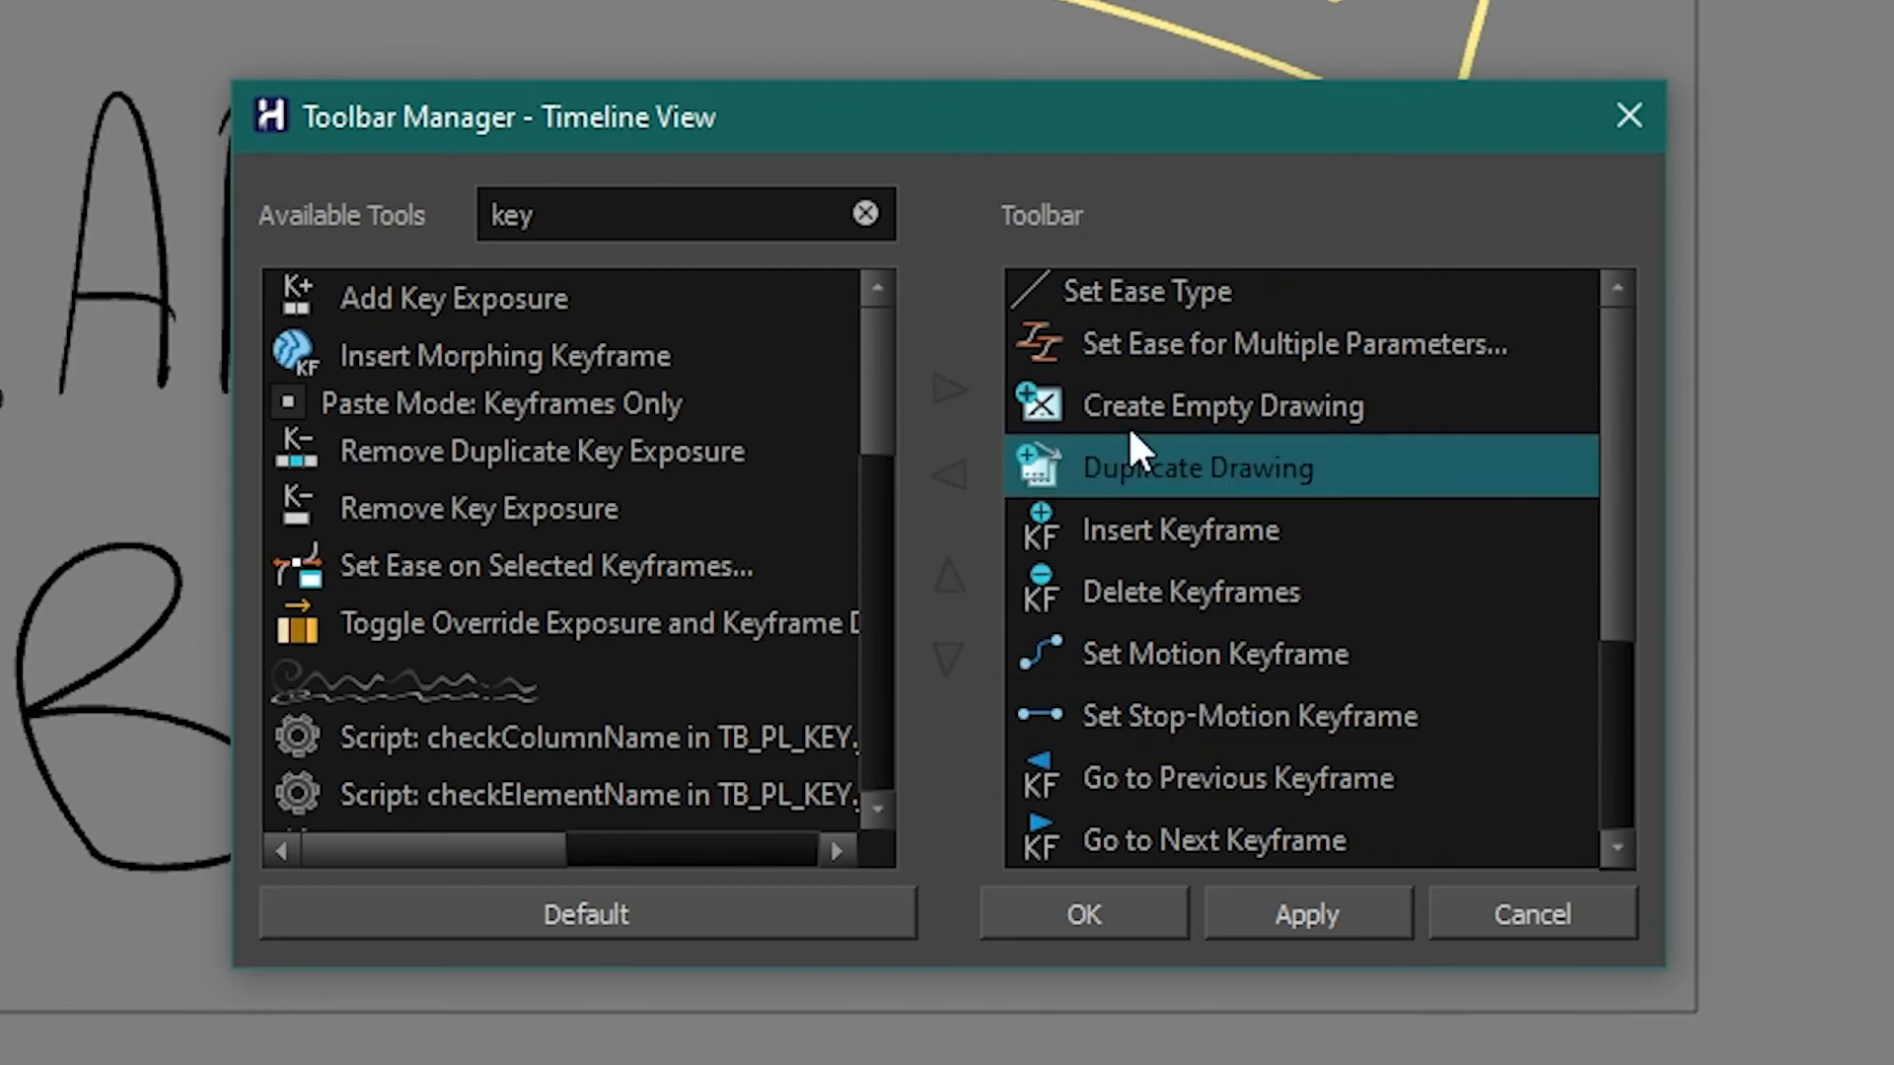
mouse_move(616, 360)
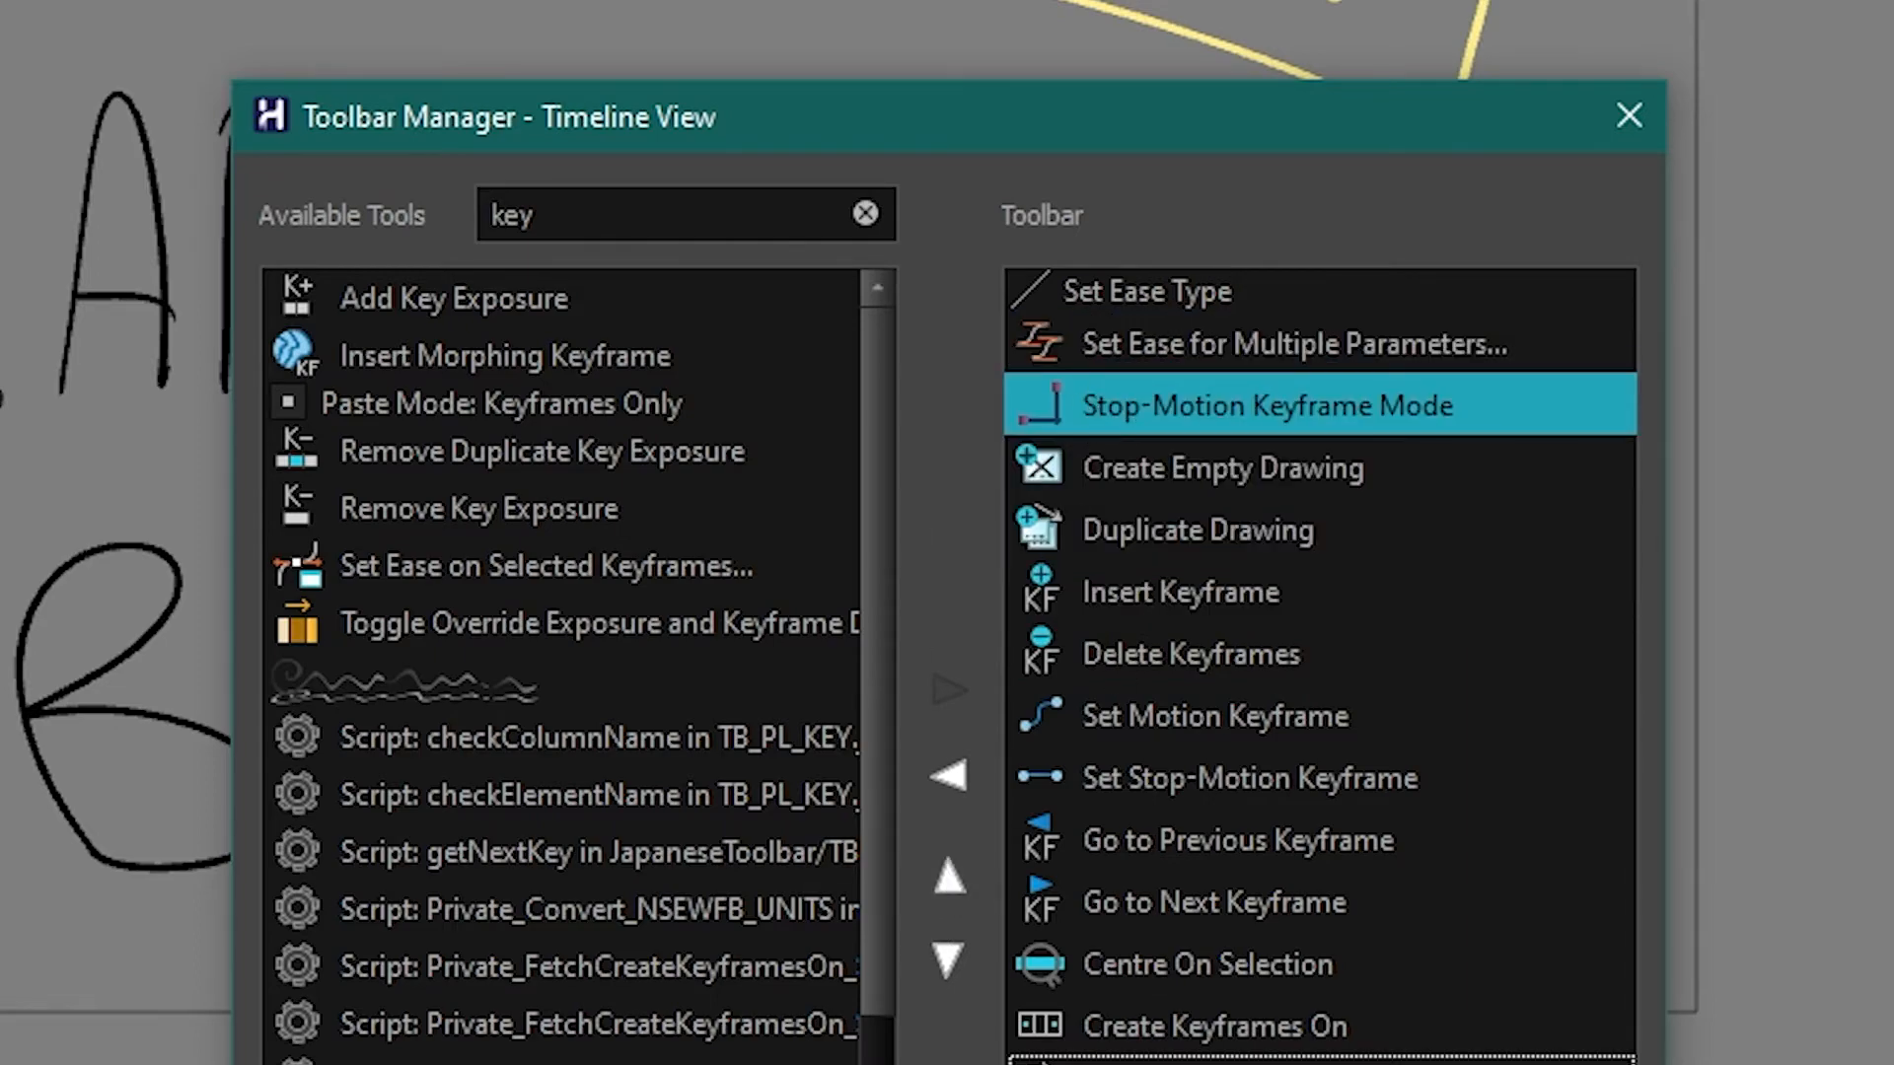
left_click(1628, 115)
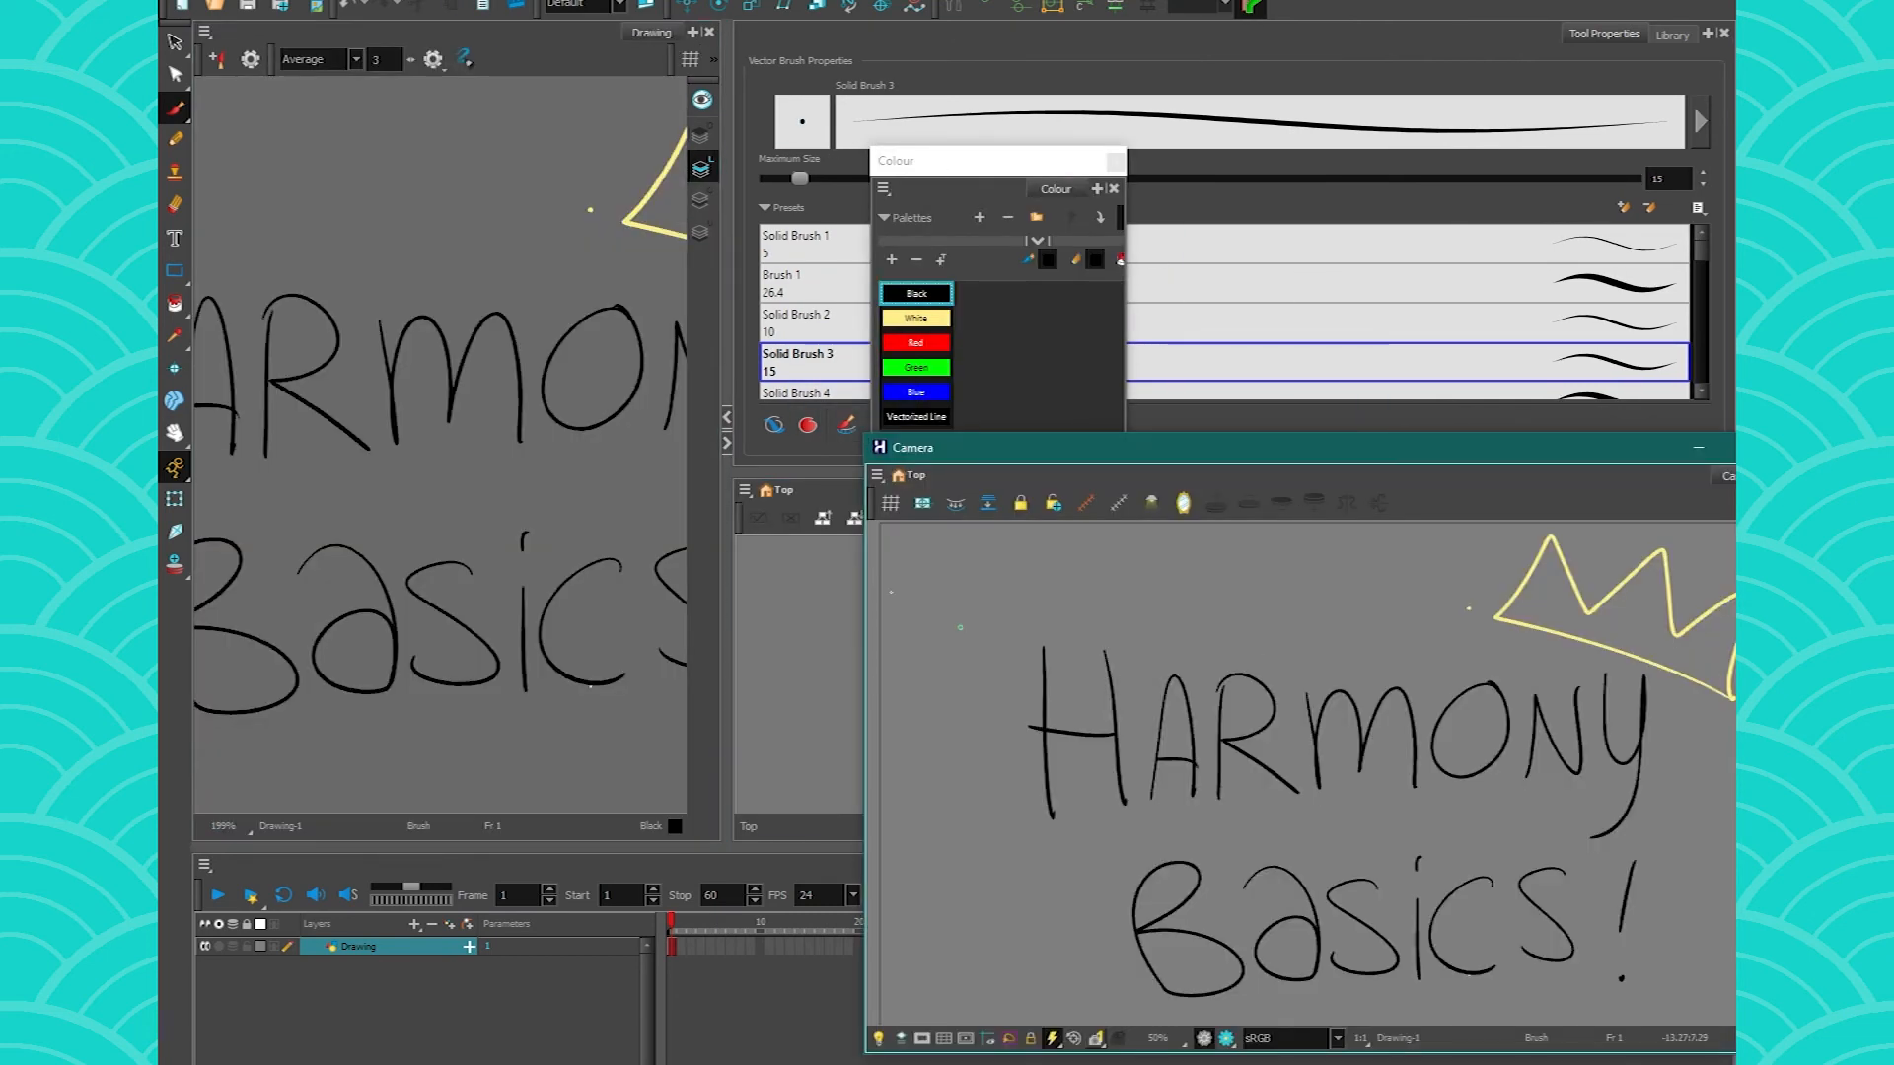
Restore Default Workspace so Camera docks with Drawing and Colour with Node View.
left_click(651, 211)
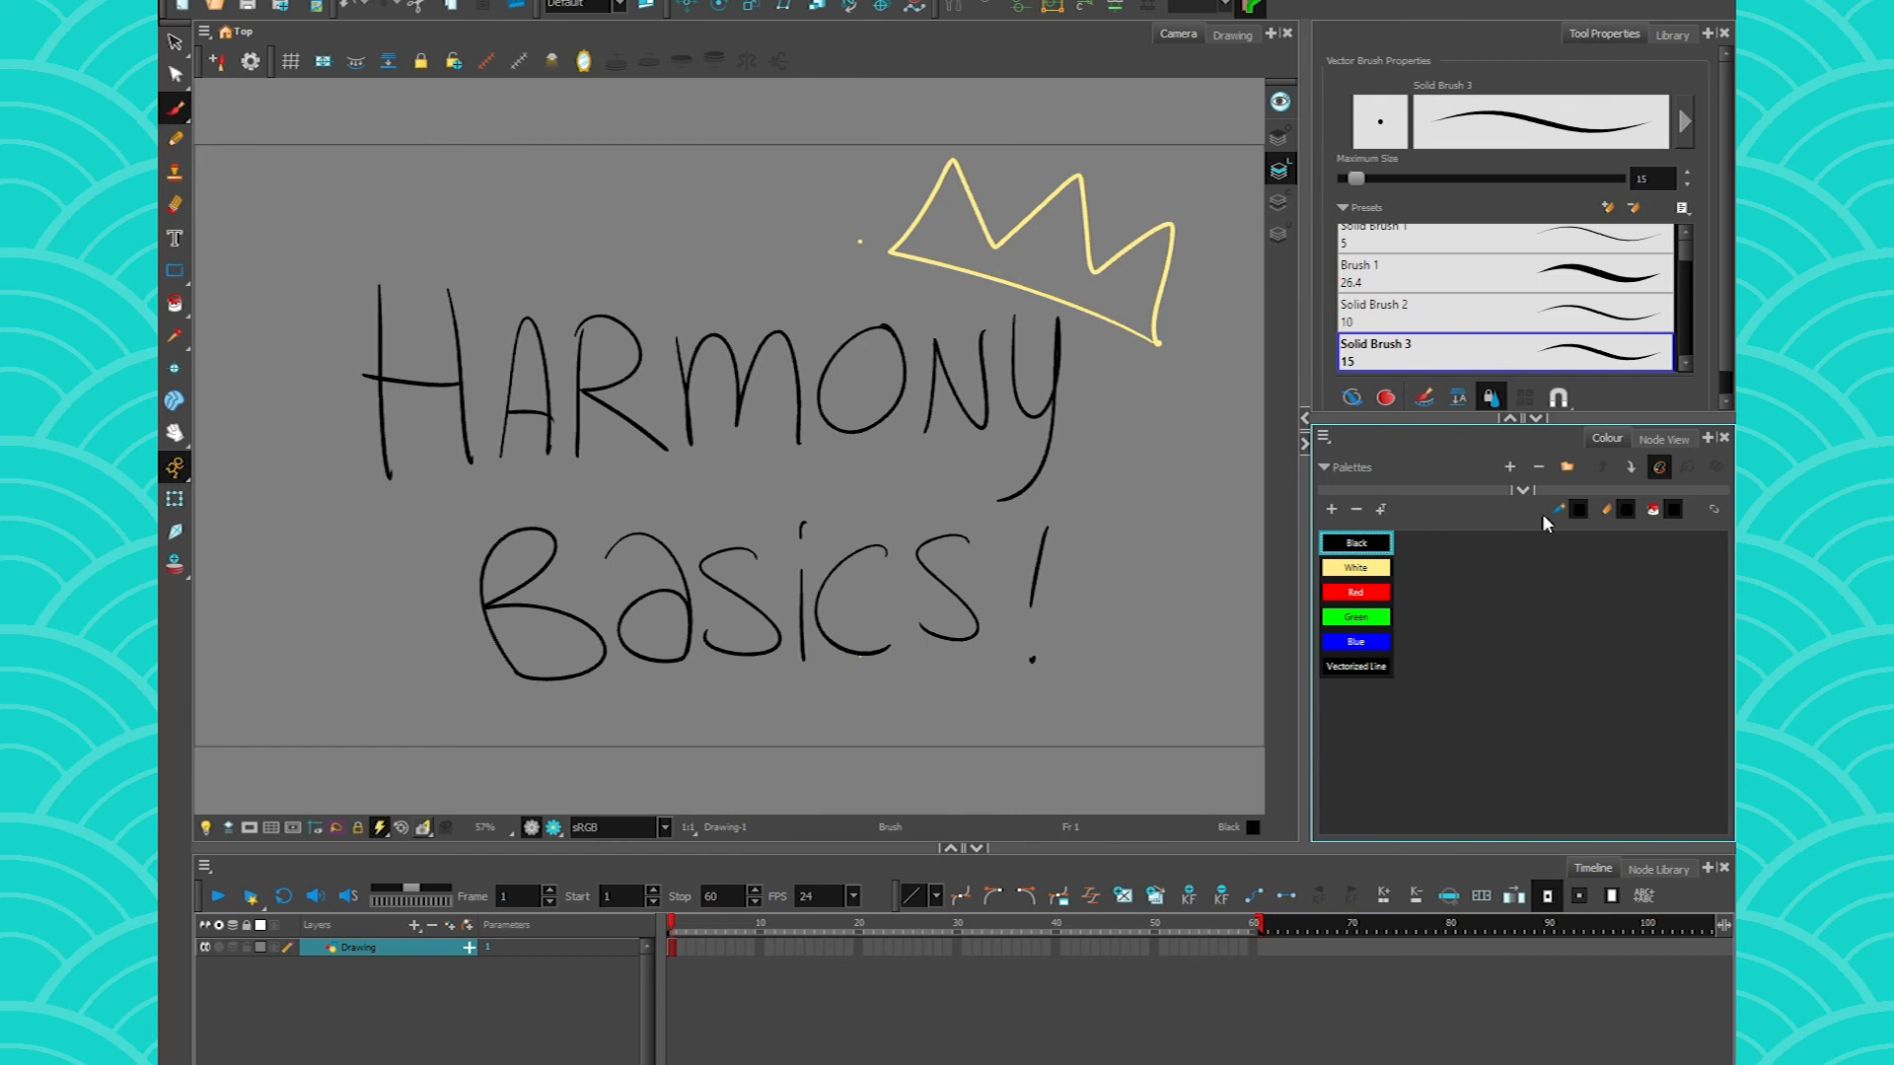
Add Node View, then Xsheet as a tab beside Tool Properties and Library.
left_click(1662, 437)
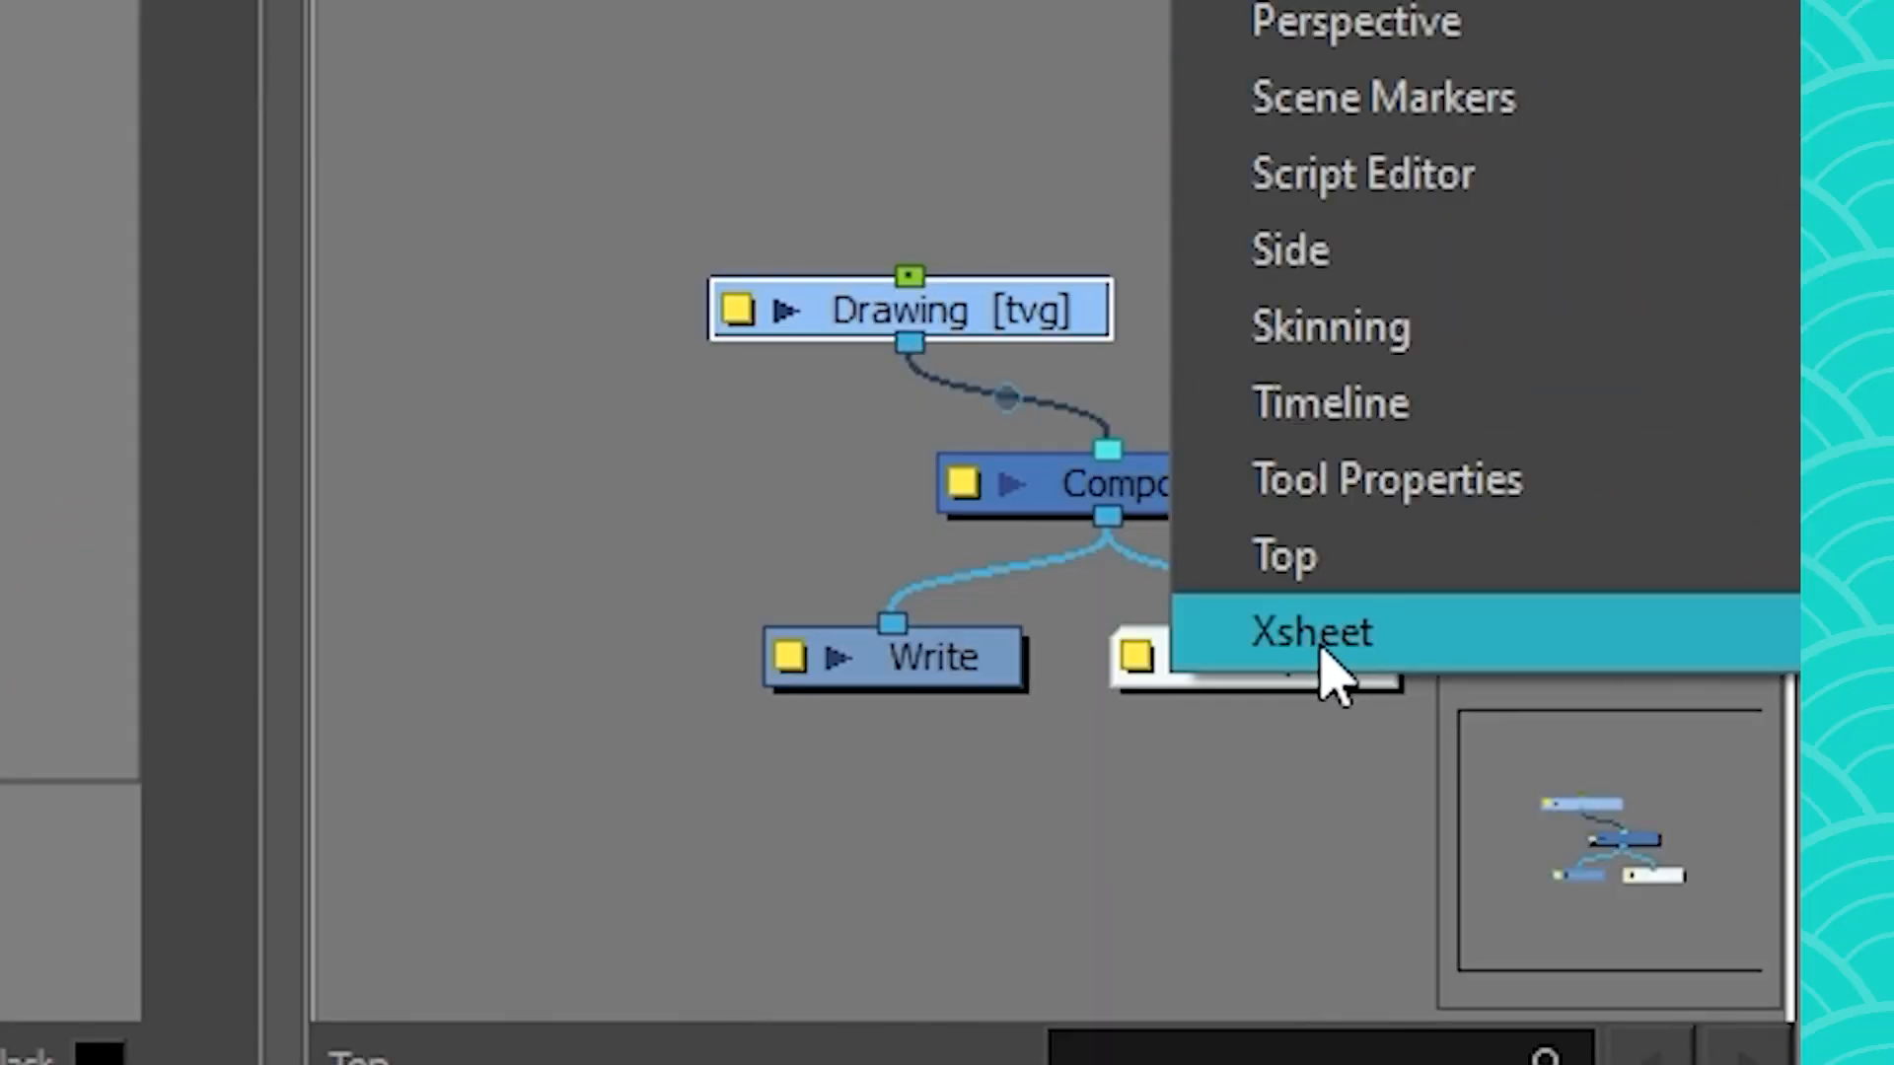
left_click(1311, 631)
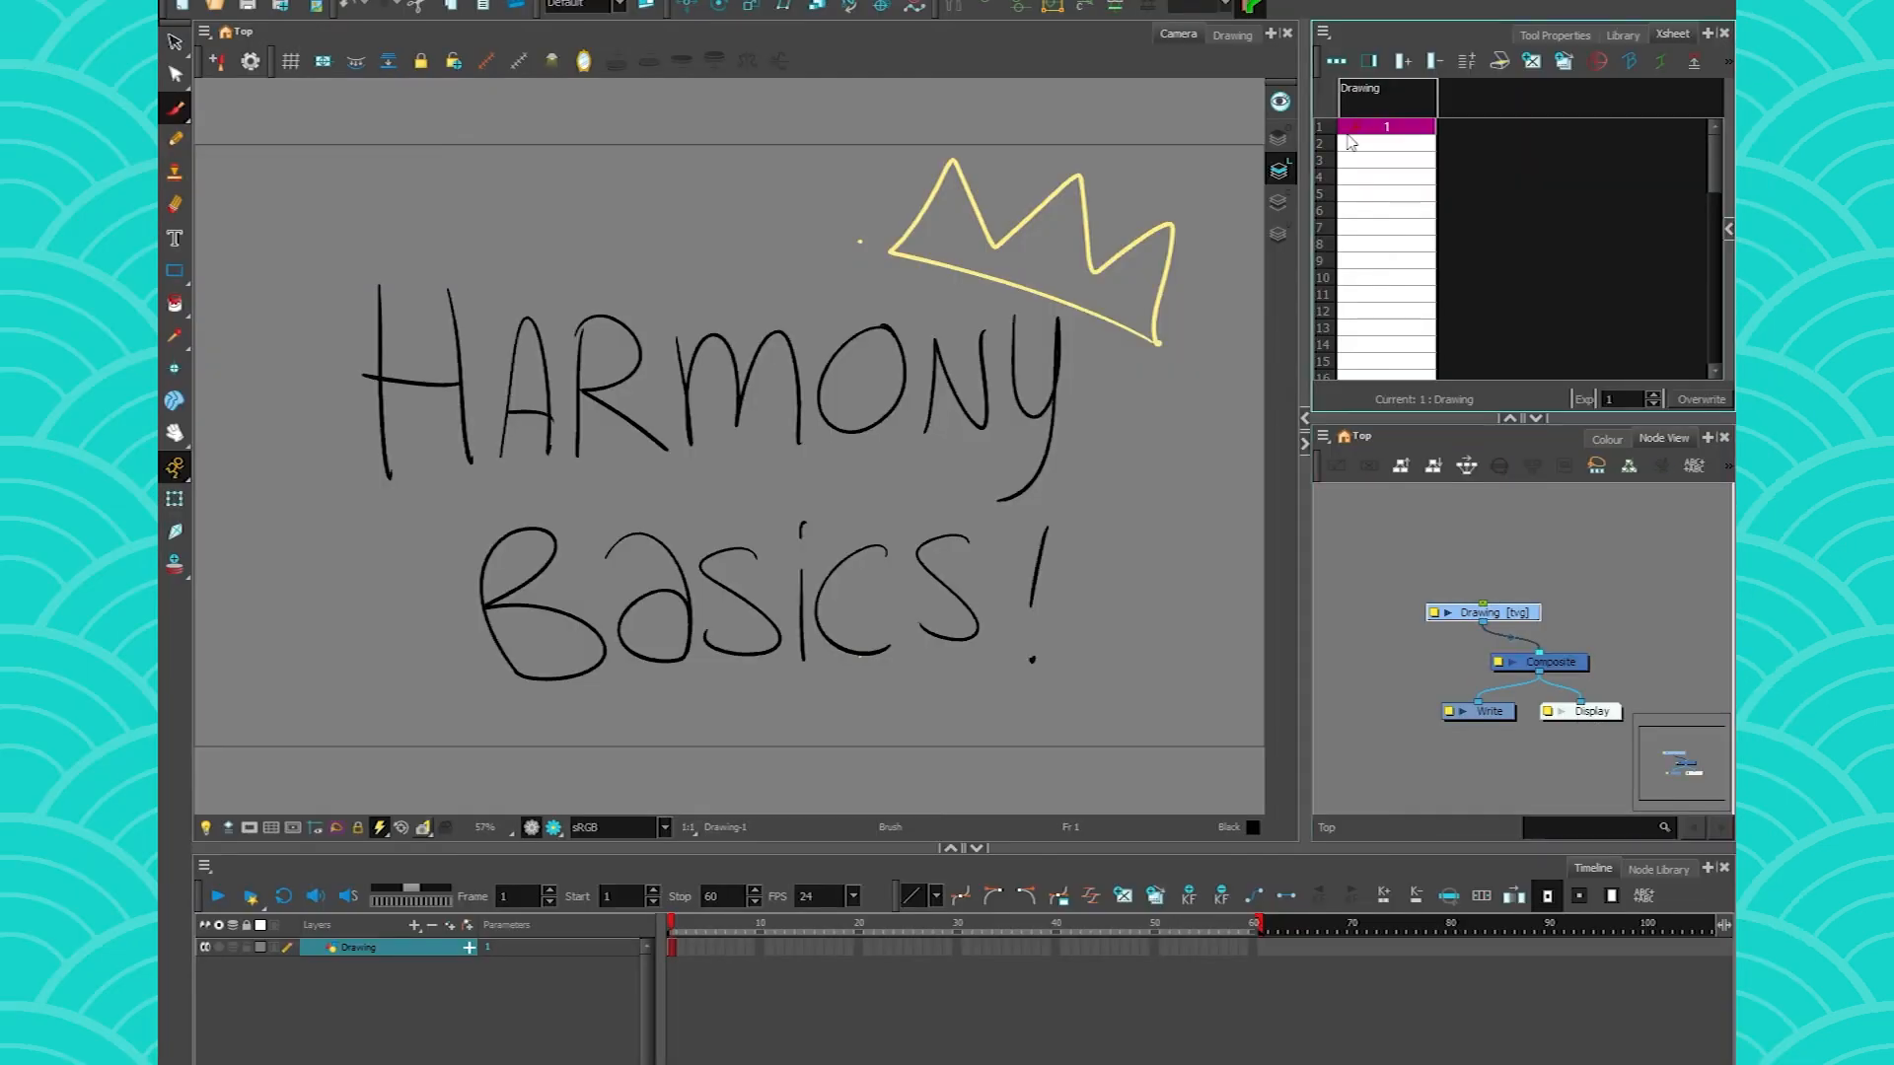
mouse_move(1398, 294)
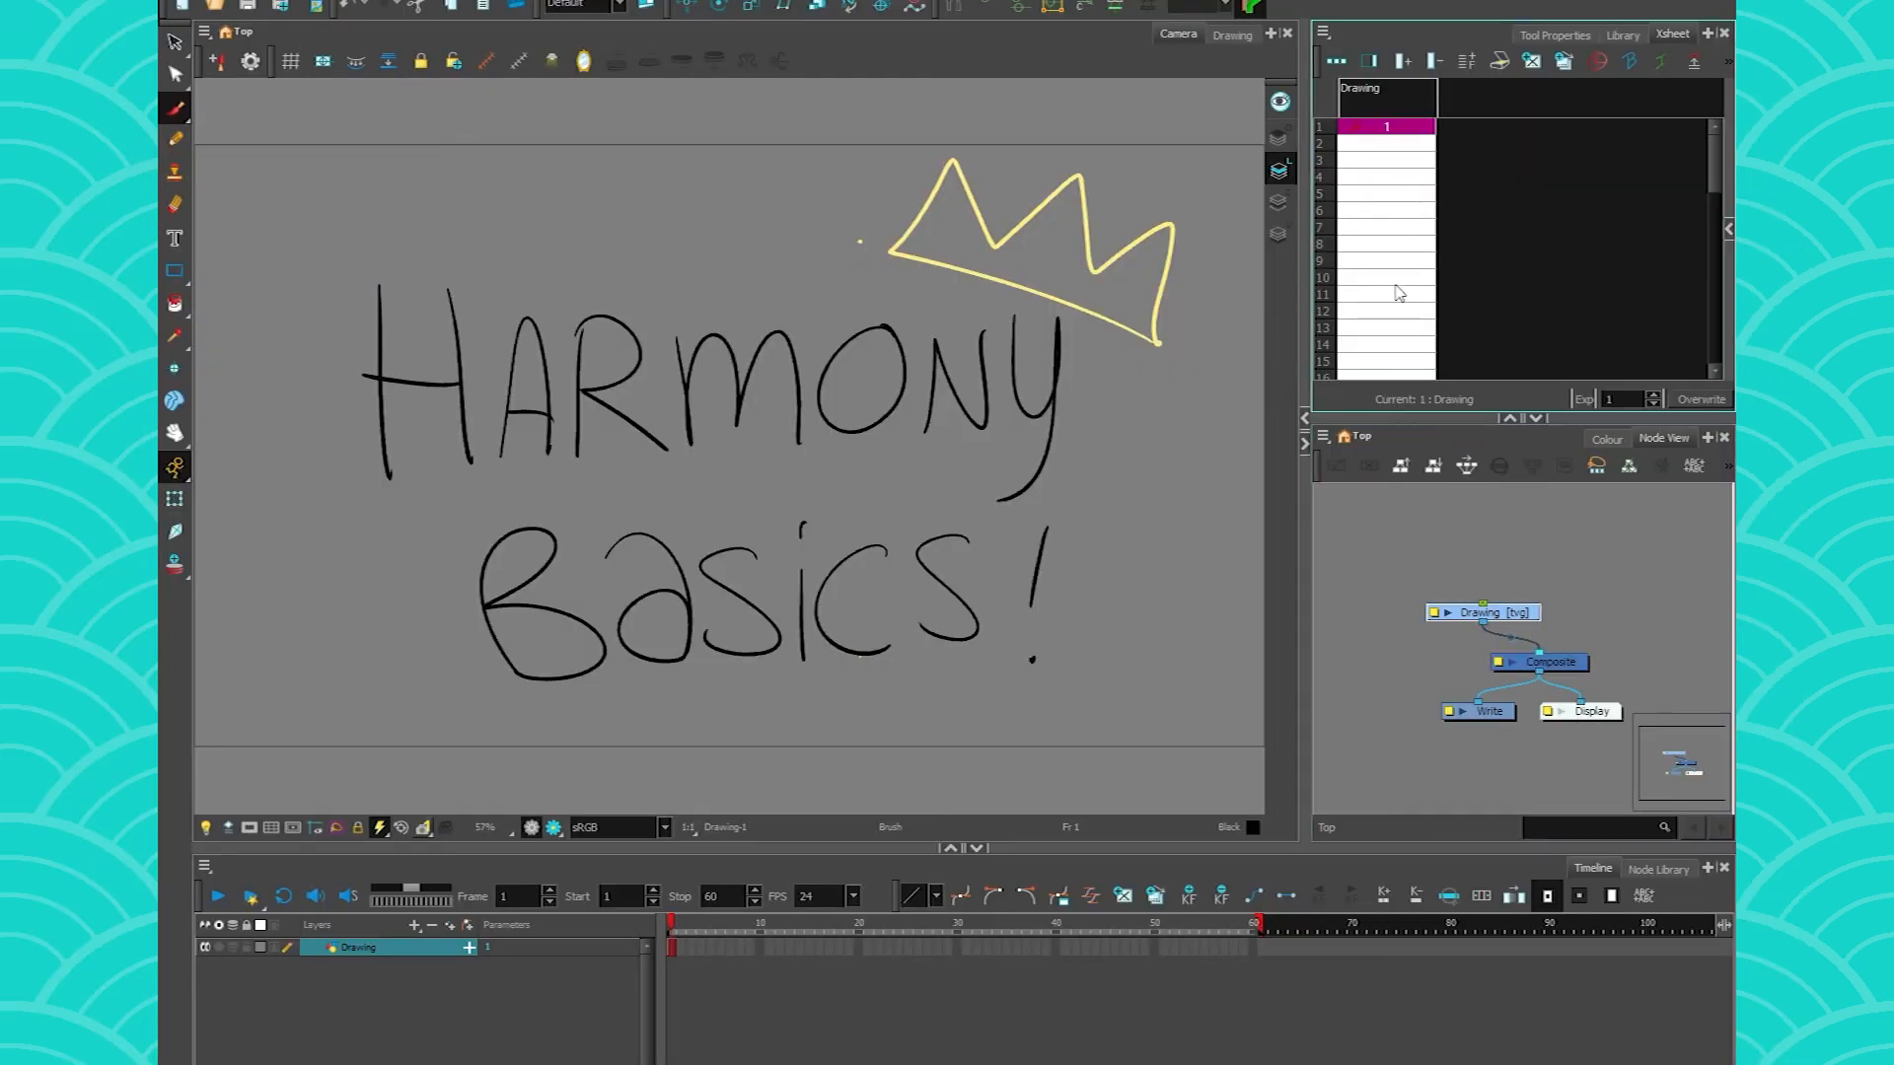